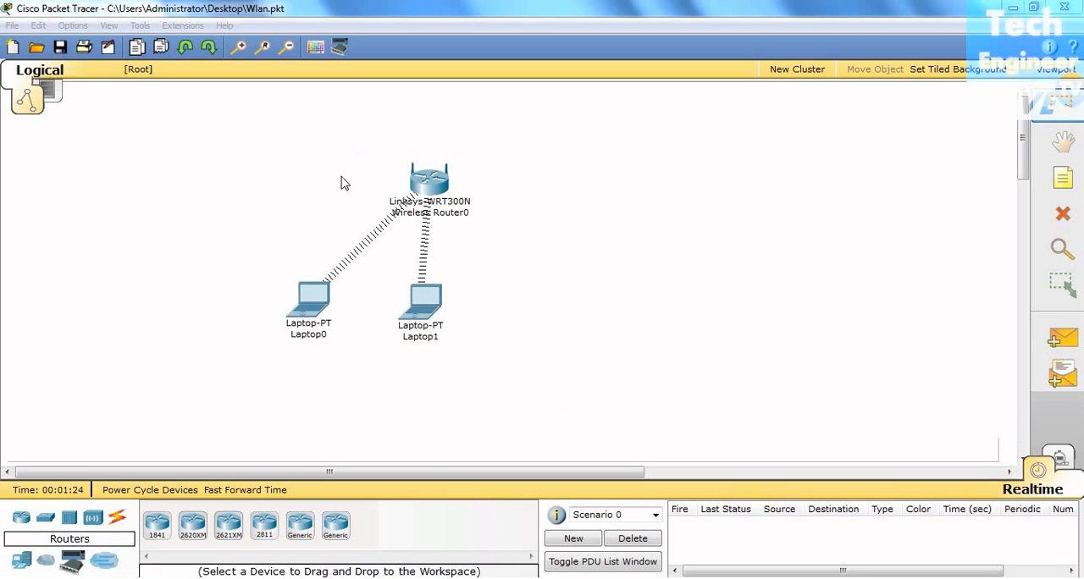
mouse_move(558, 219)
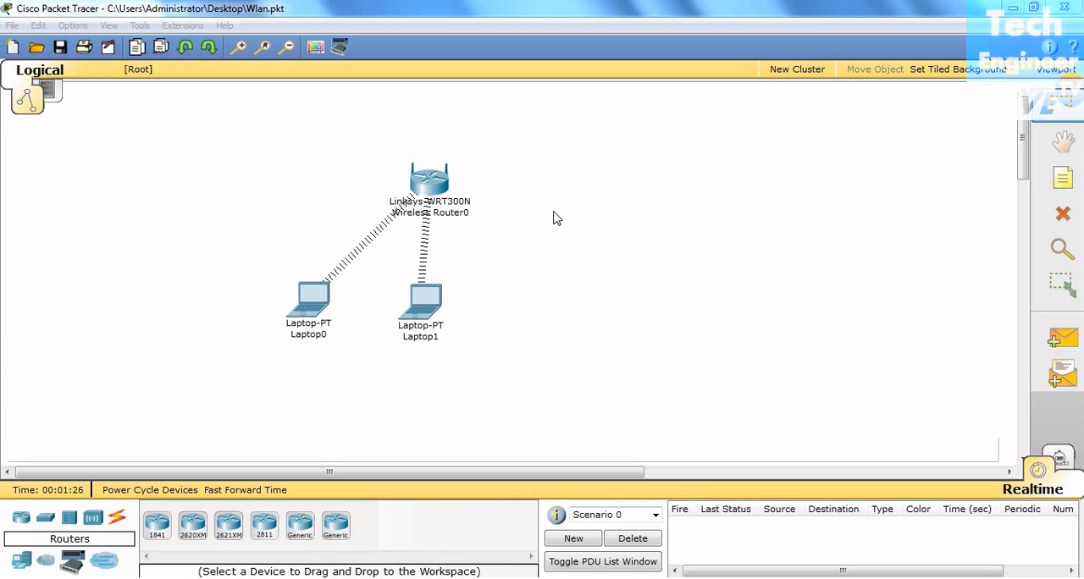
mouse_move(591, 238)
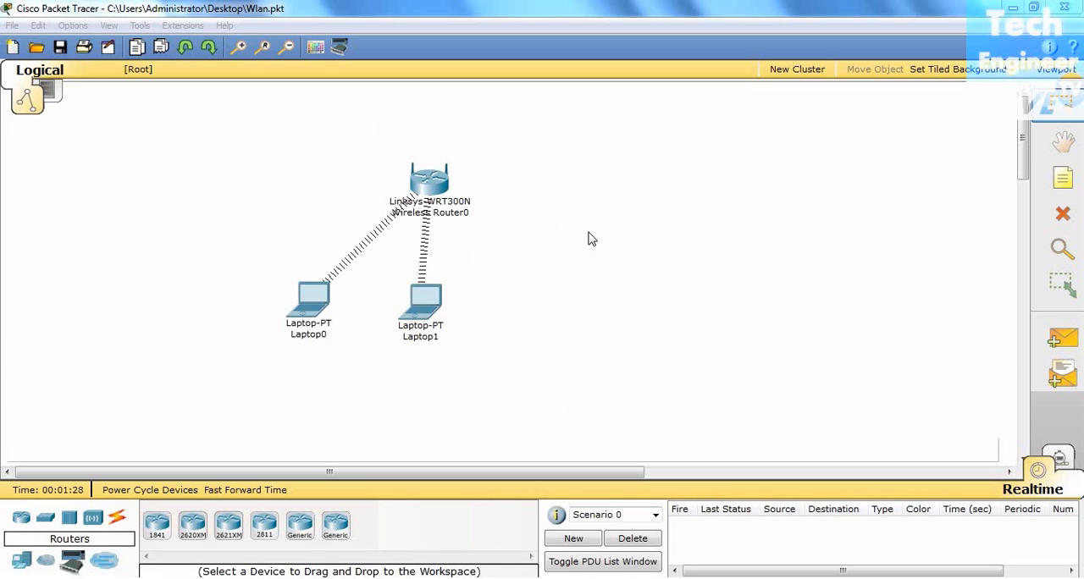
mouse_move(359, 314)
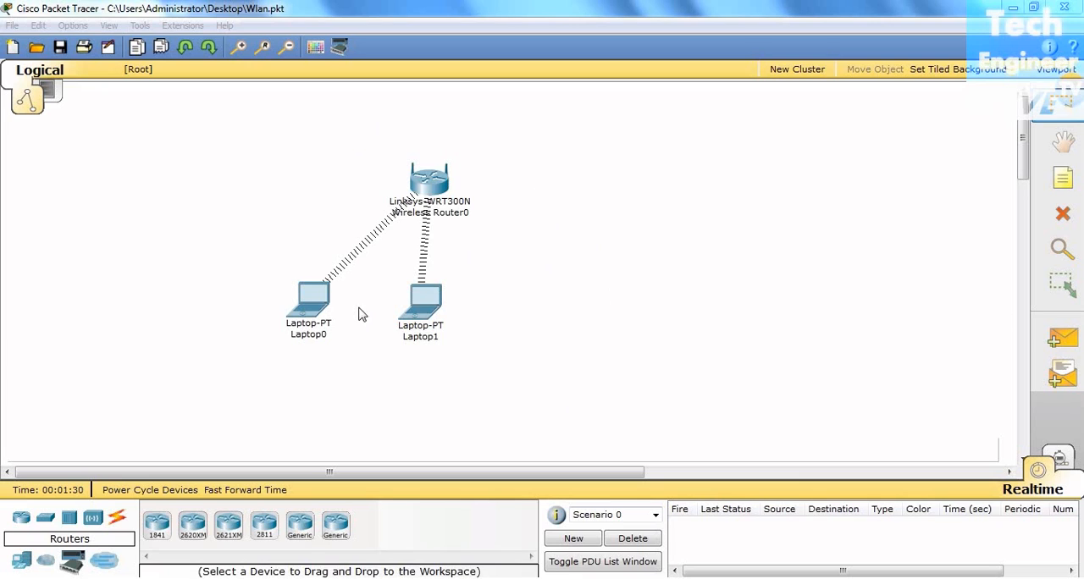
mouse_move(549, 227)
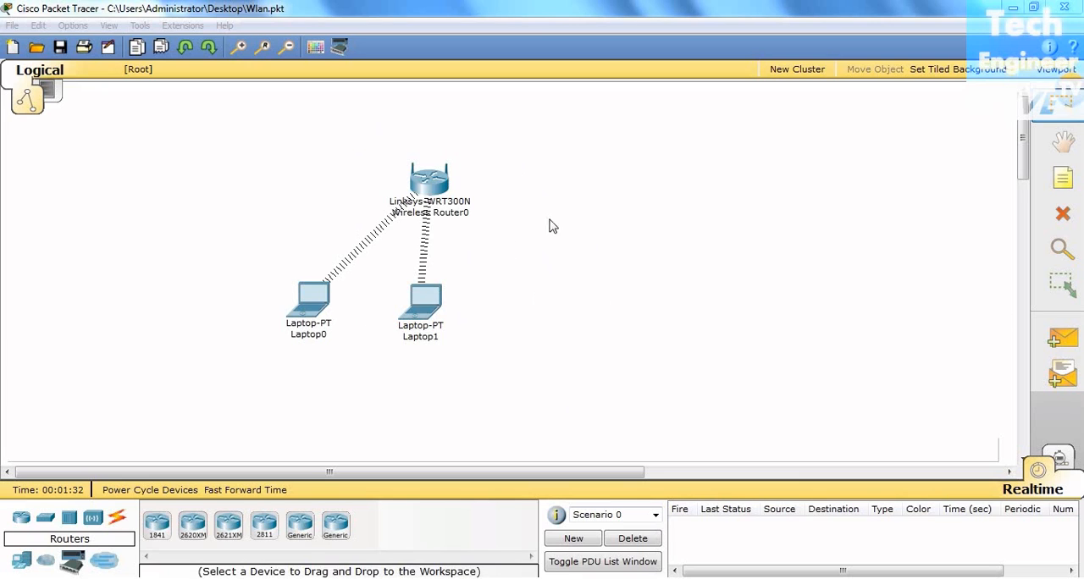
mouse_move(404, 246)
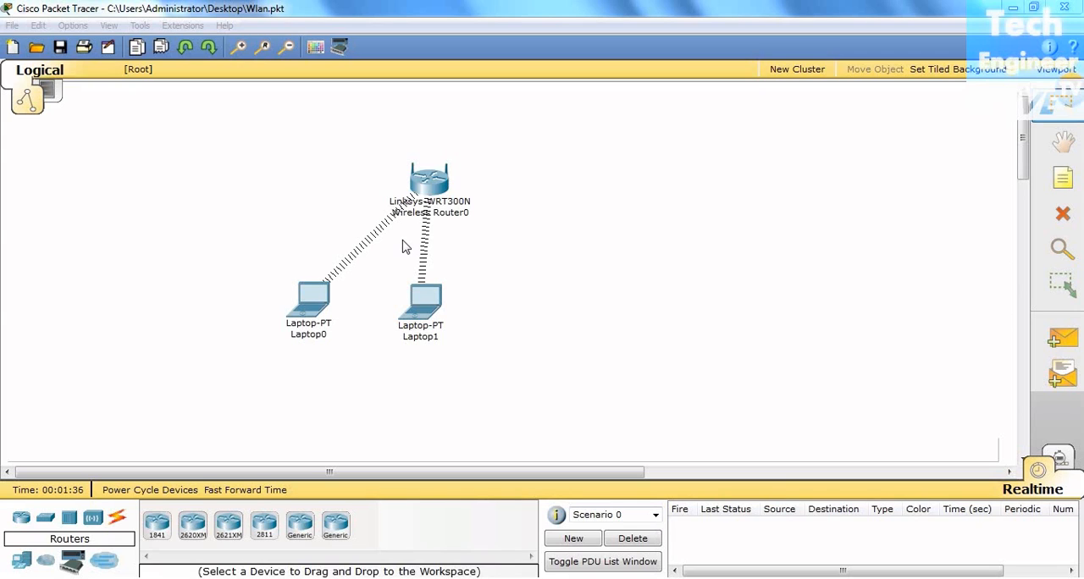
mouse_move(443, 118)
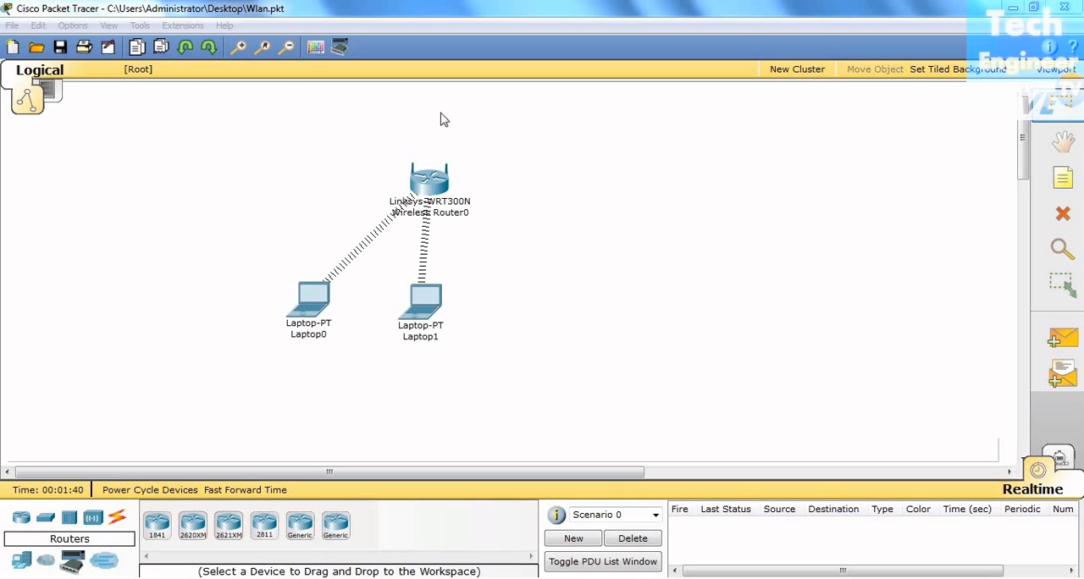
mouse_move(401, 214)
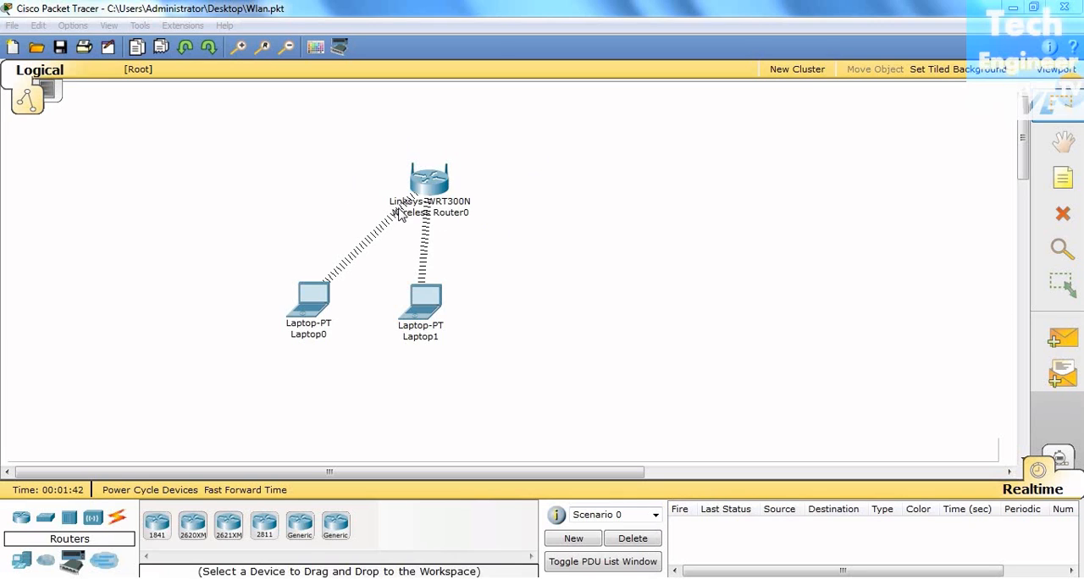
mouse_move(369, 307)
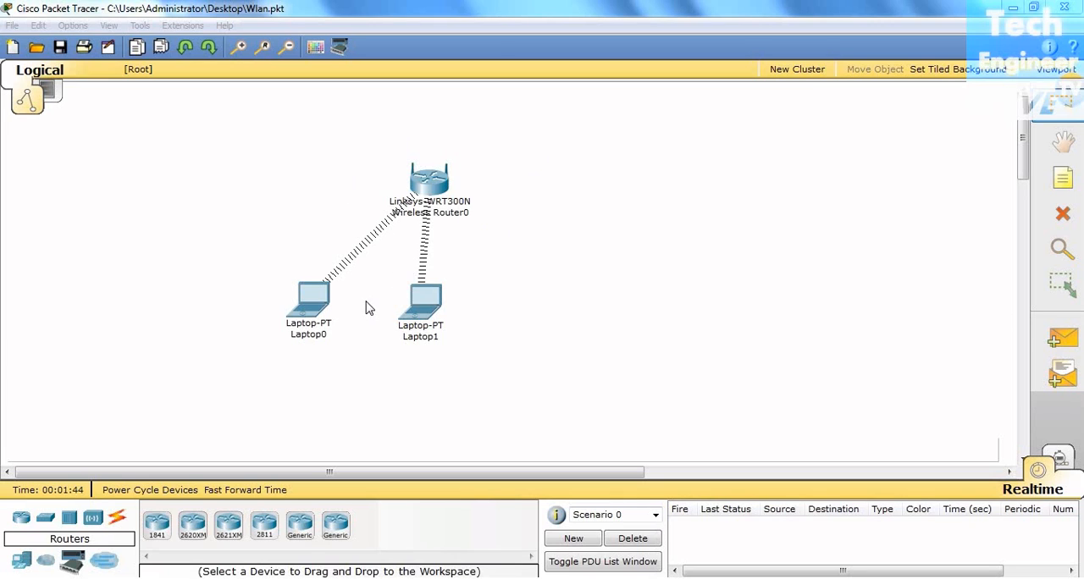
mouse_move(338, 314)
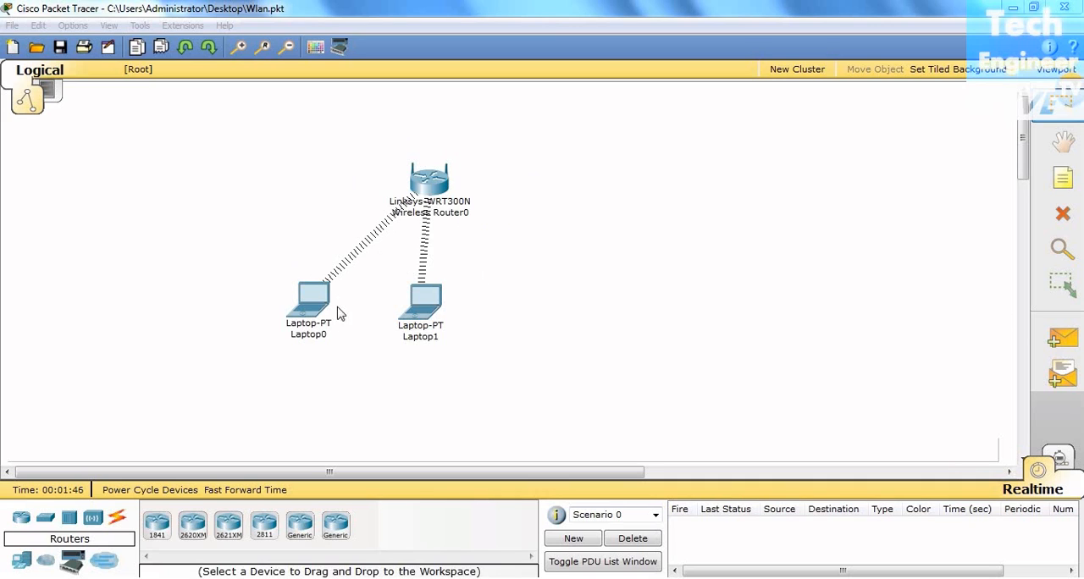
mouse_move(483, 272)
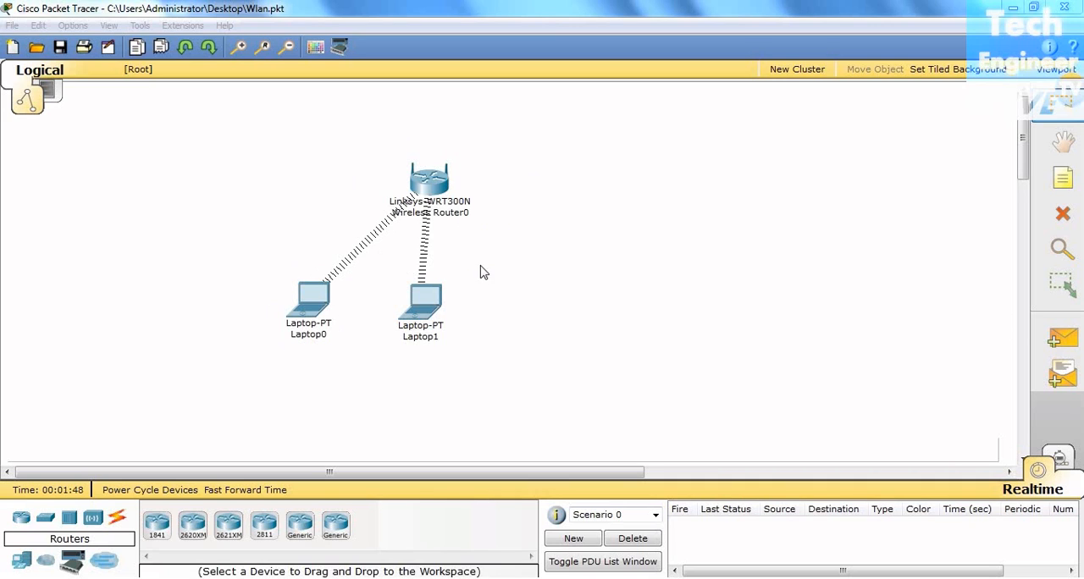
mouse_move(441, 340)
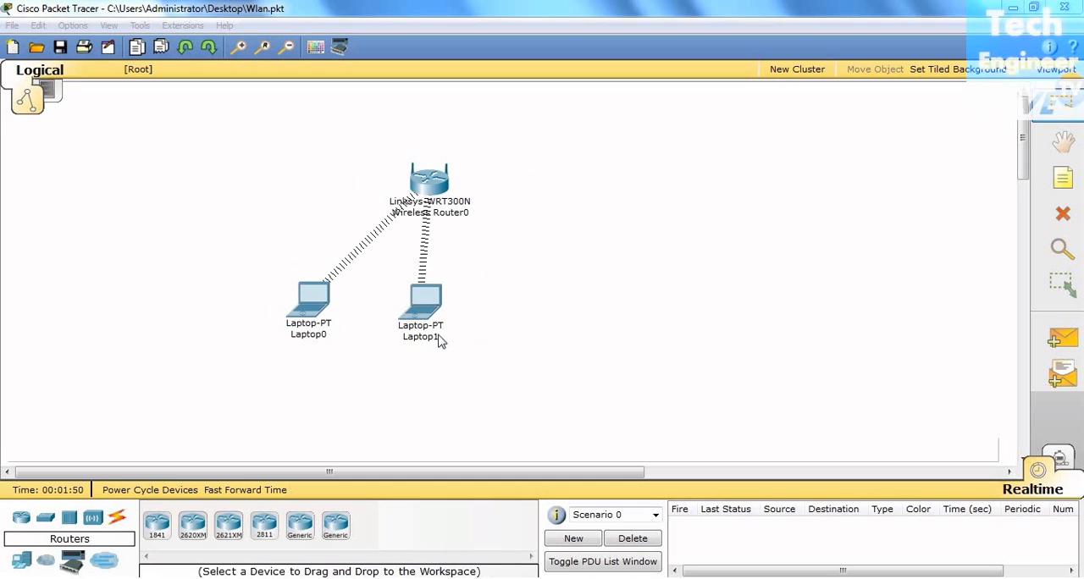
mouse_move(366, 331)
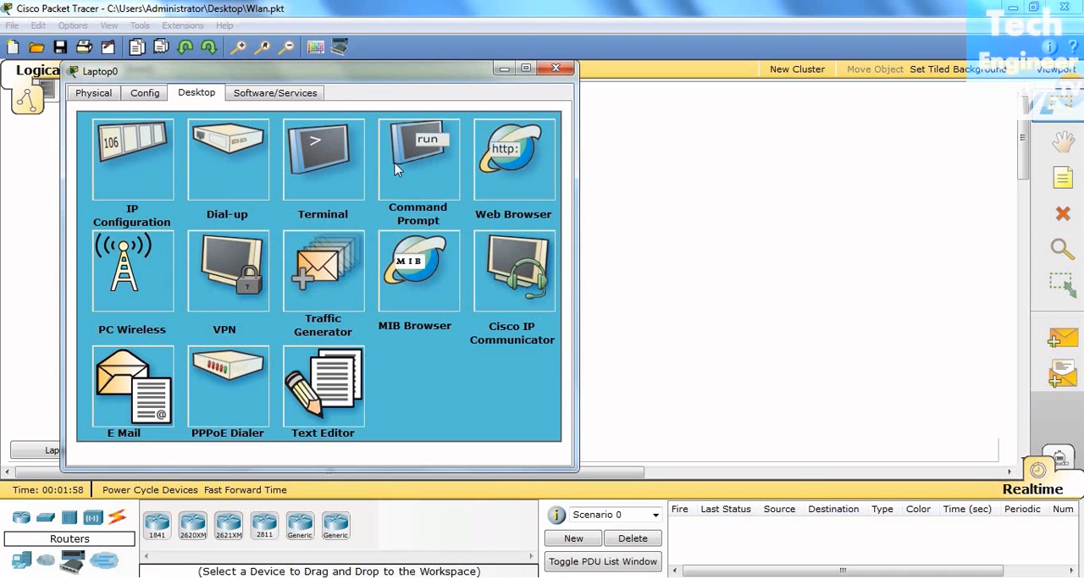
Minimize and restore Laptop0's window to show its DHCP address 192.168.0.100, gateway 192.168.0.1
click(555, 68)
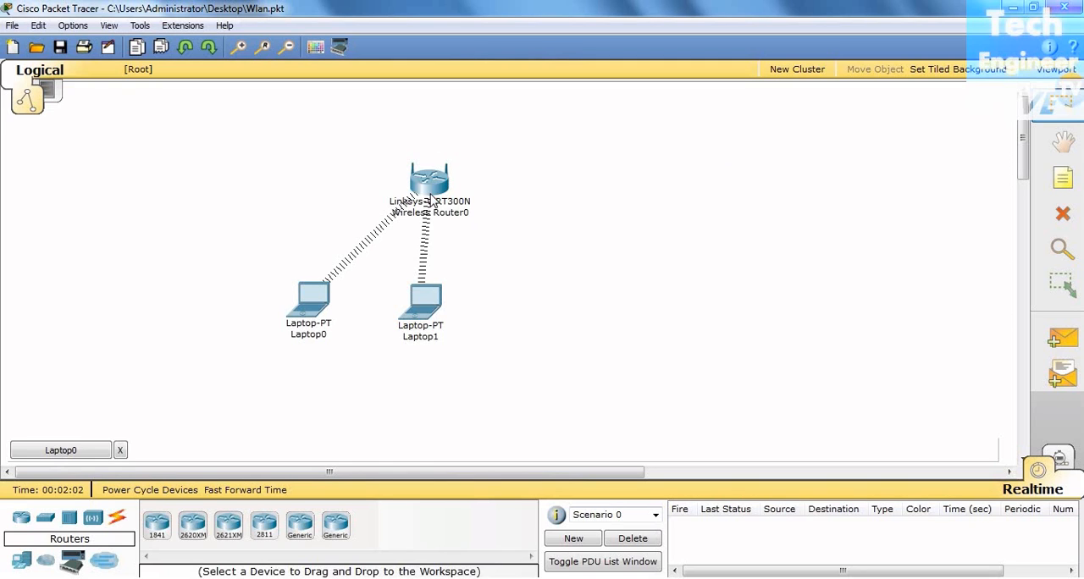
mouse_move(429, 178)
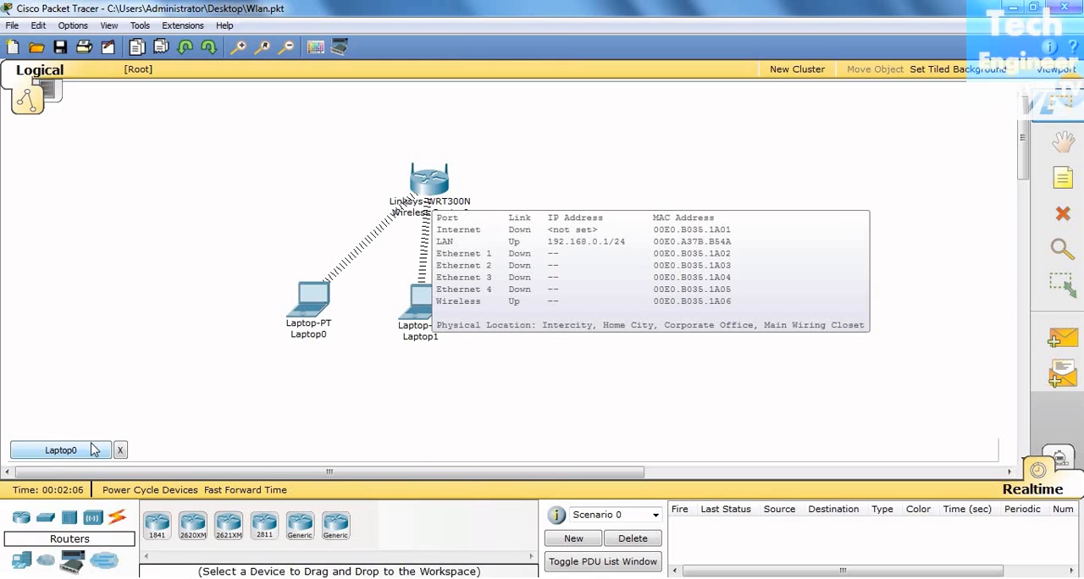
double_click(307, 297)
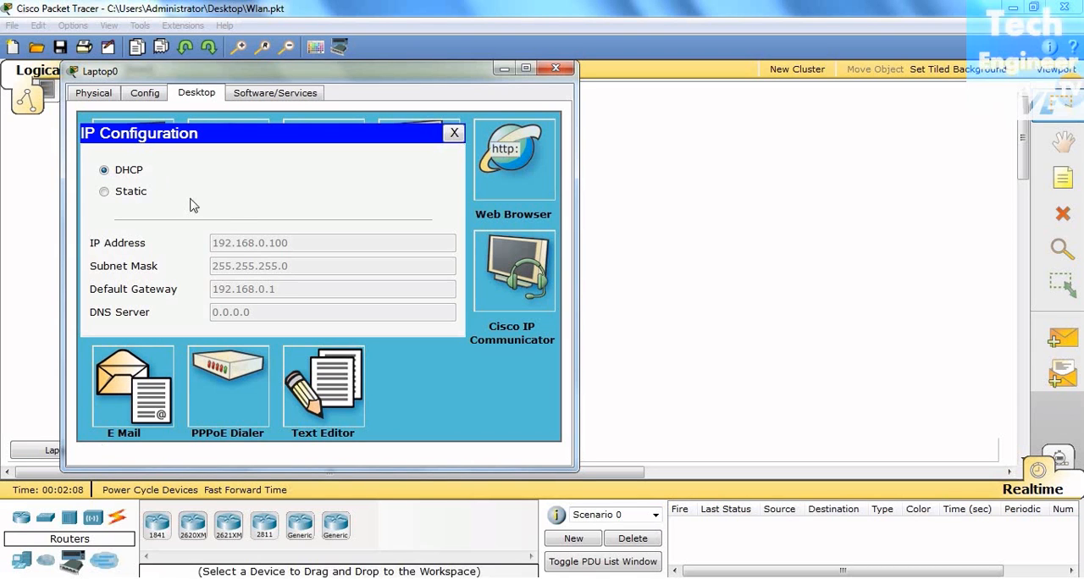
mouse_move(304, 238)
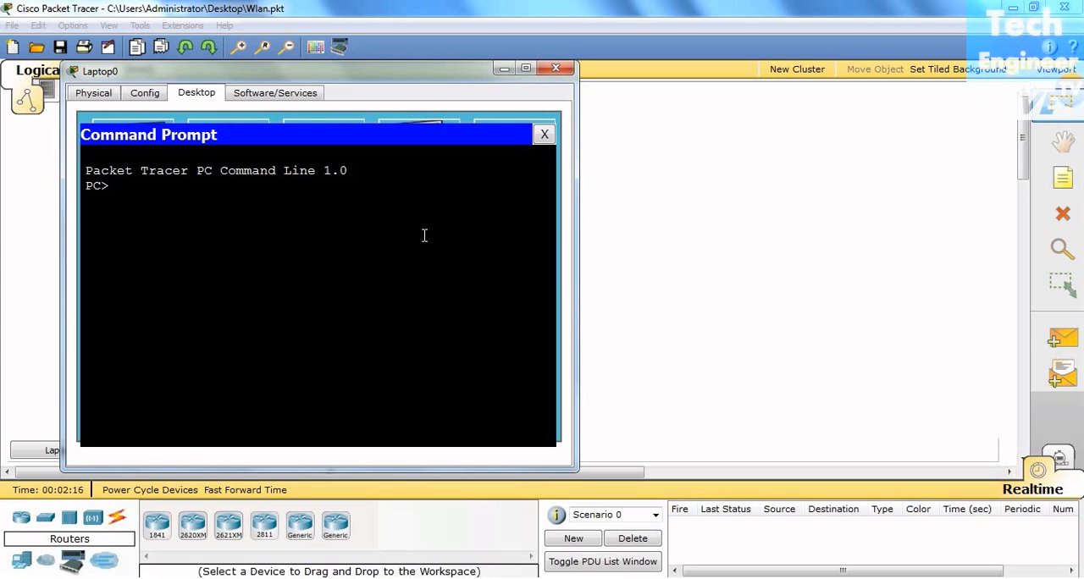
Ping 192.168.0.1 from Laptop0's Command Prompt, confirm 0% loss, and close the prompt
text(ping 19)
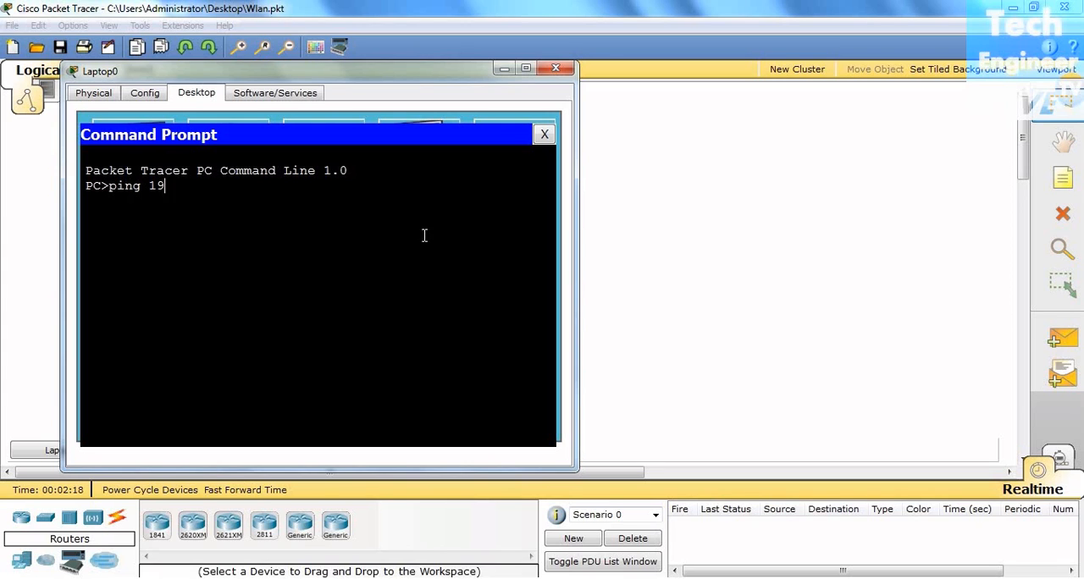
text(2.168.0)
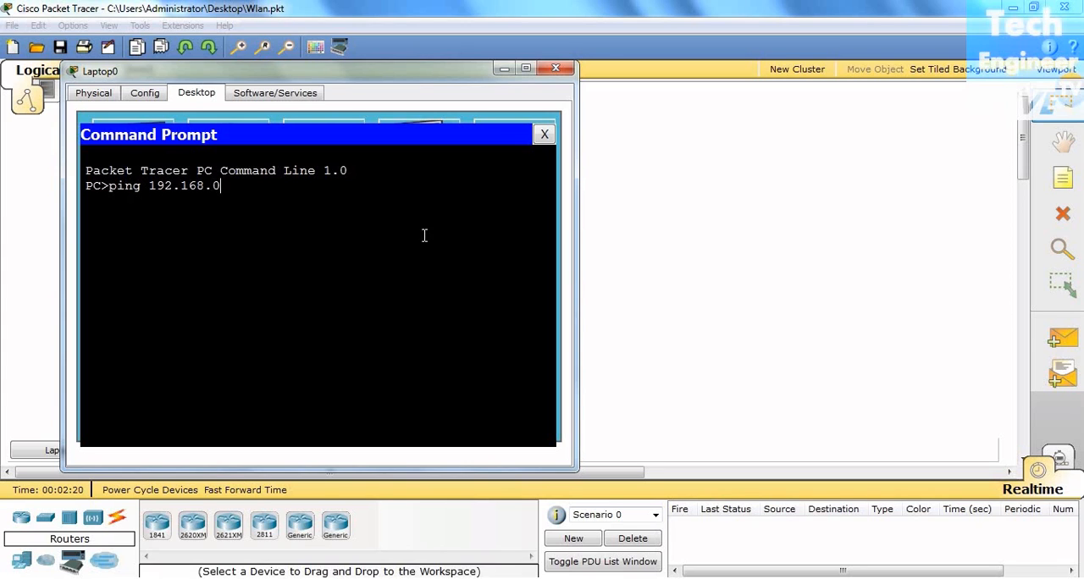
key(Return)
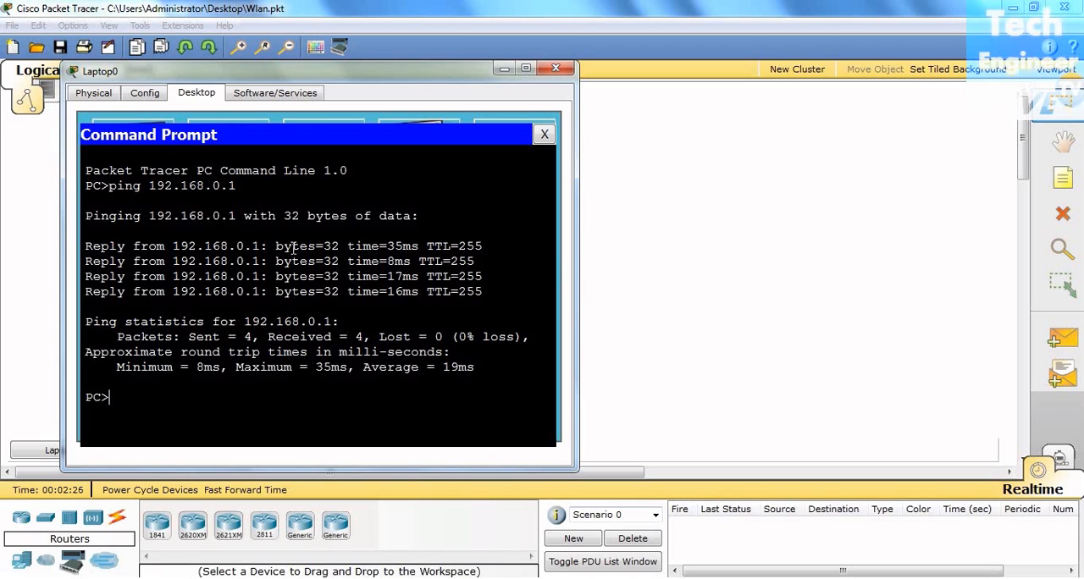
click(544, 133)
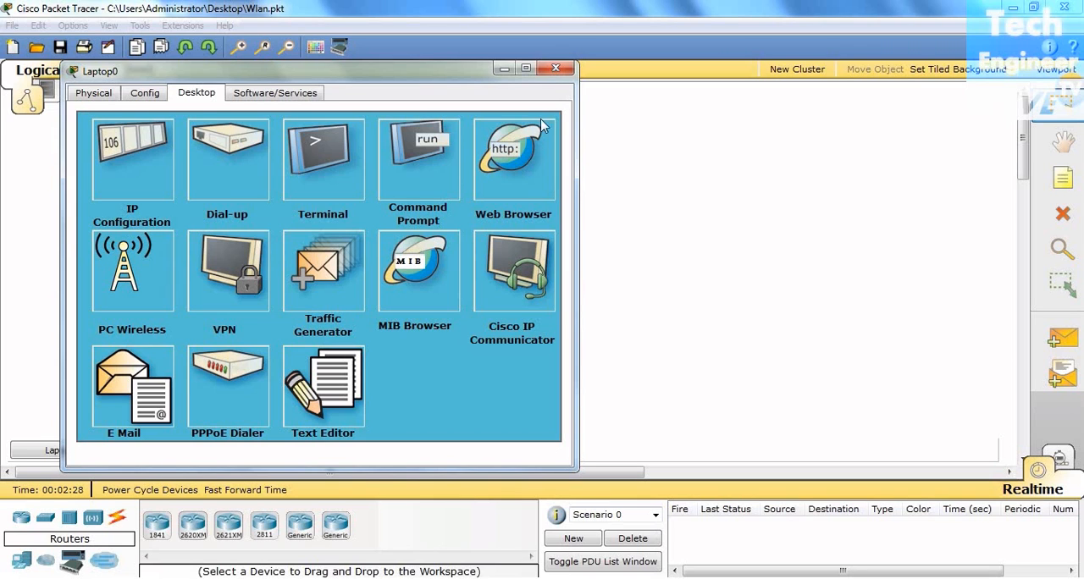
Load the router's page at 192.168.0.1 in Laptop0's web browser
click(512, 157)
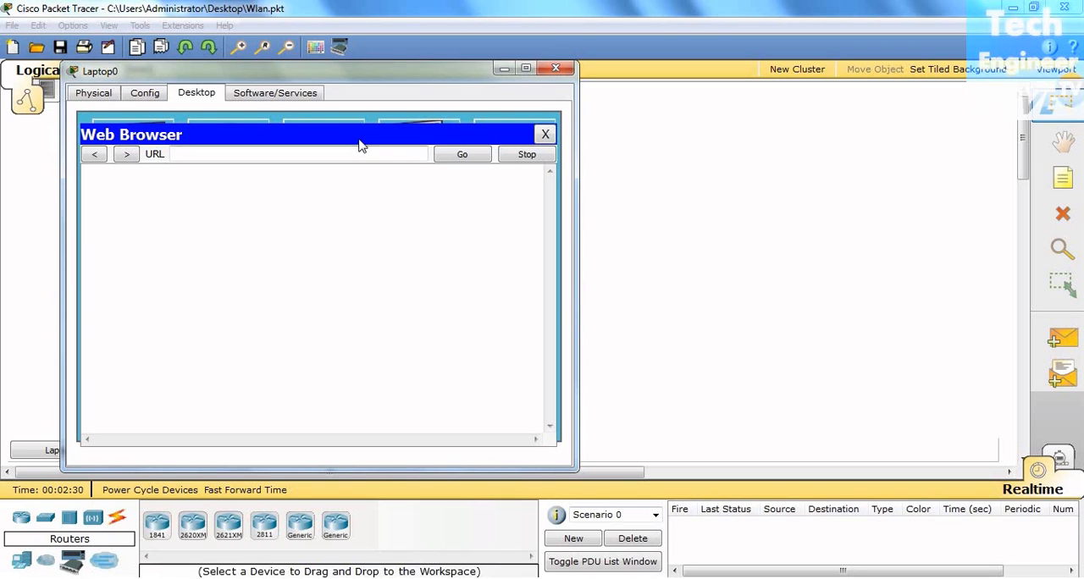
click(296, 153)
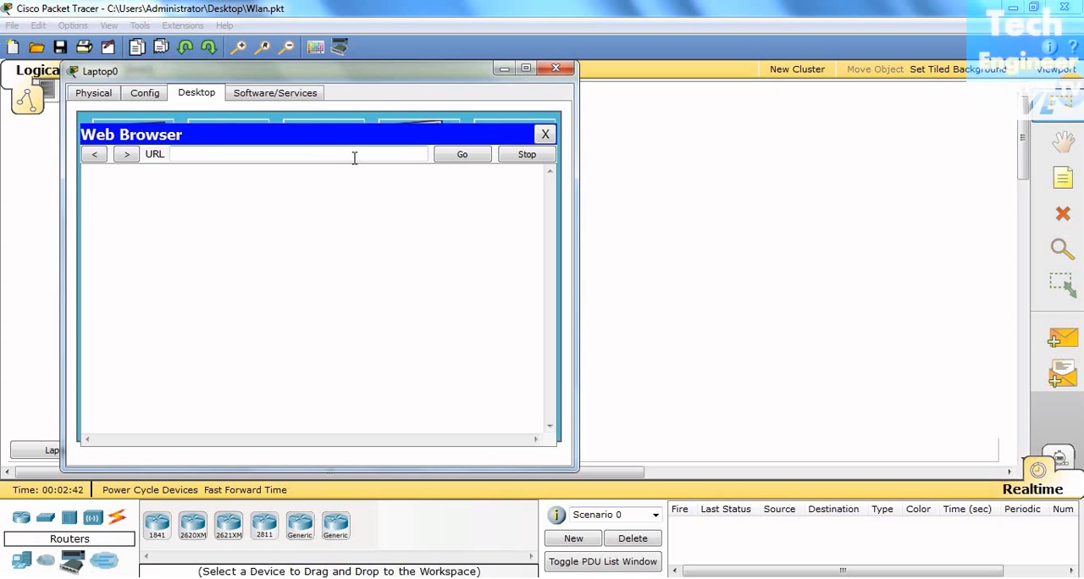
text(192.1)
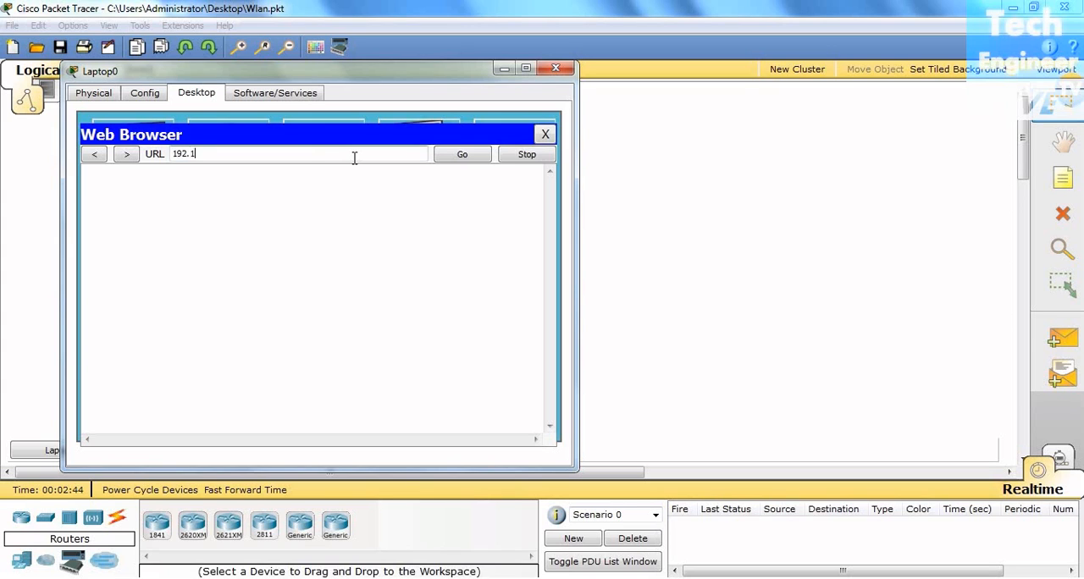
text(68.0.1)
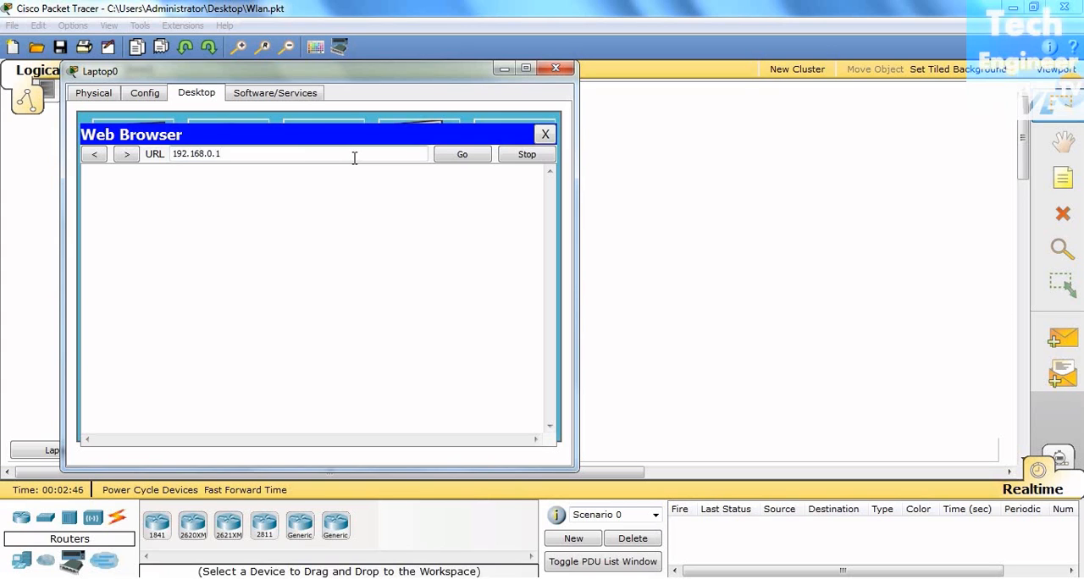
click(461, 153)
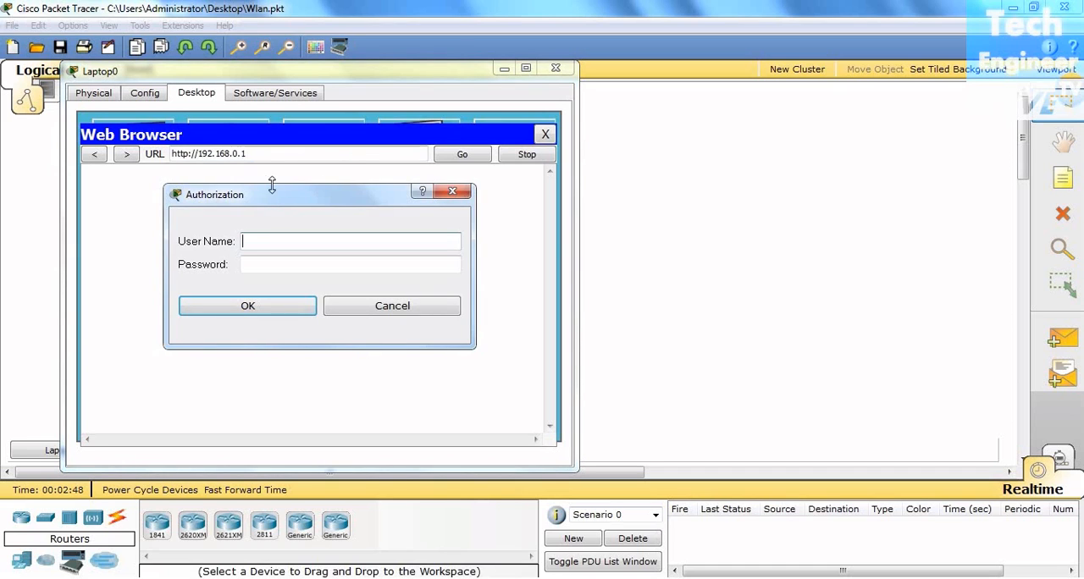
Enter admin as the user name and password in the router login prompt
text(a)
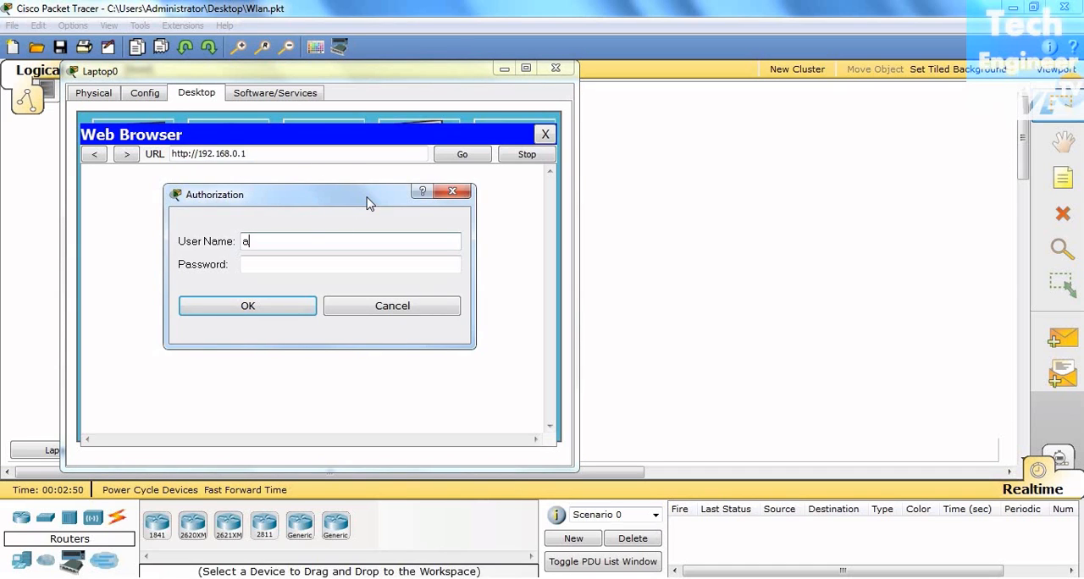
text(dm)
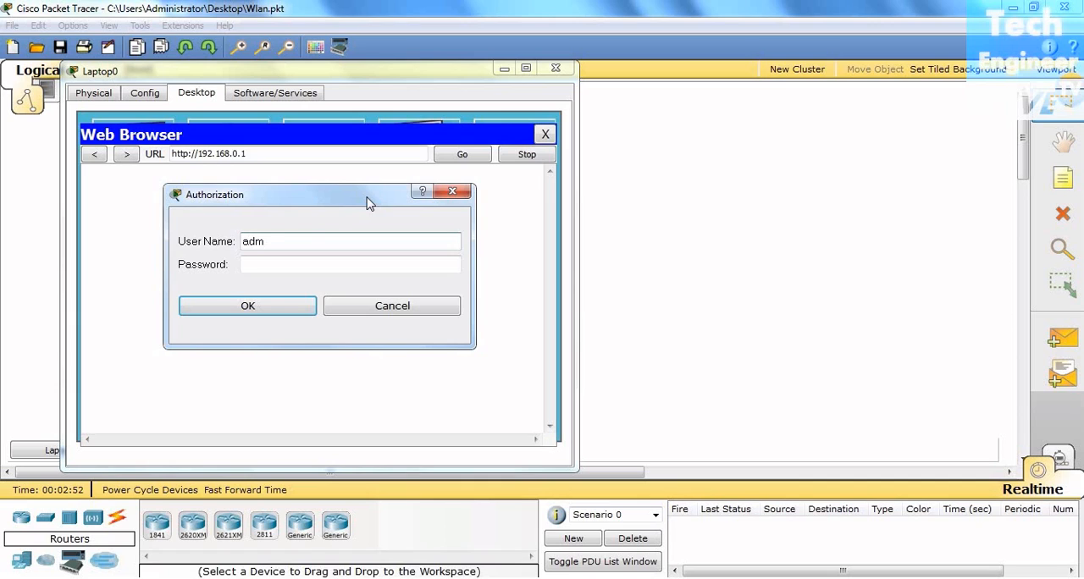
text(in)
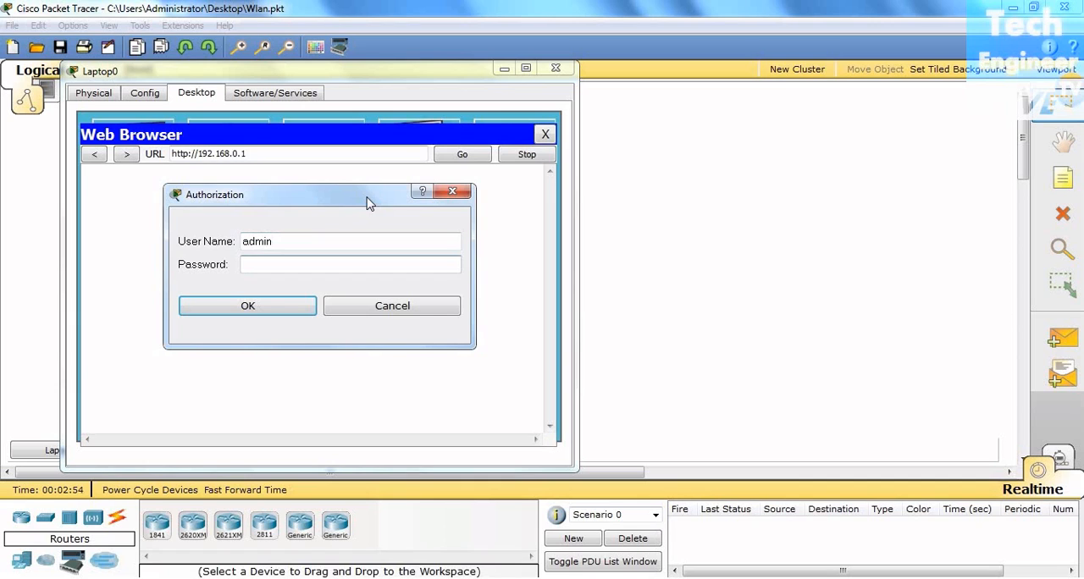
text(admin)
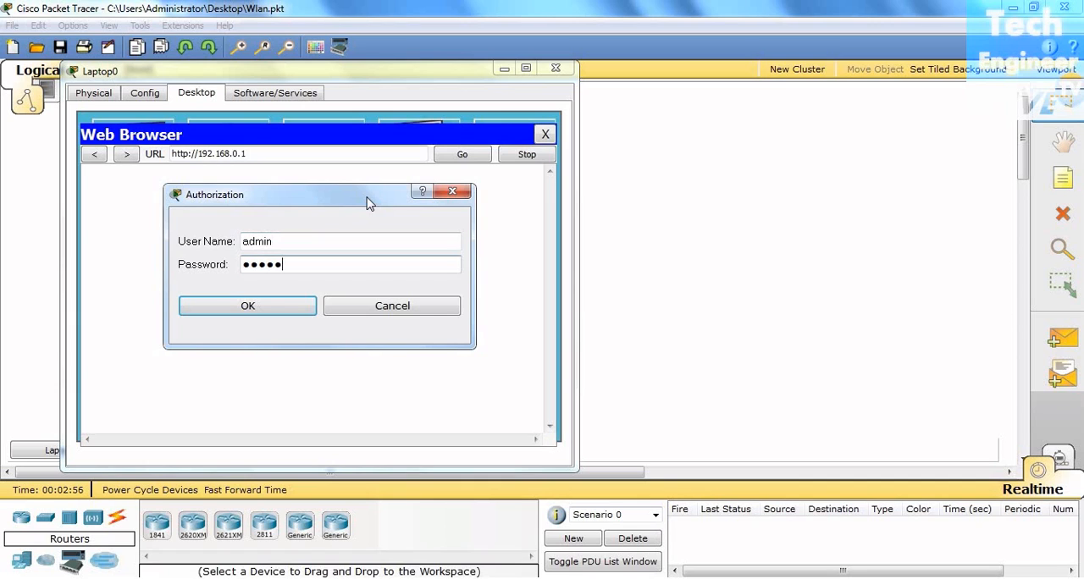
Widen the browser and scroll the Basic Setup page to review router IP and DHCP range 192.168.0.100–149
click(247, 306)
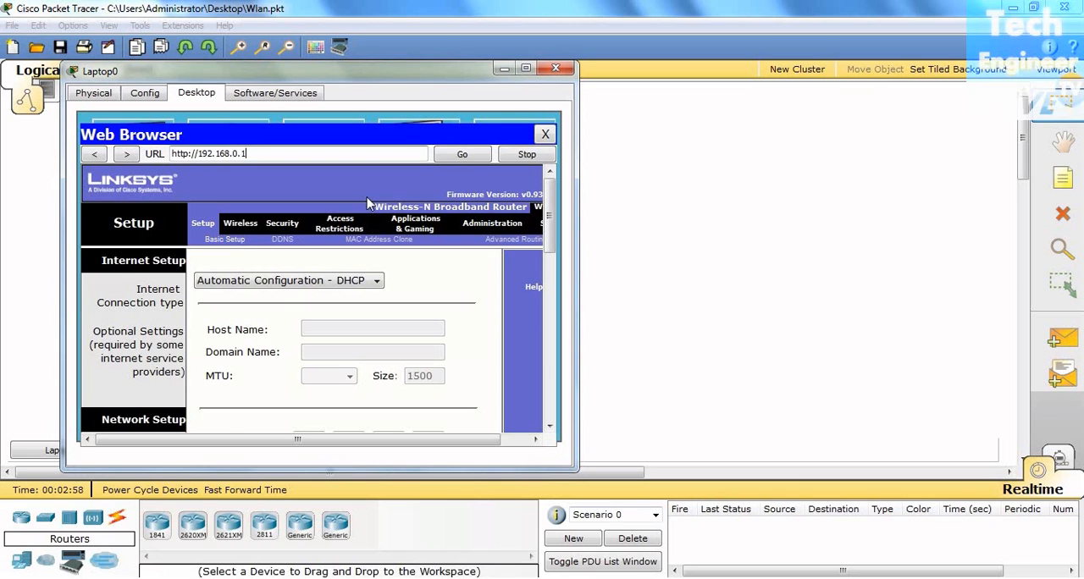
mouse_move(496, 111)
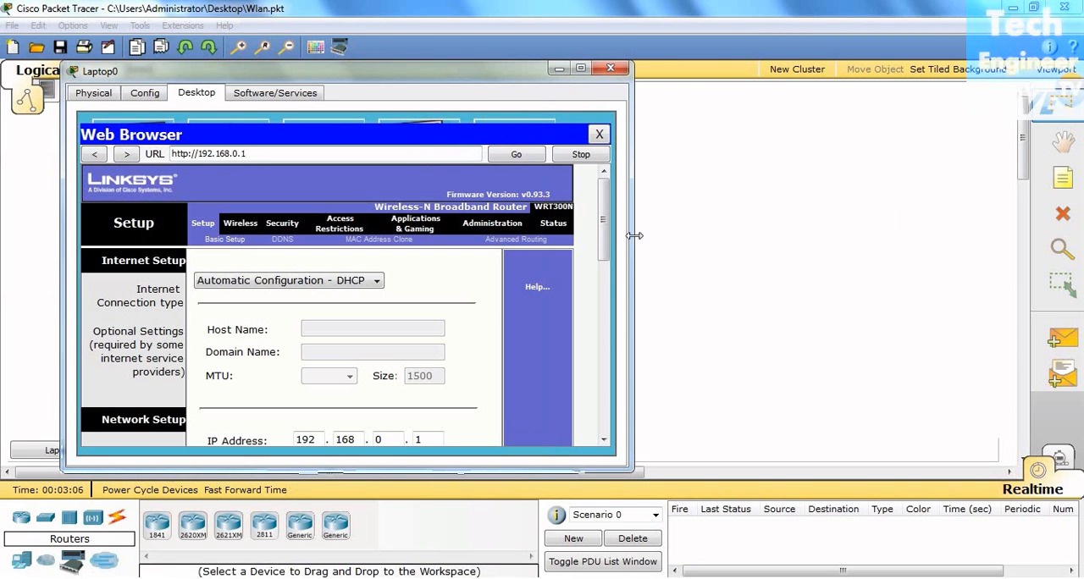
drag(338, 71, 338, 11)
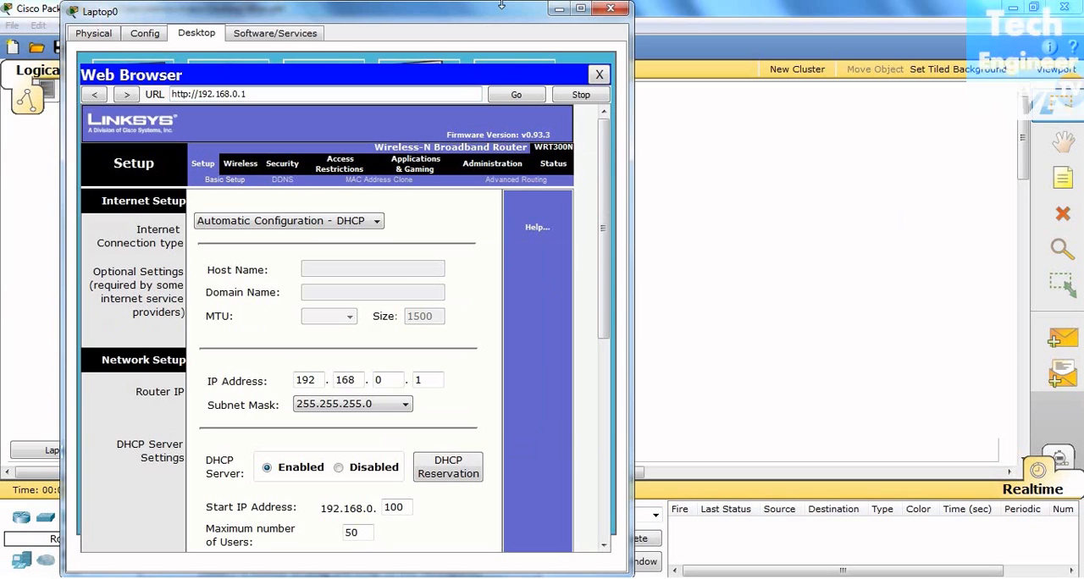
click(240, 164)
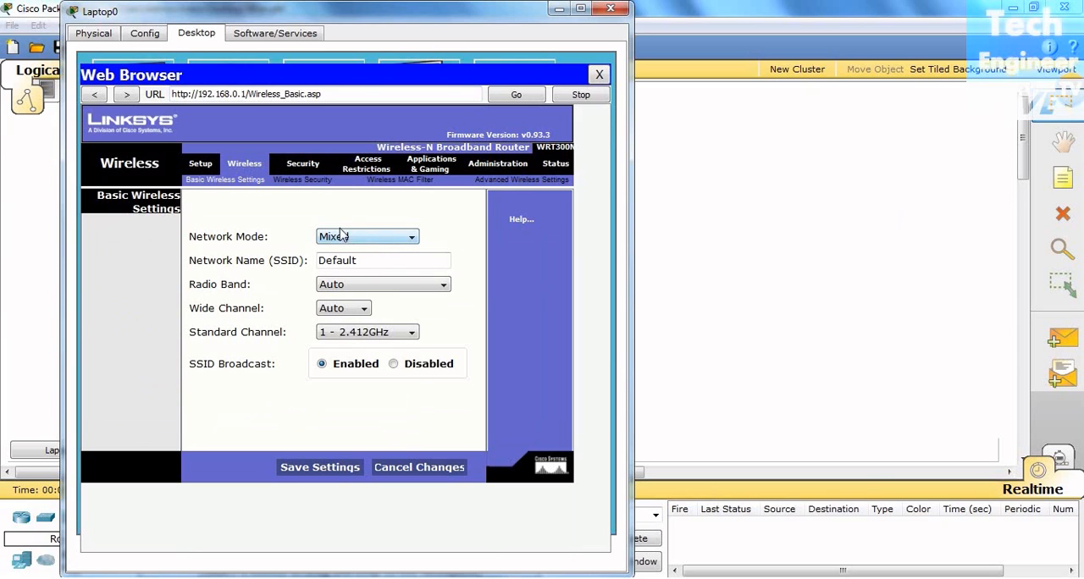
click(201, 162)
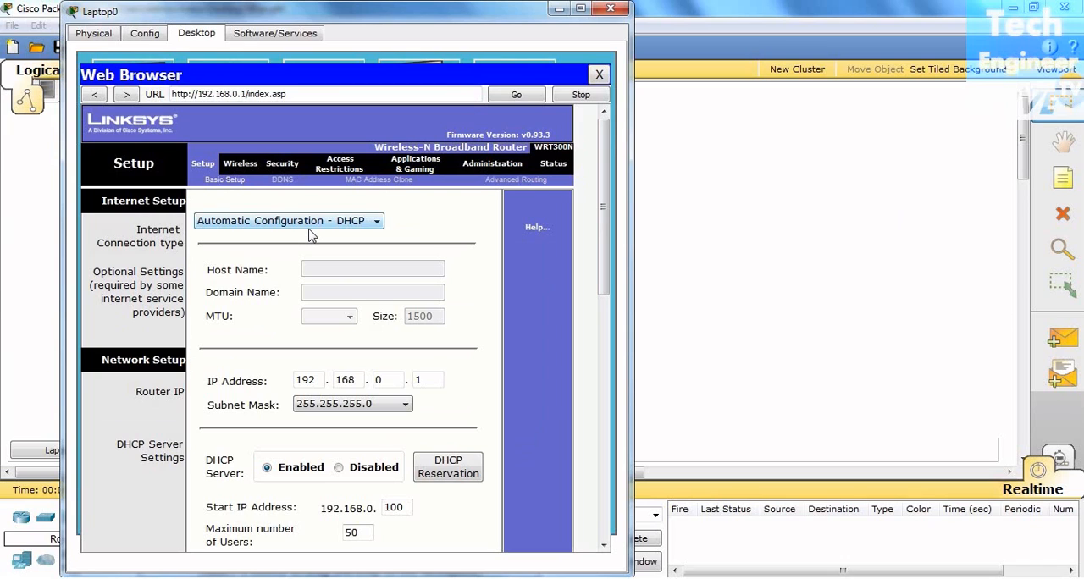
mouse_move(345, 396)
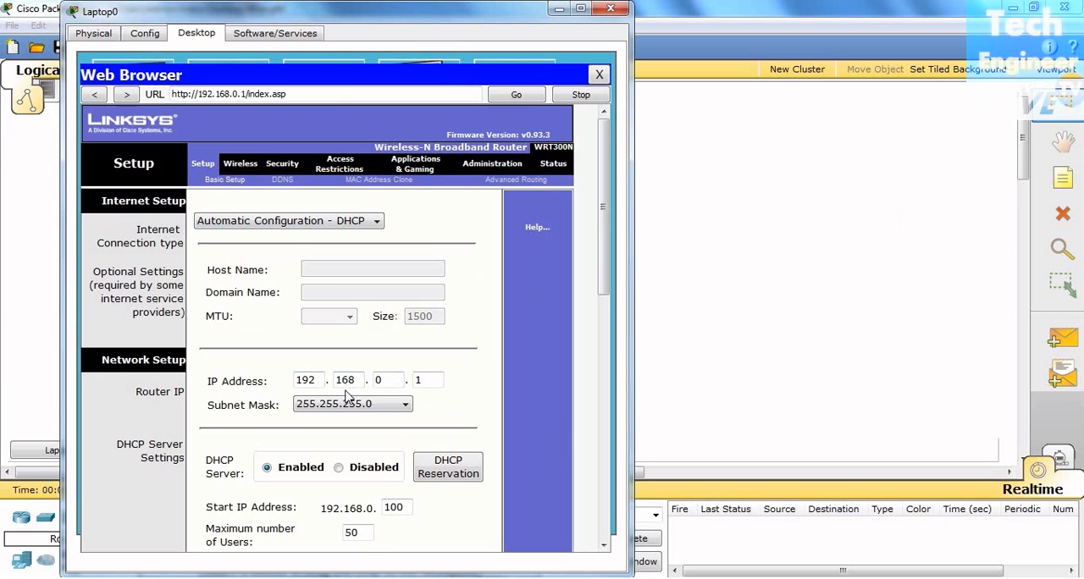
mouse_move(464, 395)
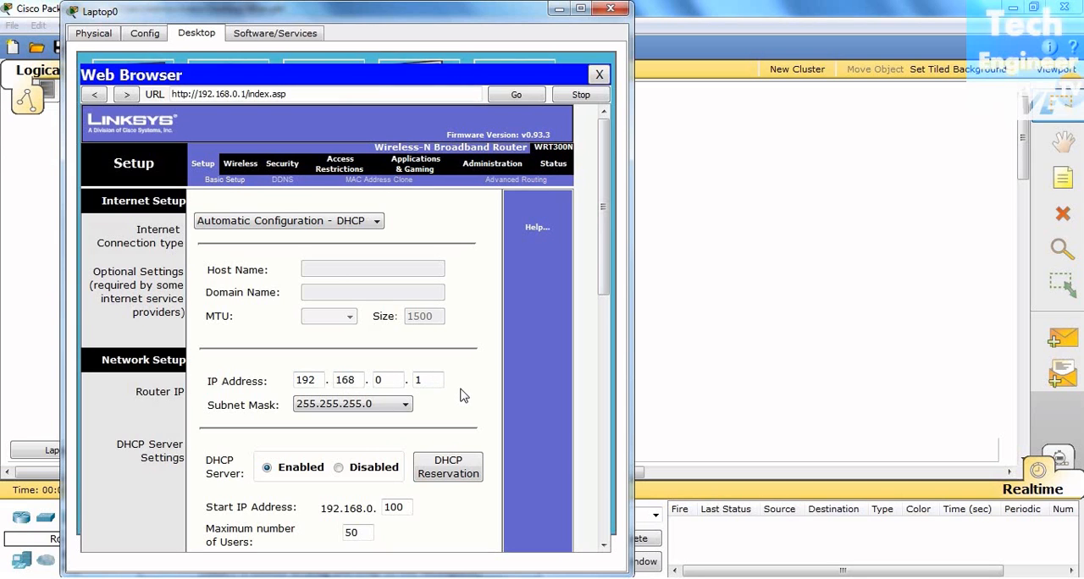
scroll(down, 3)
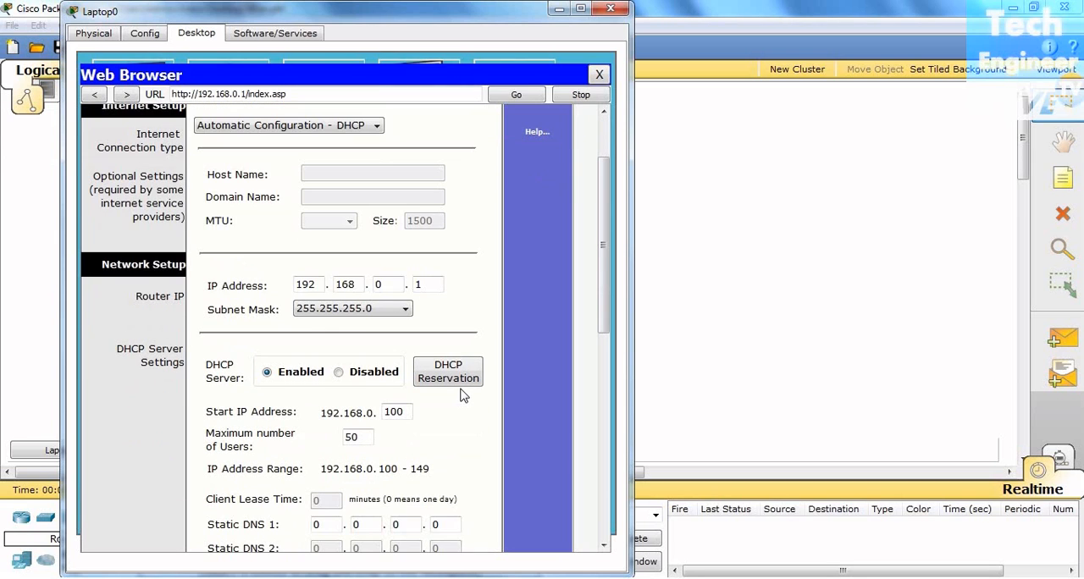
scroll(down, 3)
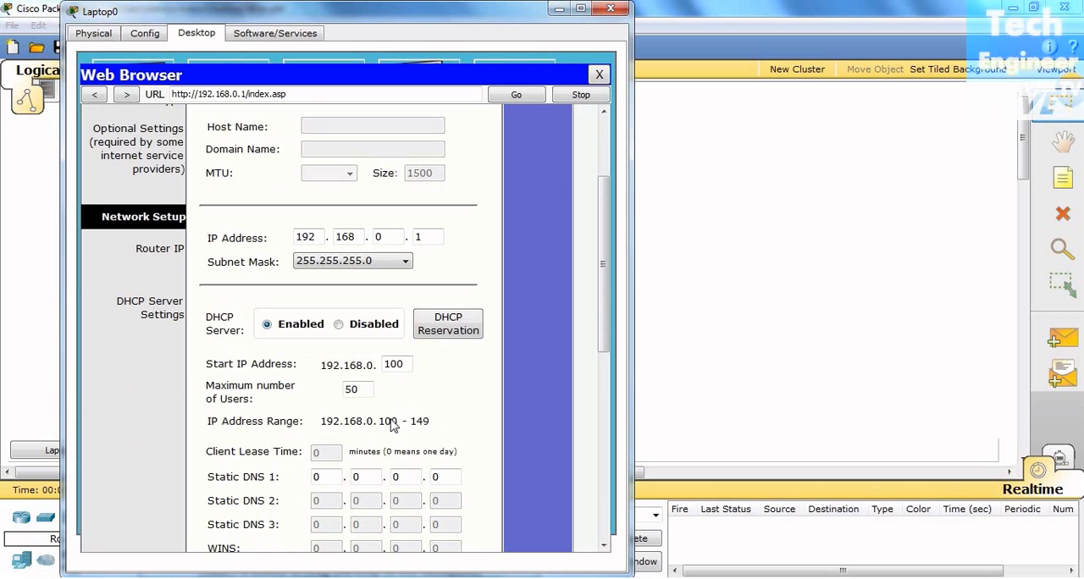
mouse_move(379, 400)
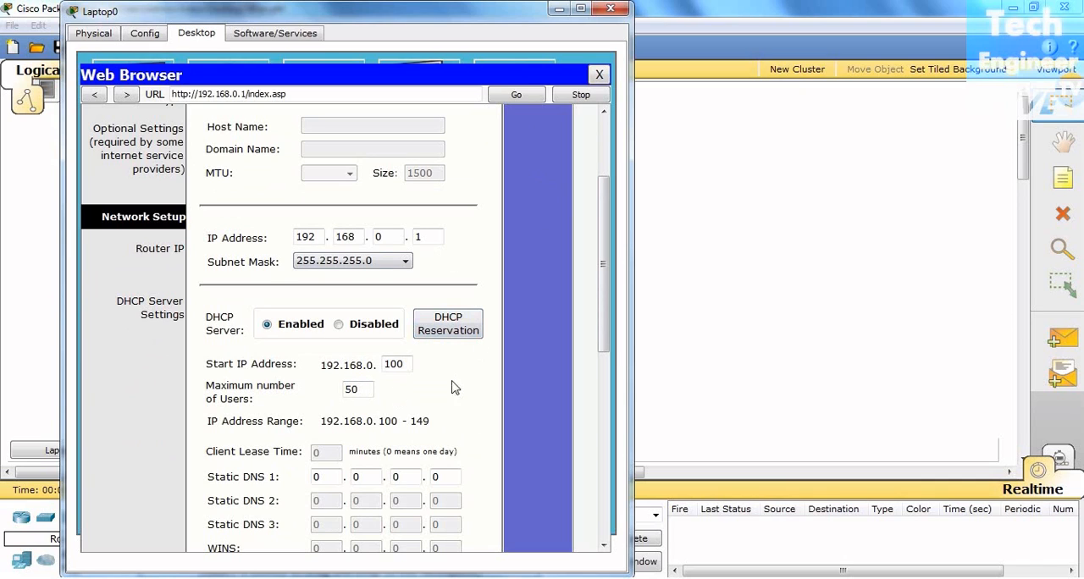
mouse_move(398, 352)
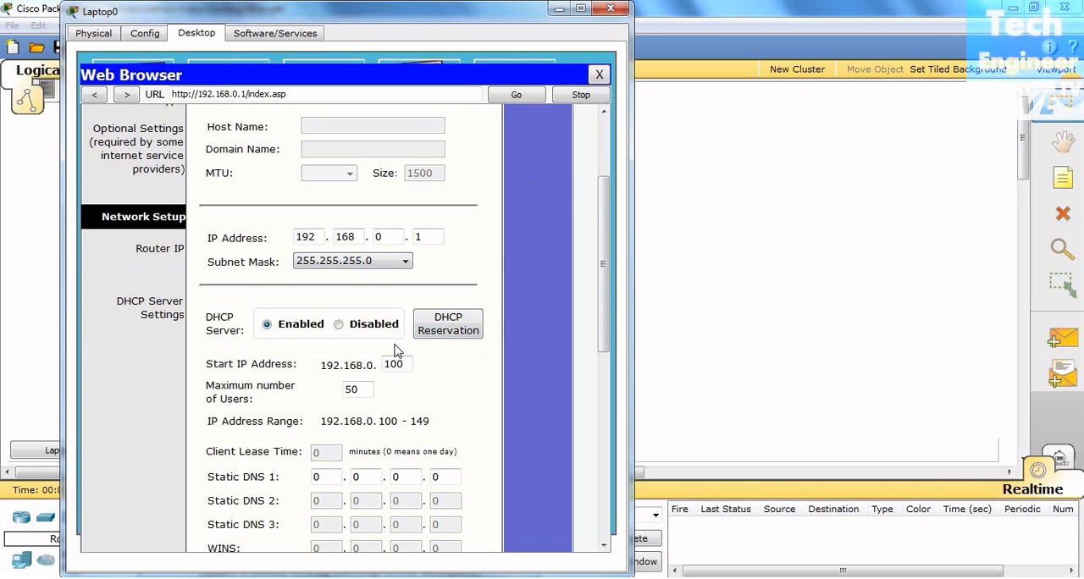
mouse_move(545, 407)
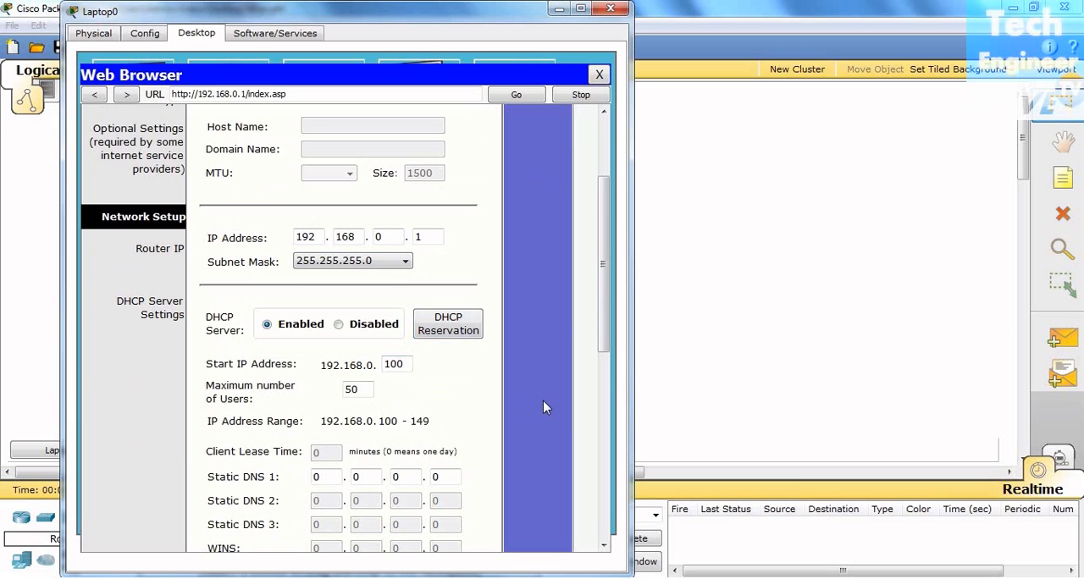
mouse_move(526, 406)
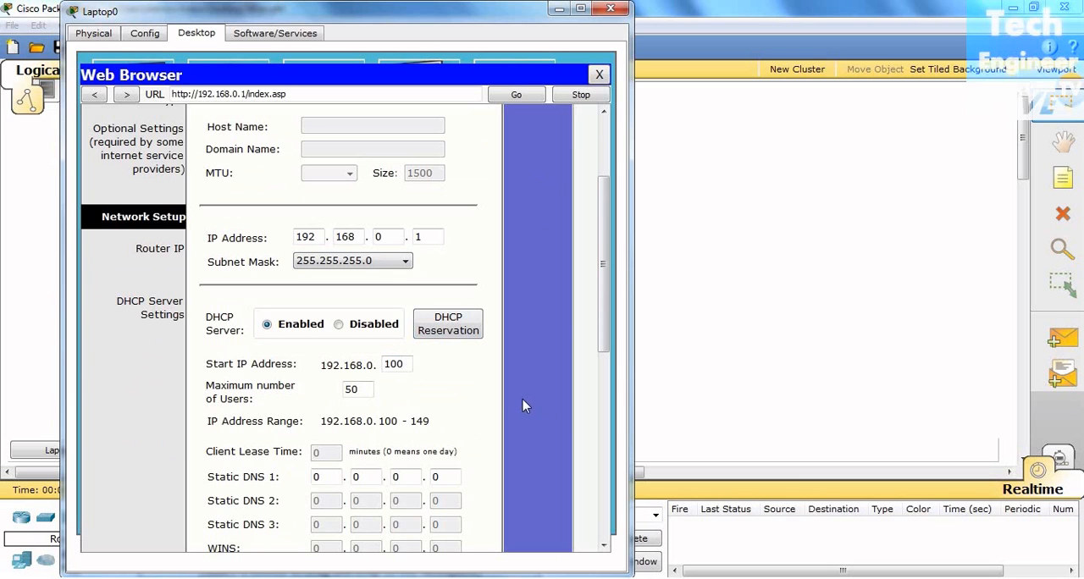
mouse_move(440, 386)
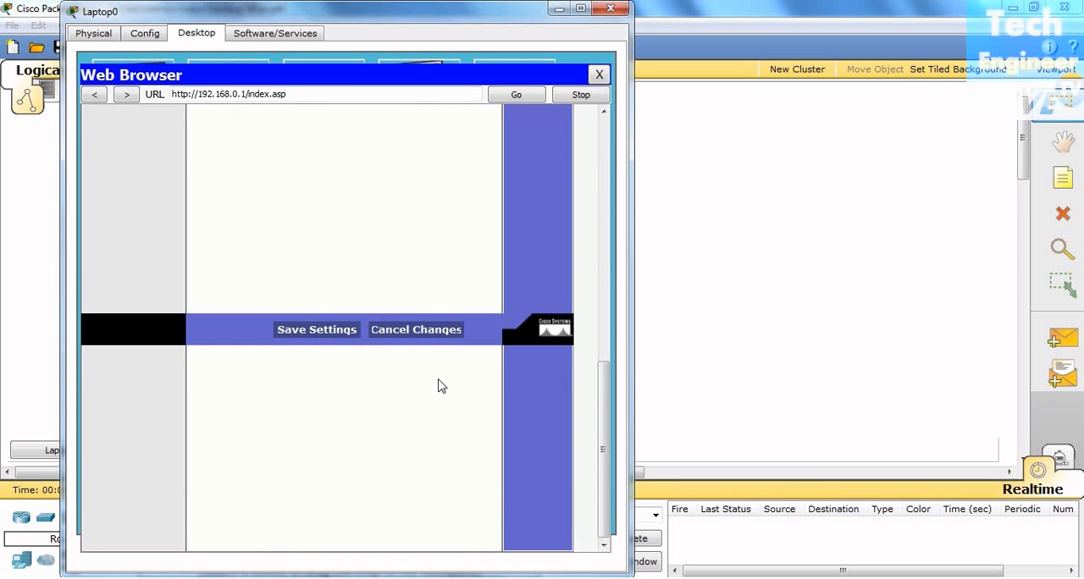
click(515, 94)
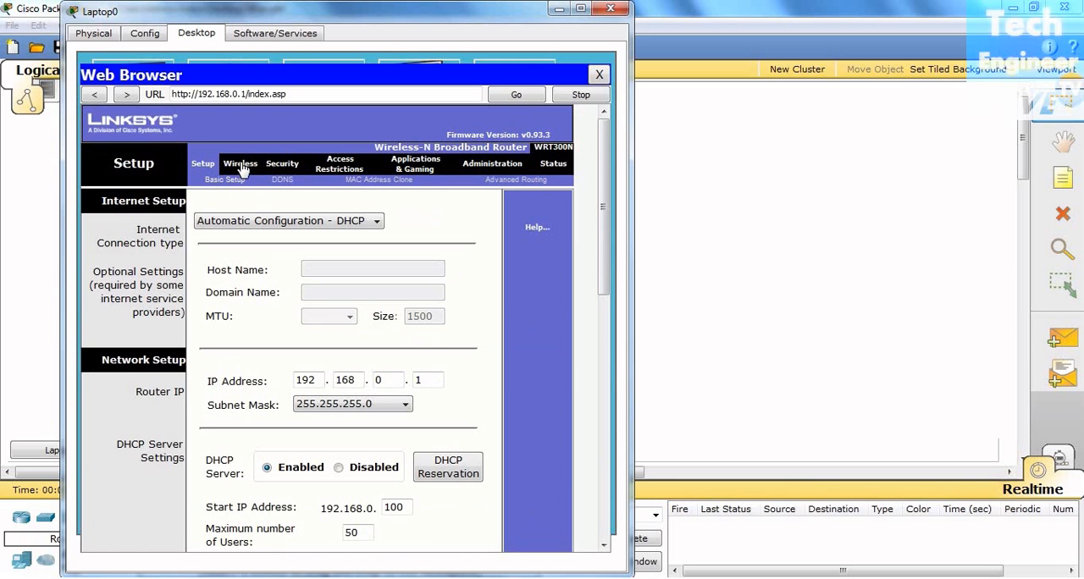
mouse_move(246, 174)
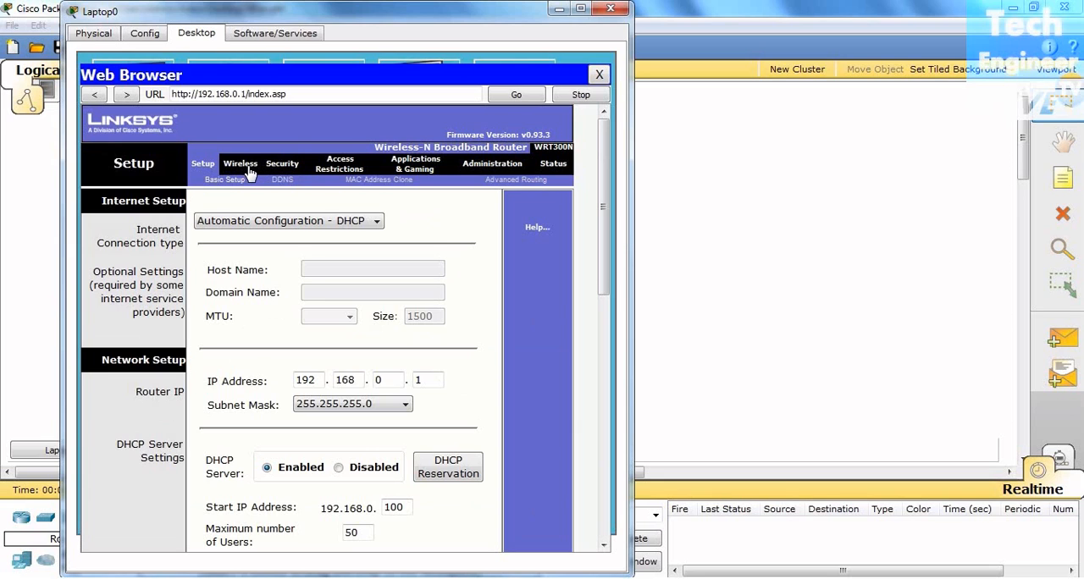
Open Basic Wireless Settings and check the Network Mode options, keeping Mixed selected
click(240, 164)
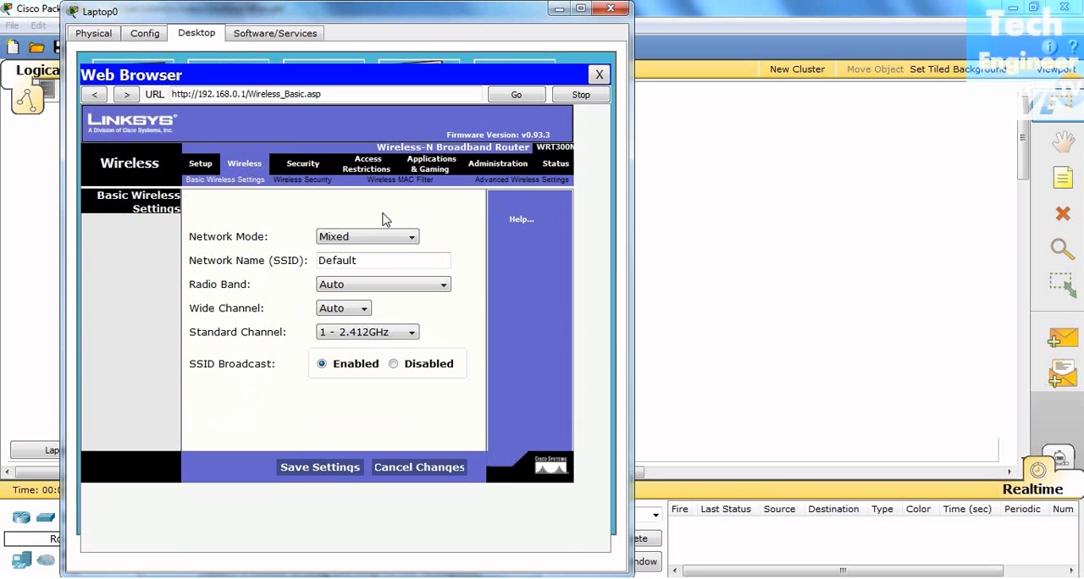
mouse_move(217, 246)
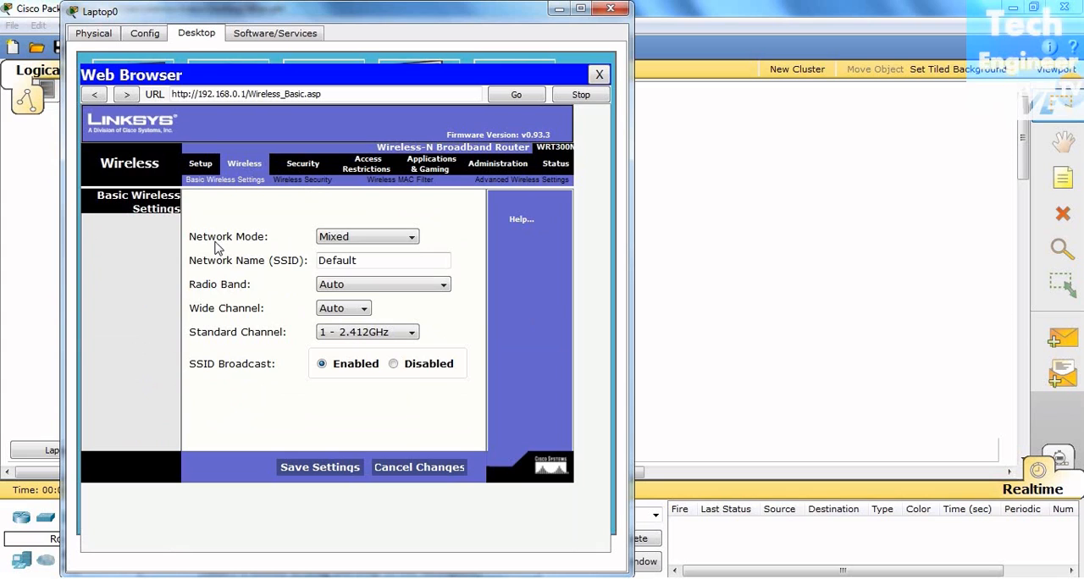
mouse_move(310, 195)
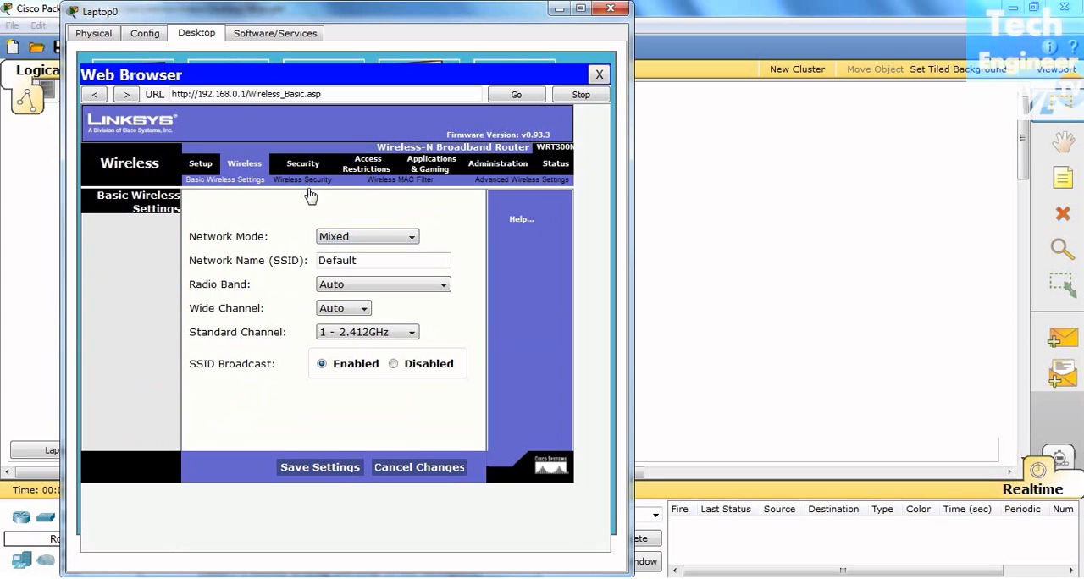
click(366, 236)
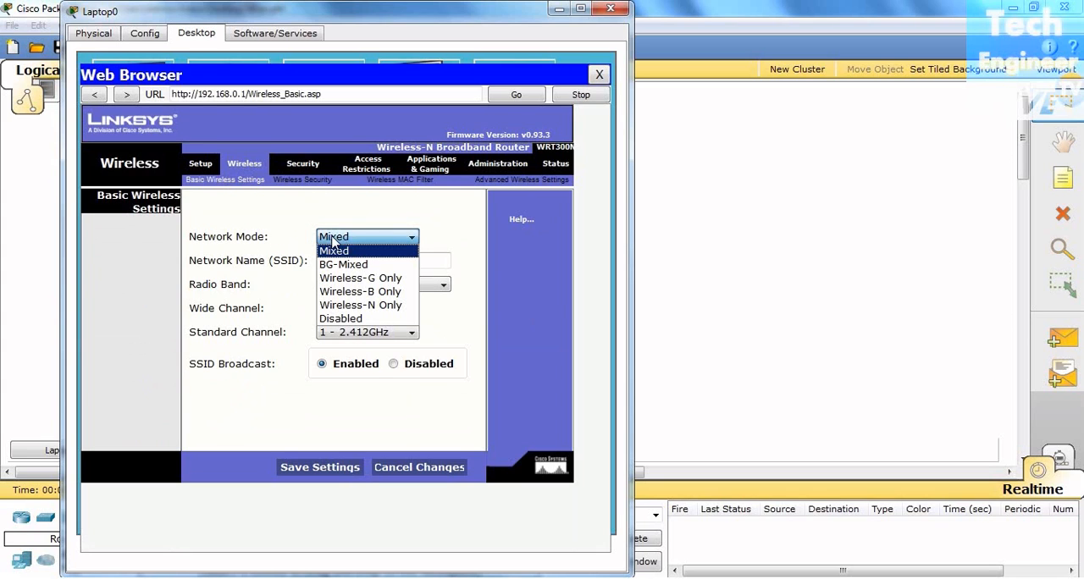
mouse_move(365, 246)
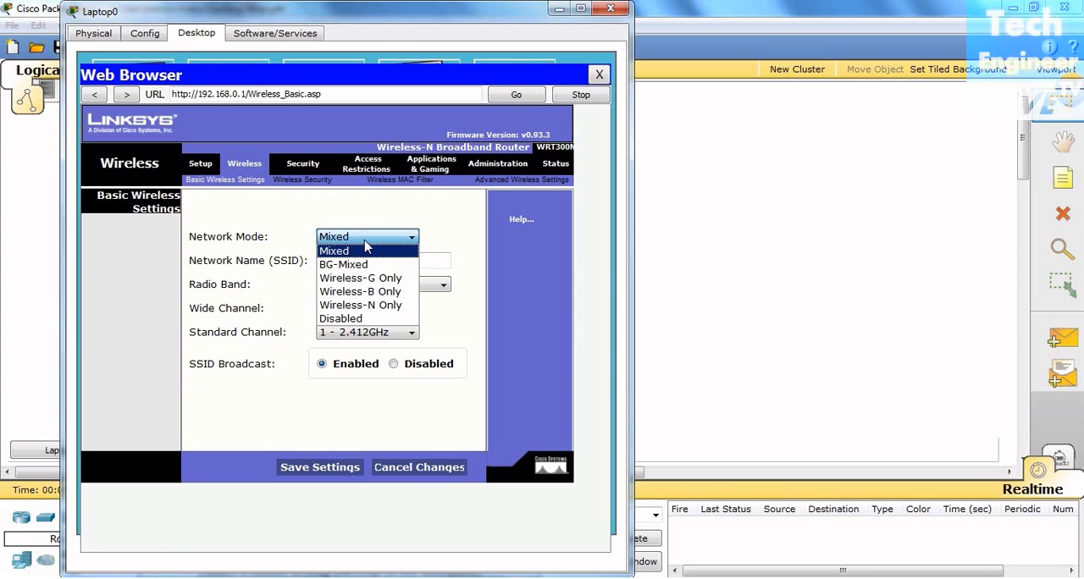
mouse_move(360, 278)
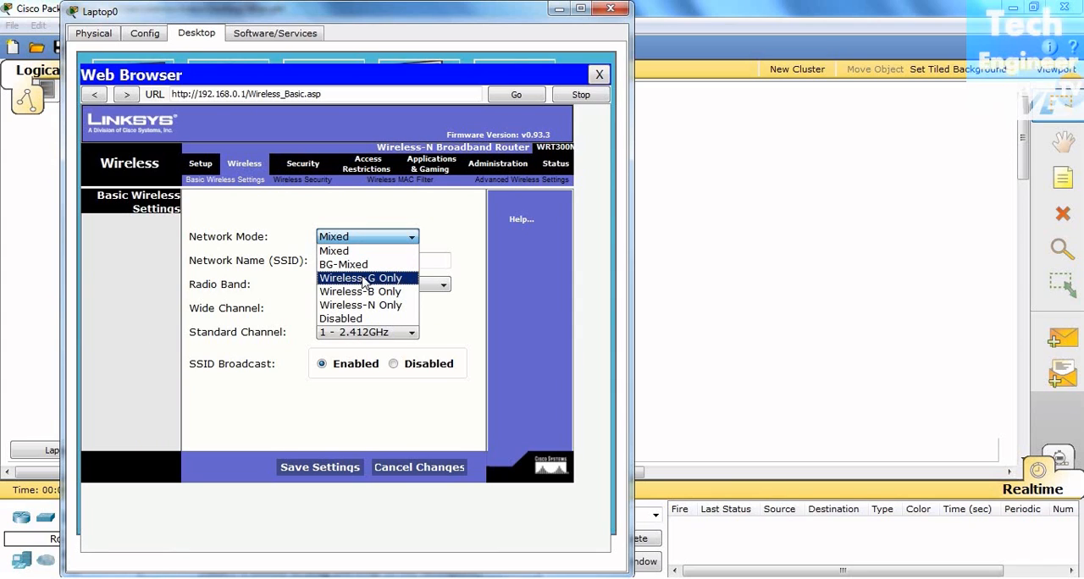
mouse_move(361, 305)
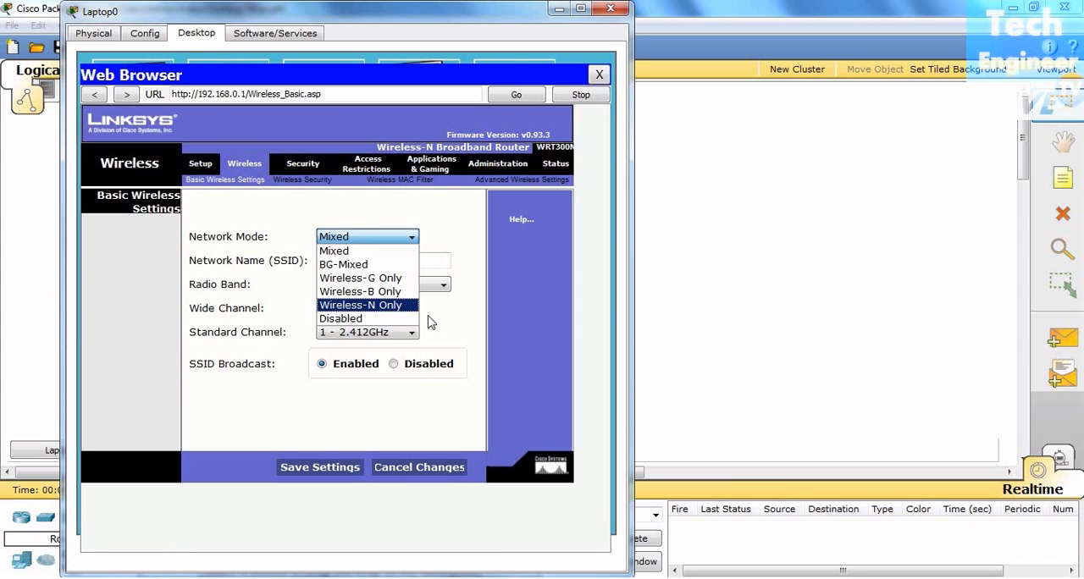
mouse_move(407, 313)
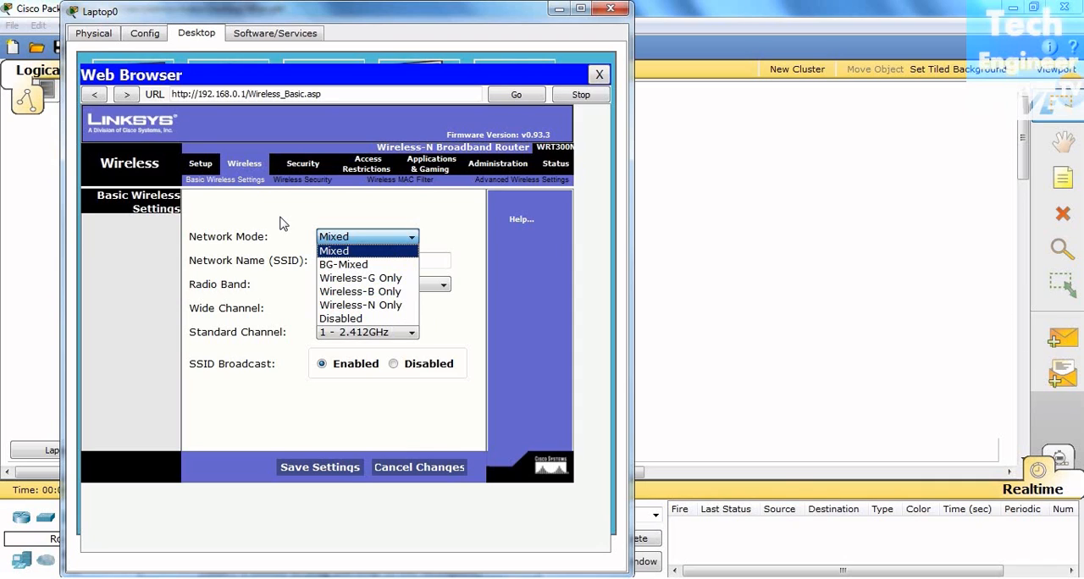
mouse_move(305, 234)
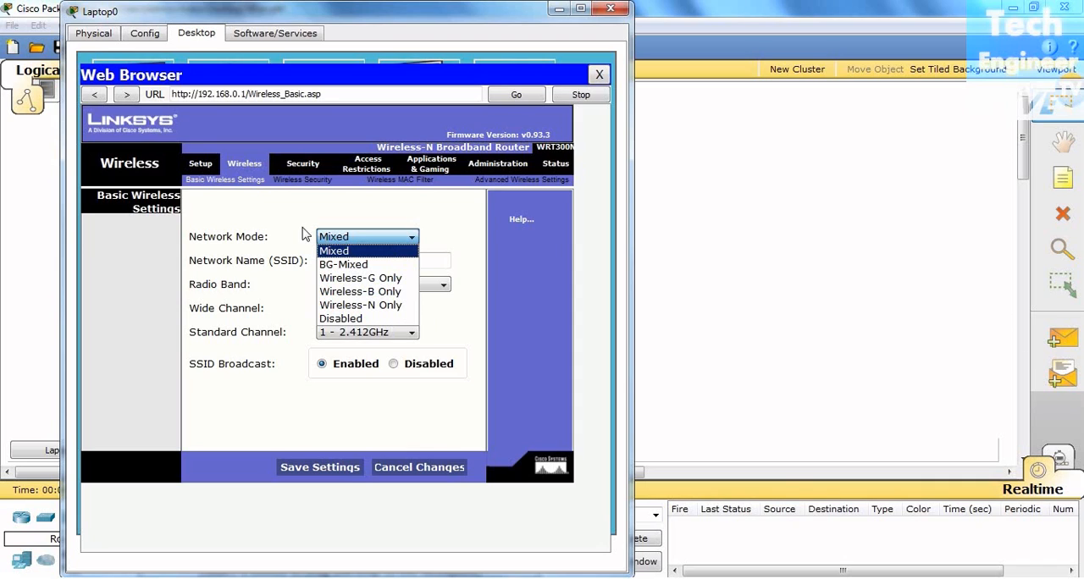
mouse_move(360, 291)
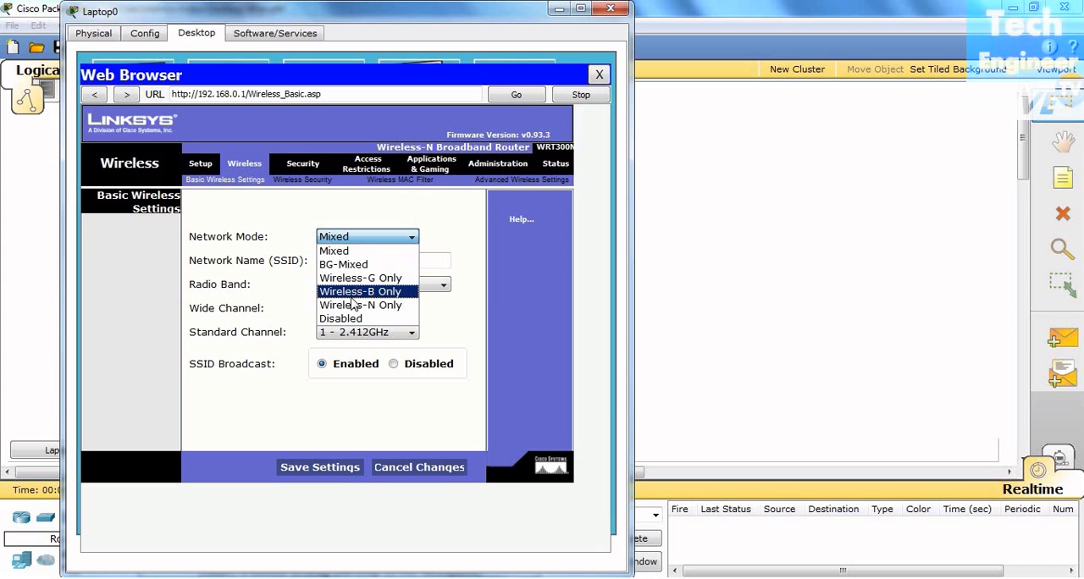
click(366, 236)
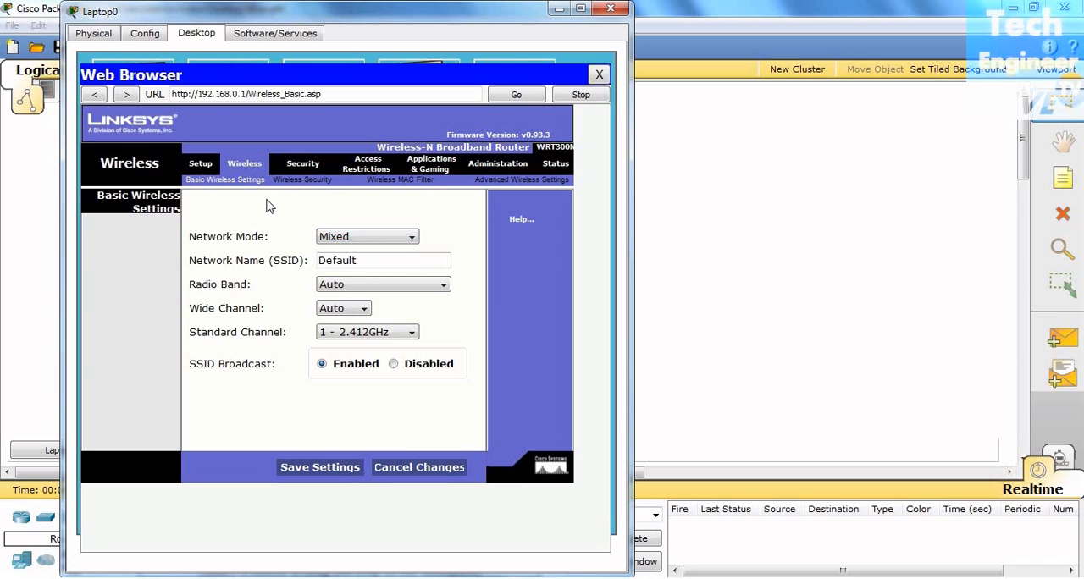
Replace the Default network name (SSID) with Tech_com
triple_click(383, 260)
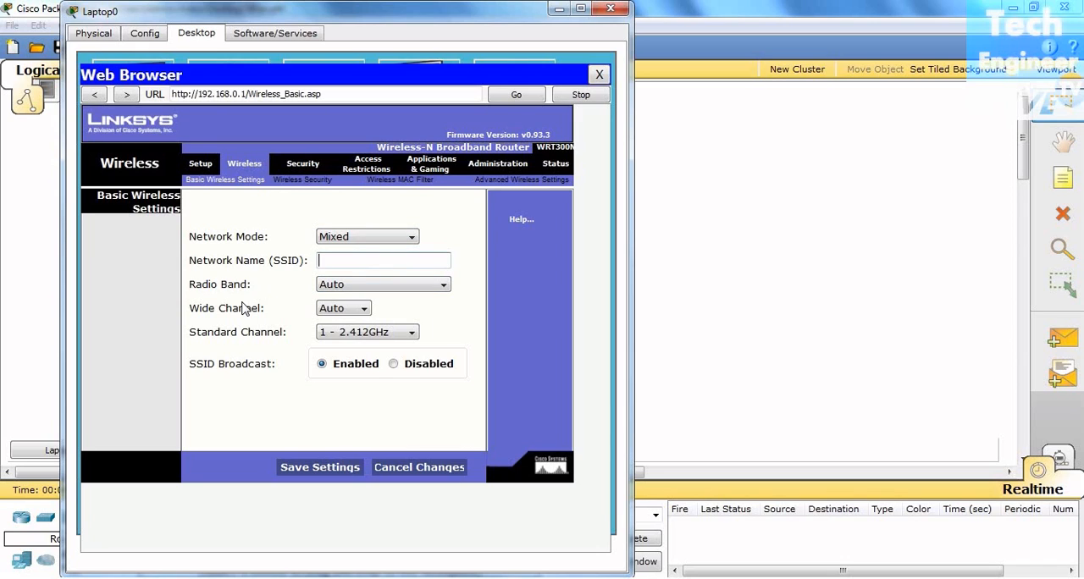
text(Tech)
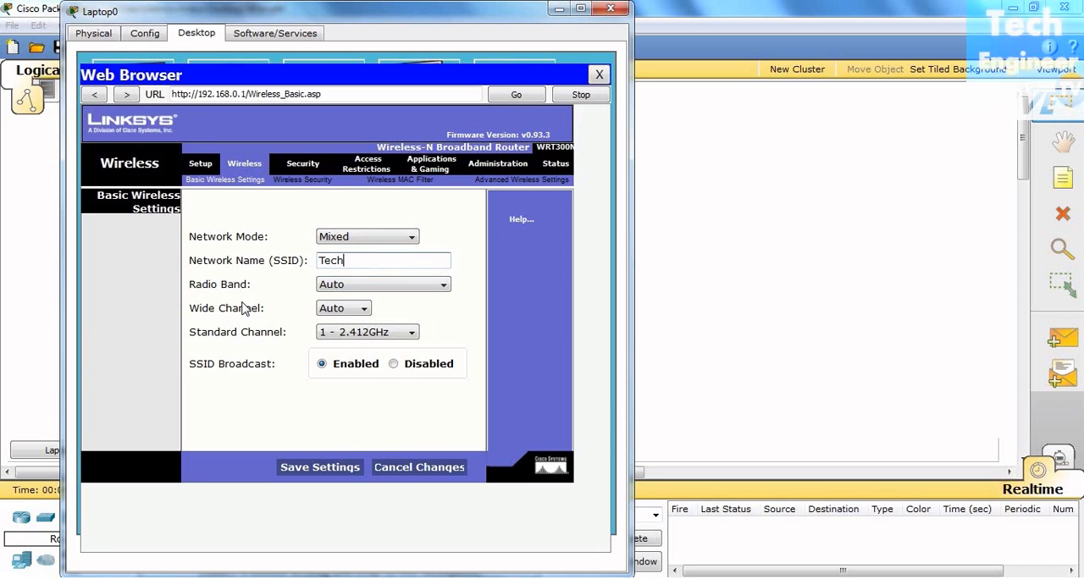
text(_)
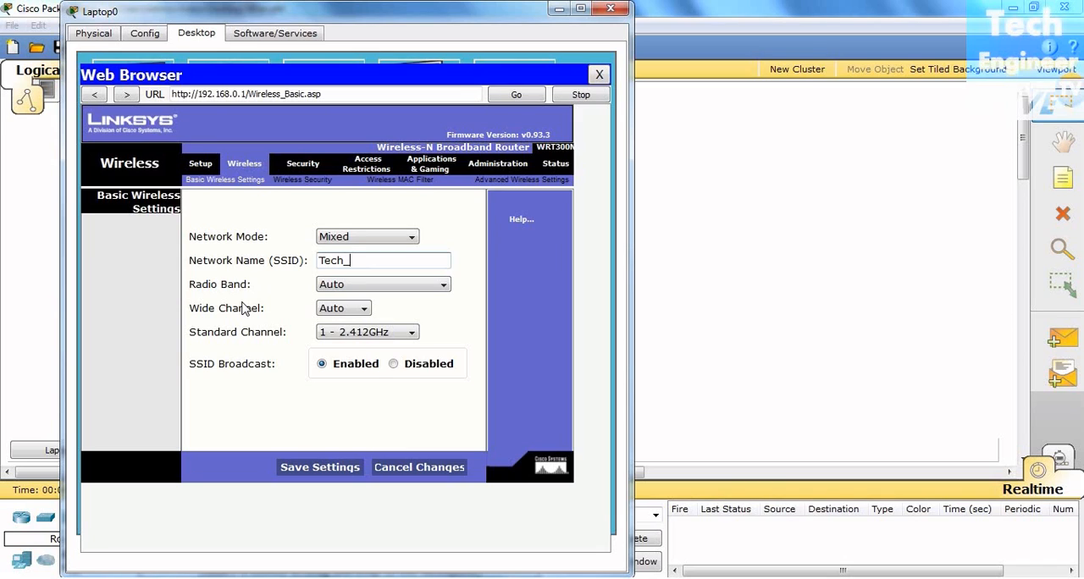
text(com)
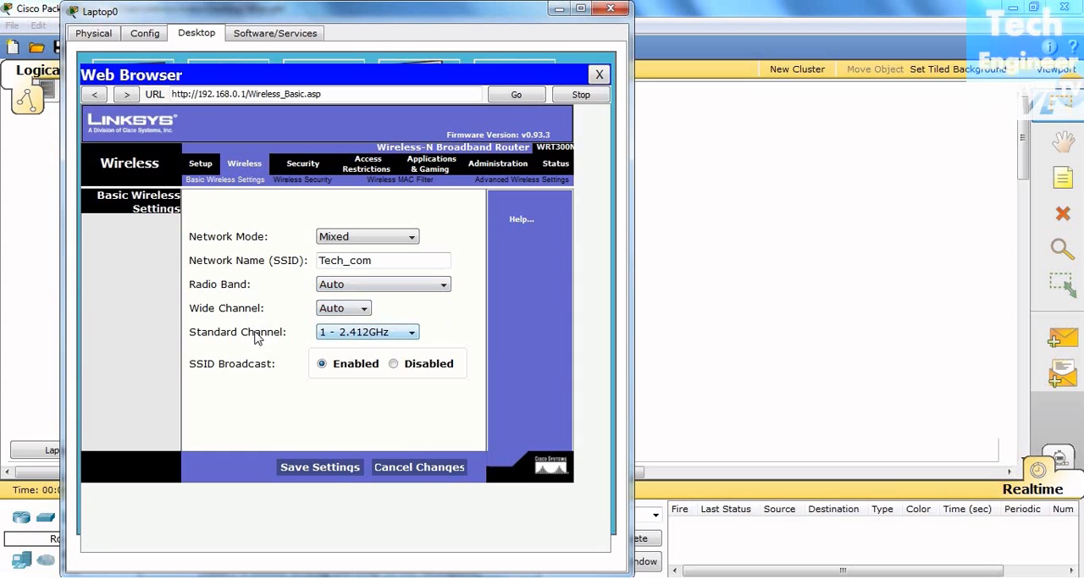
click(367, 331)
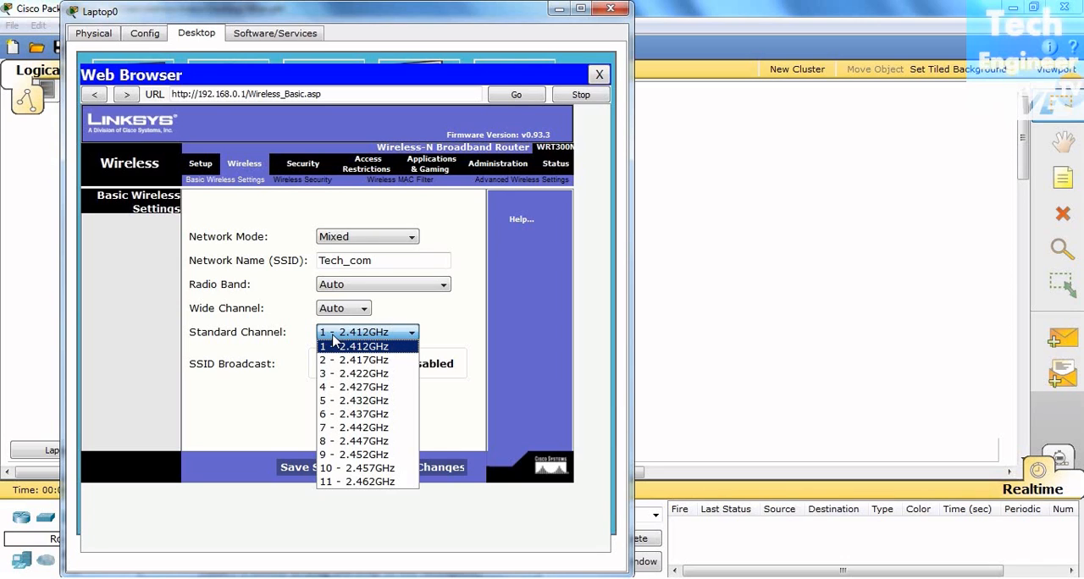
mouse_move(329, 353)
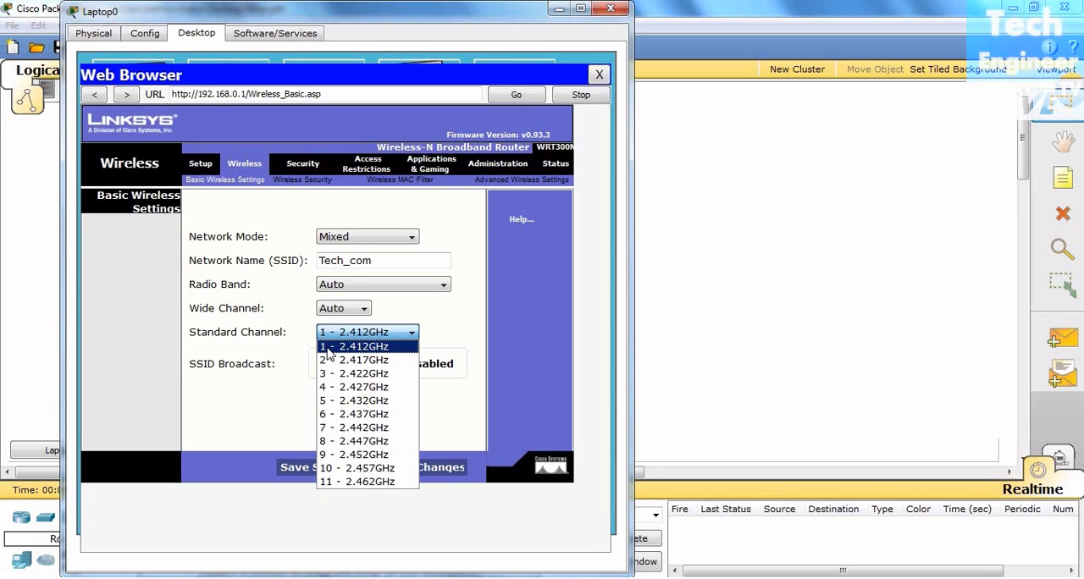
mouse_move(339, 373)
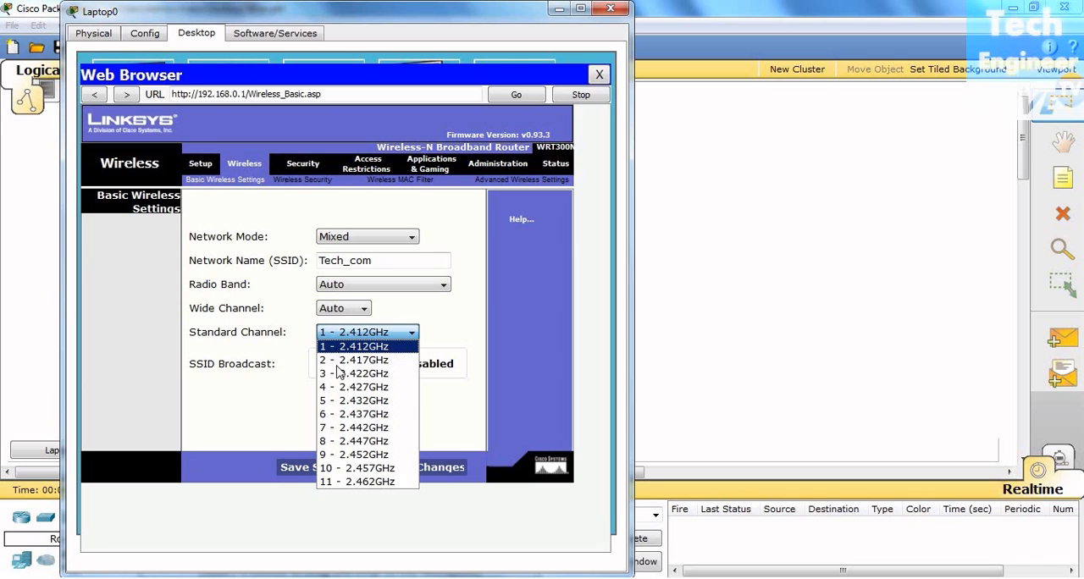
mouse_move(354, 481)
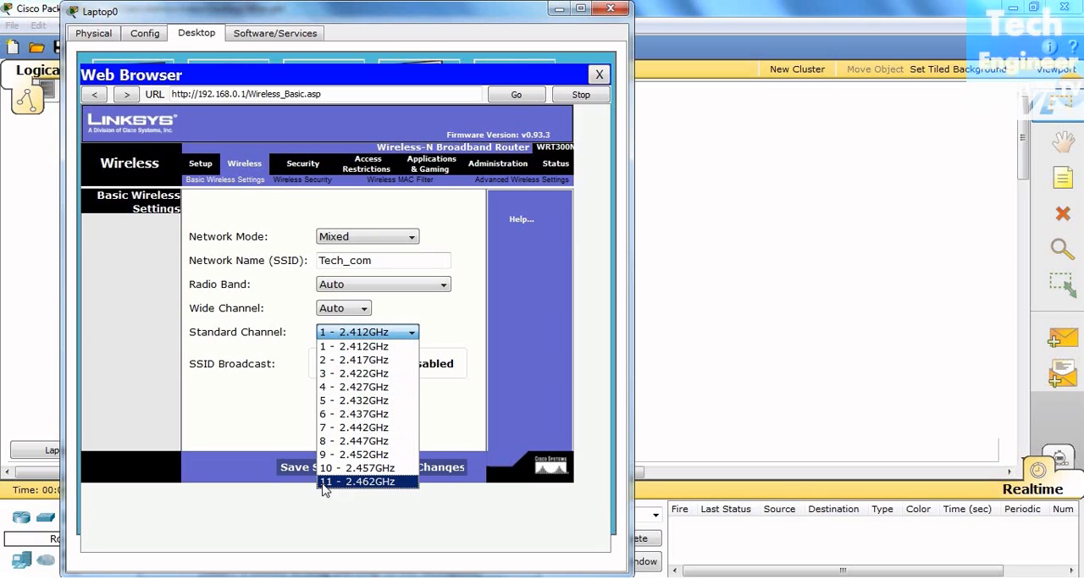
mouse_move(379, 345)
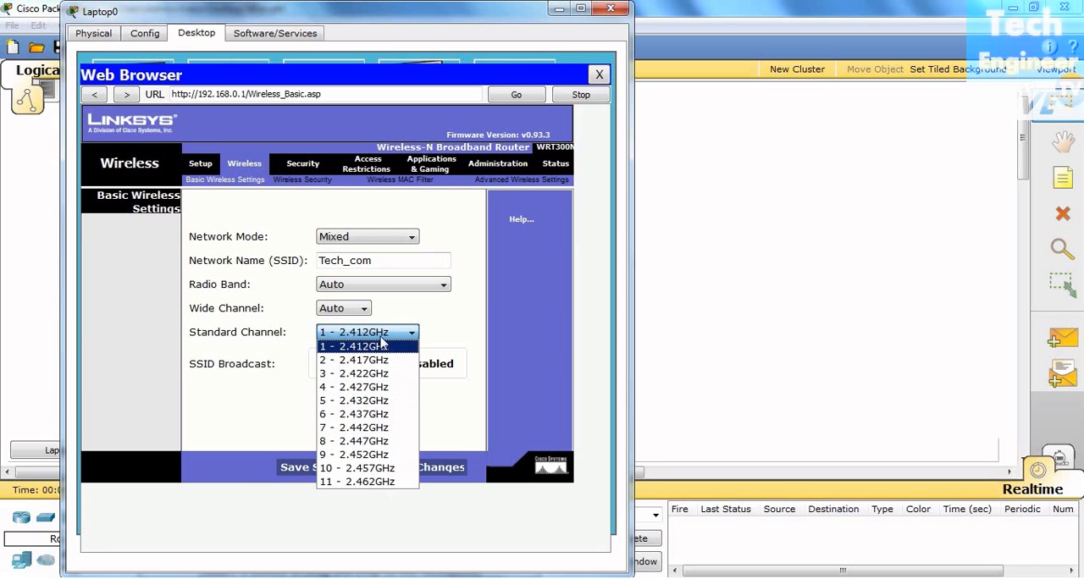
mouse_move(364, 414)
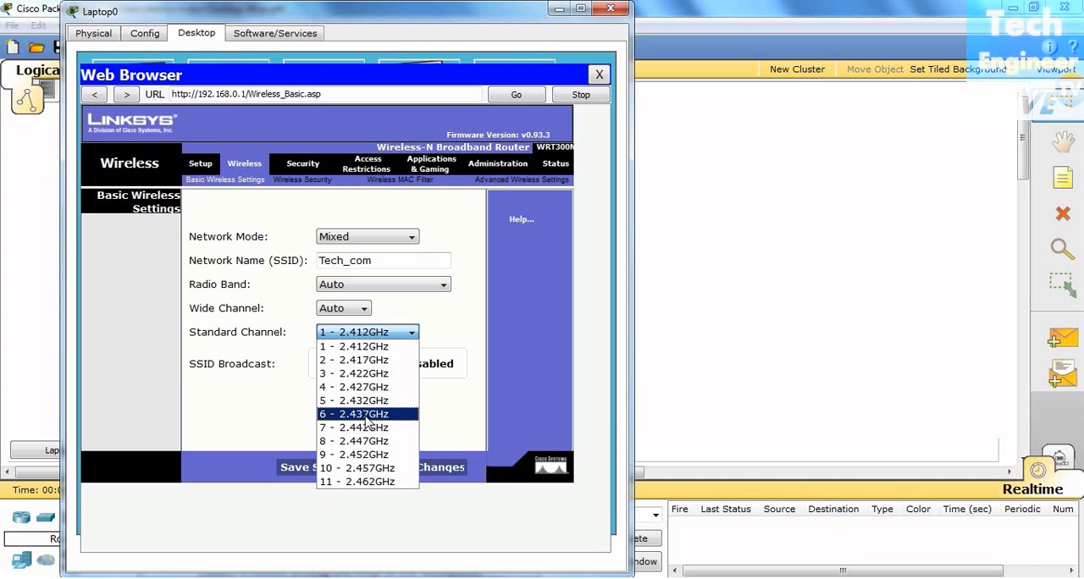
mouse_move(400, 428)
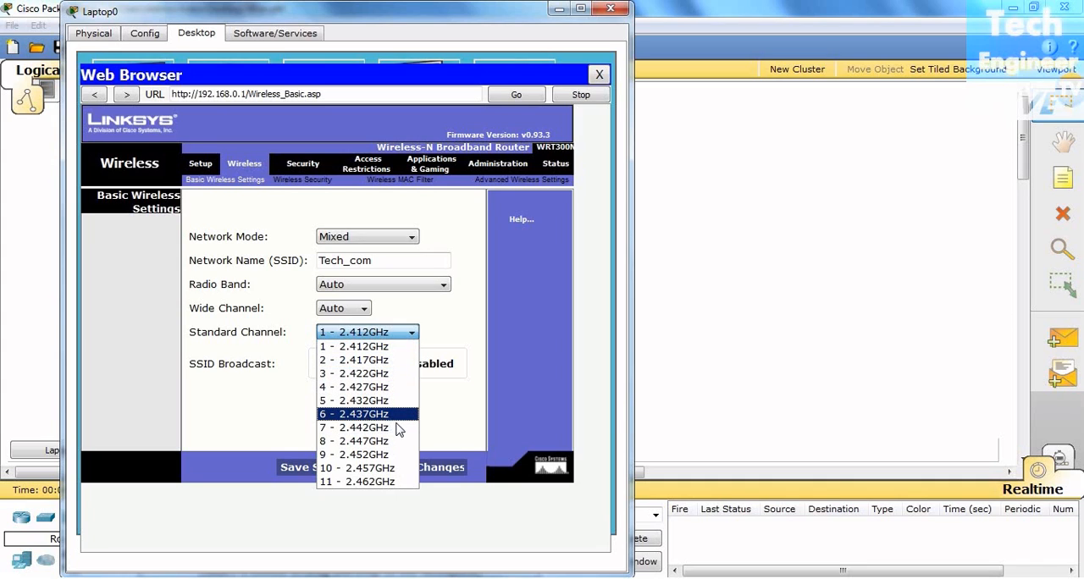
mouse_move(384, 482)
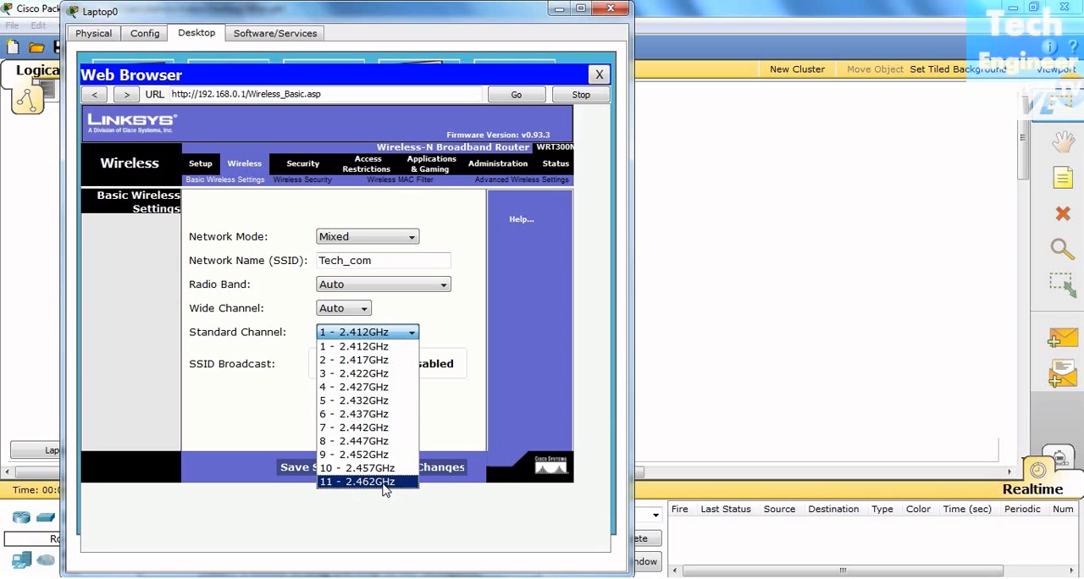
mouse_move(383, 400)
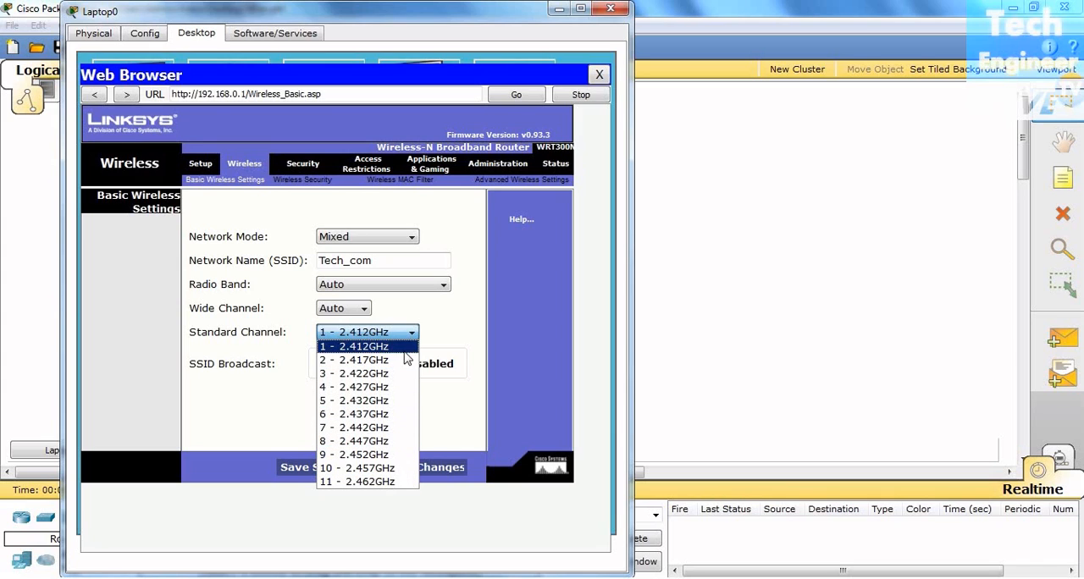
mouse_move(372, 373)
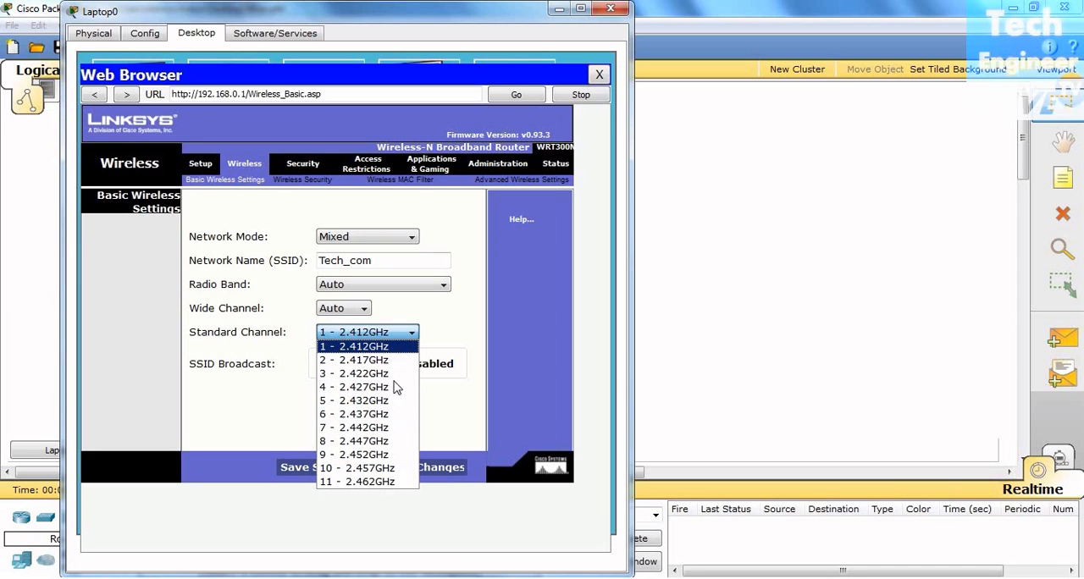
mouse_move(398, 354)
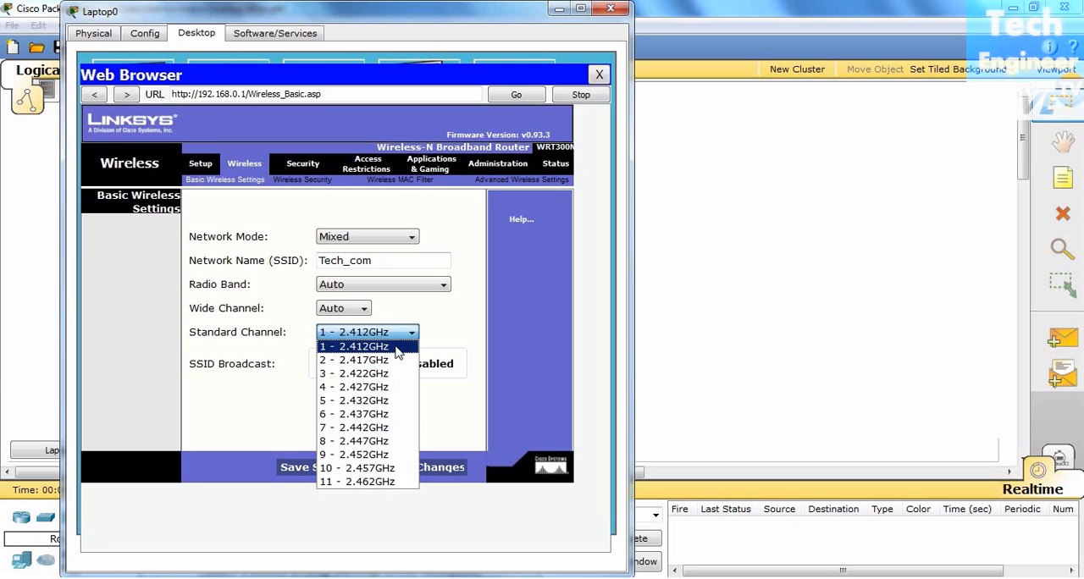
click(354, 347)
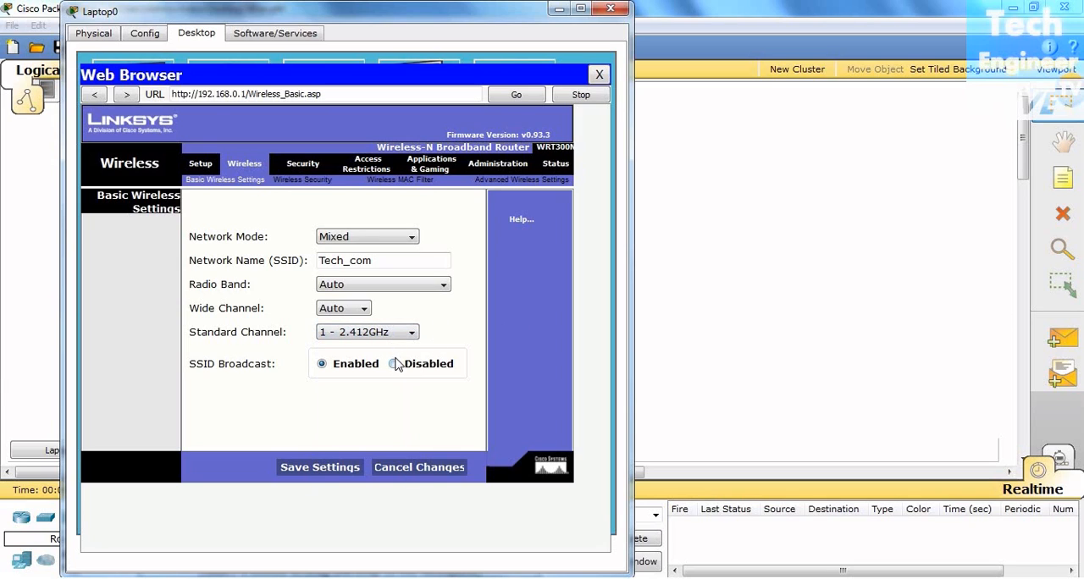
mouse_move(384, 371)
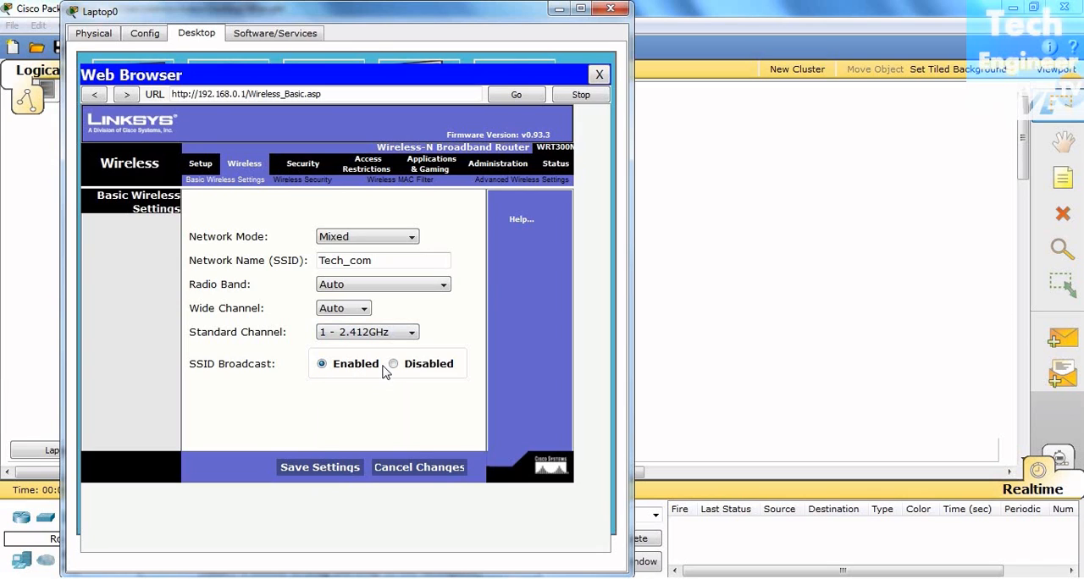
mouse_move(302, 164)
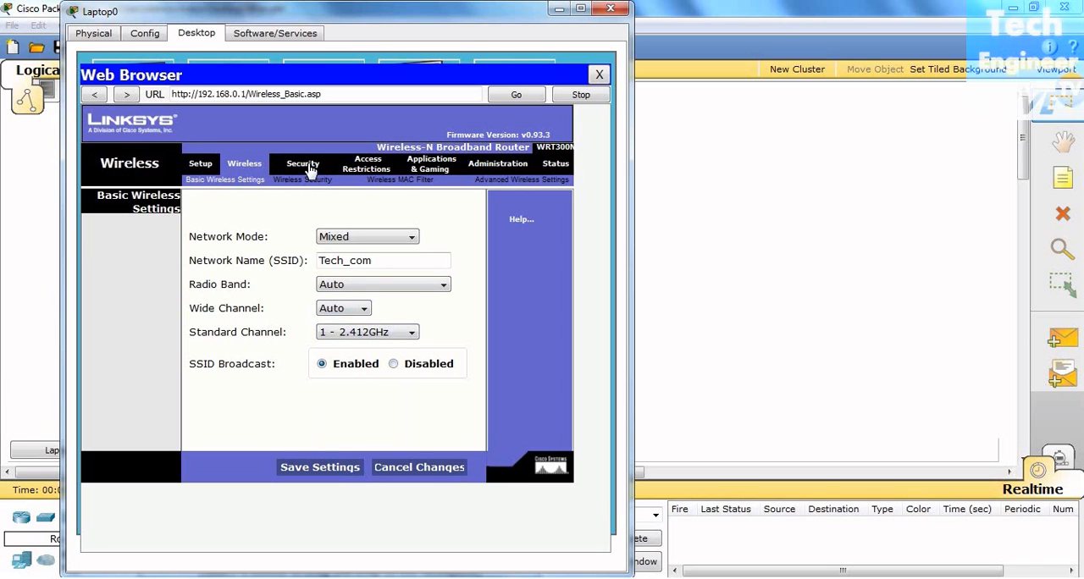
mouse_move(336, 286)
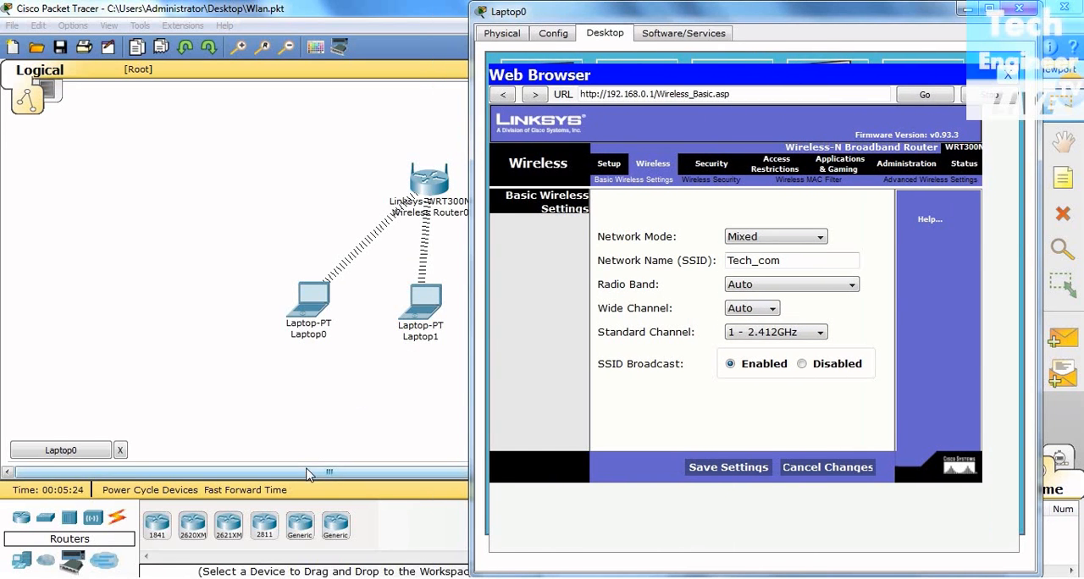
Save the Tech_com wireless settings, then try the Security page, which now times out
click(1020, 11)
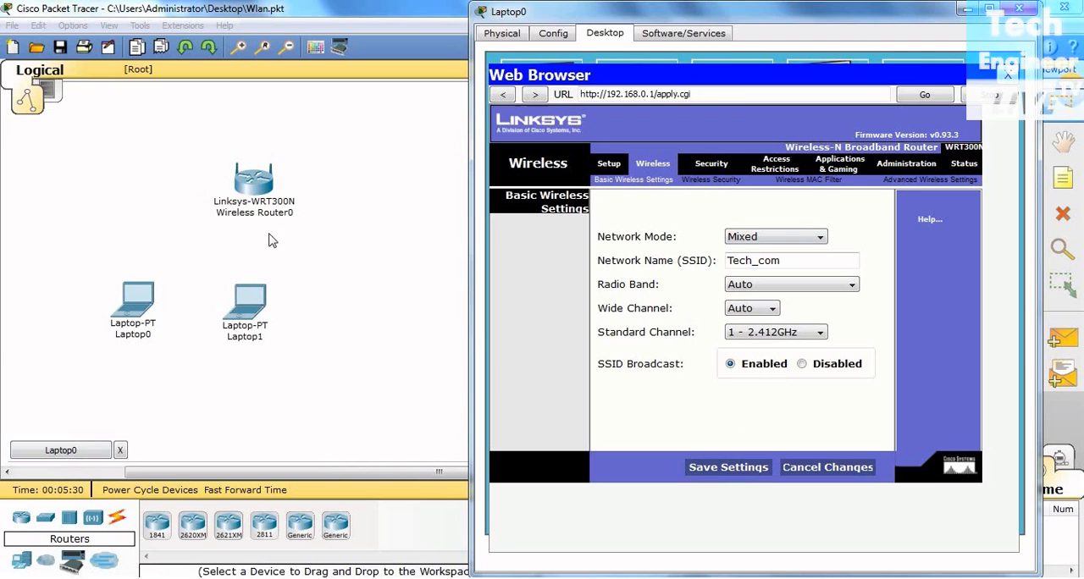
click(686, 163)
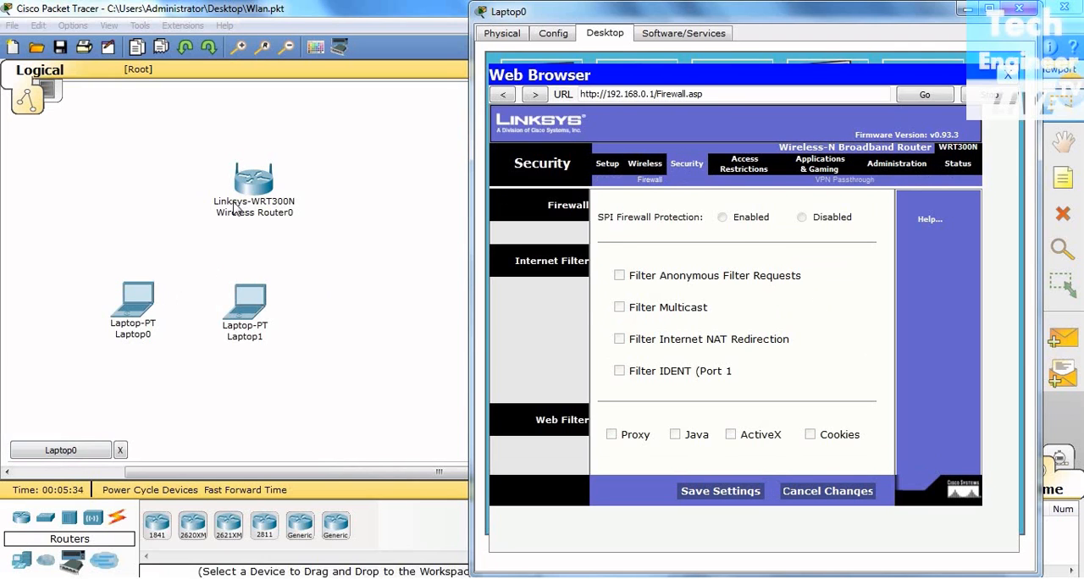
mouse_move(712, 158)
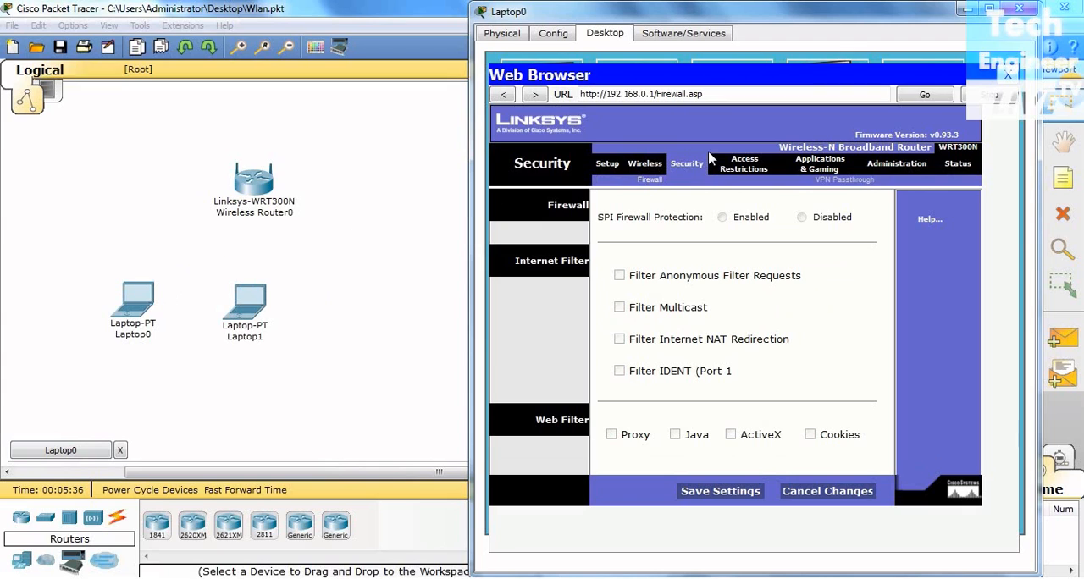
click(924, 94)
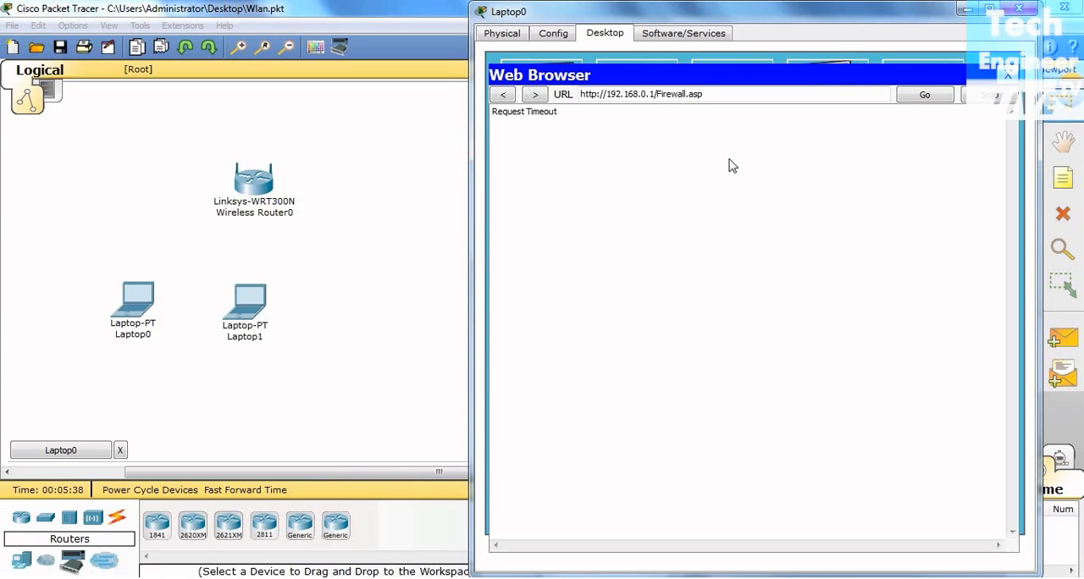
mouse_move(595, 133)
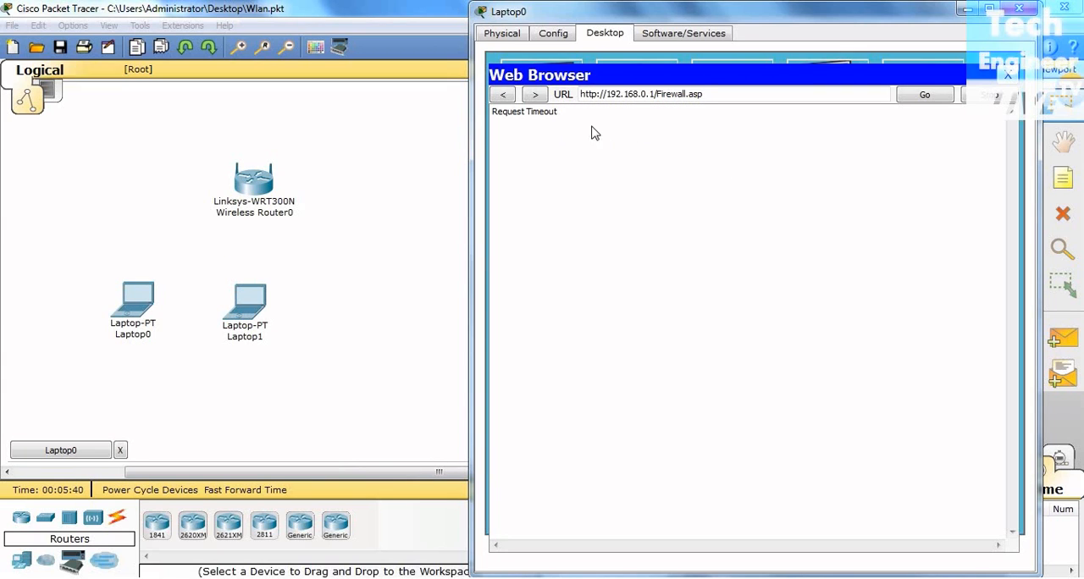
mouse_move(688, 119)
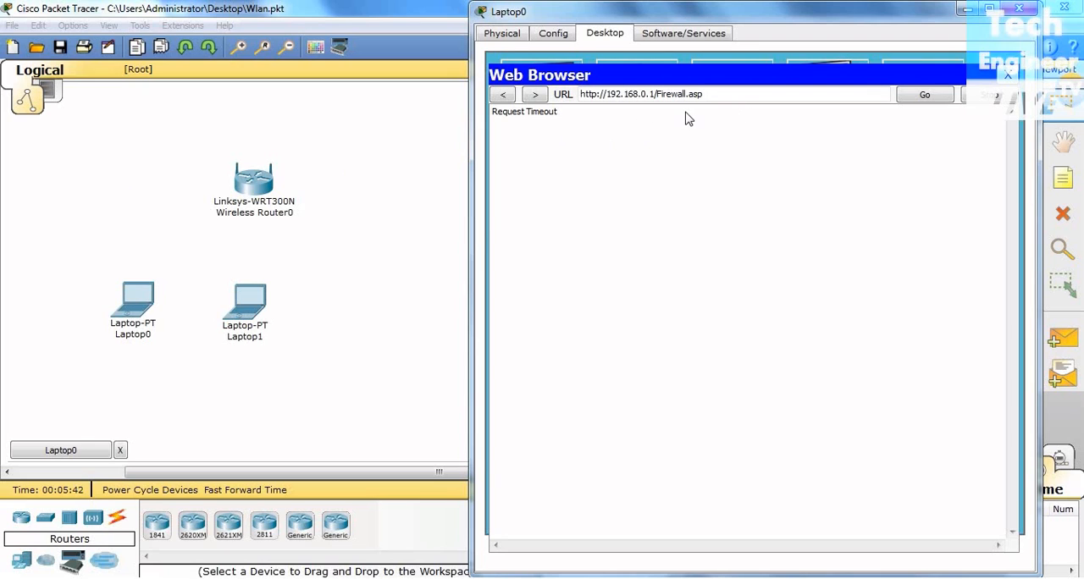
mouse_move(861, 123)
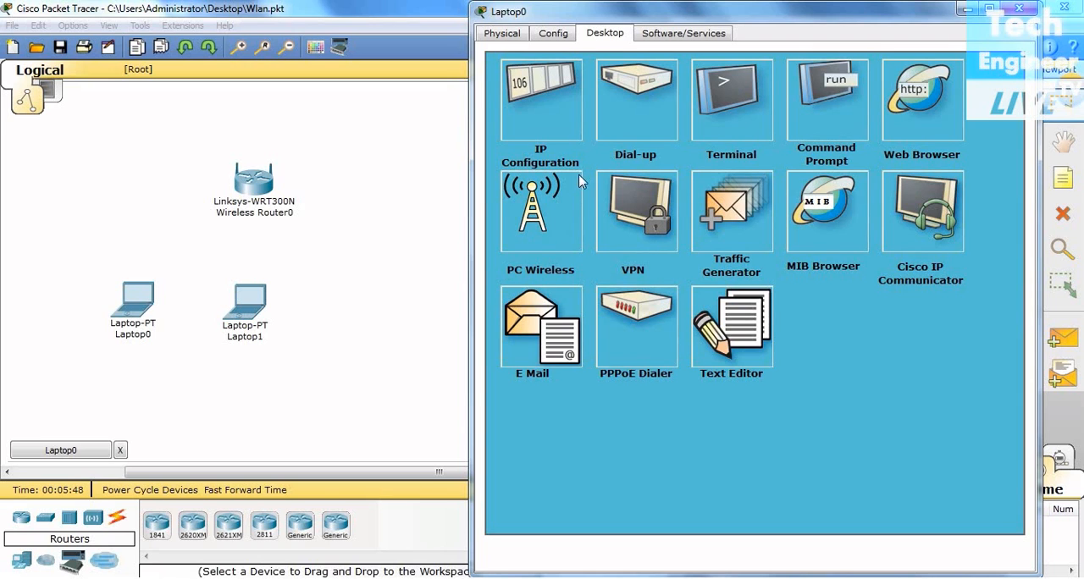
mouse_move(678, 212)
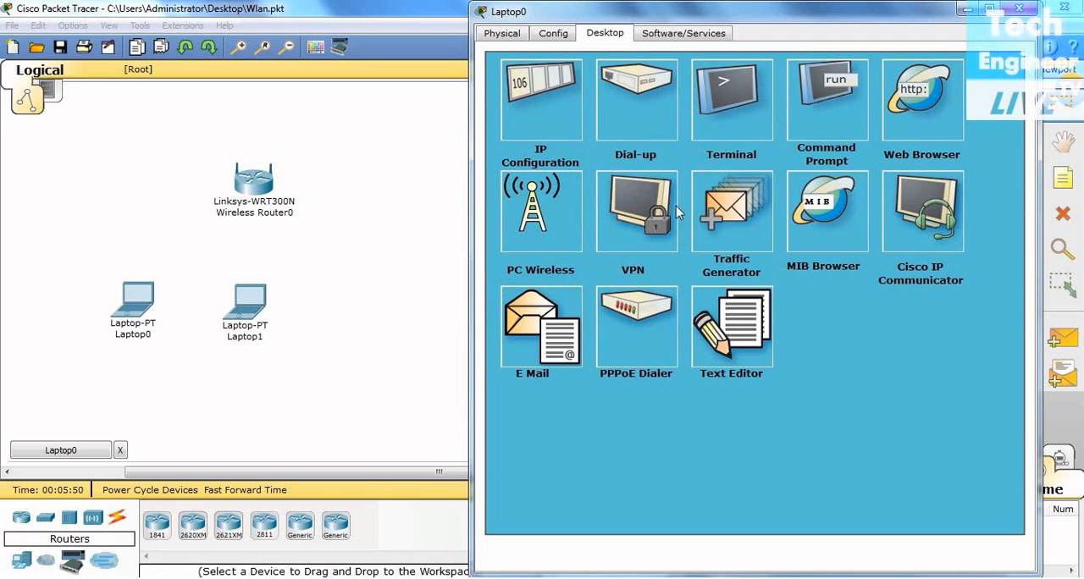
mouse_move(578, 167)
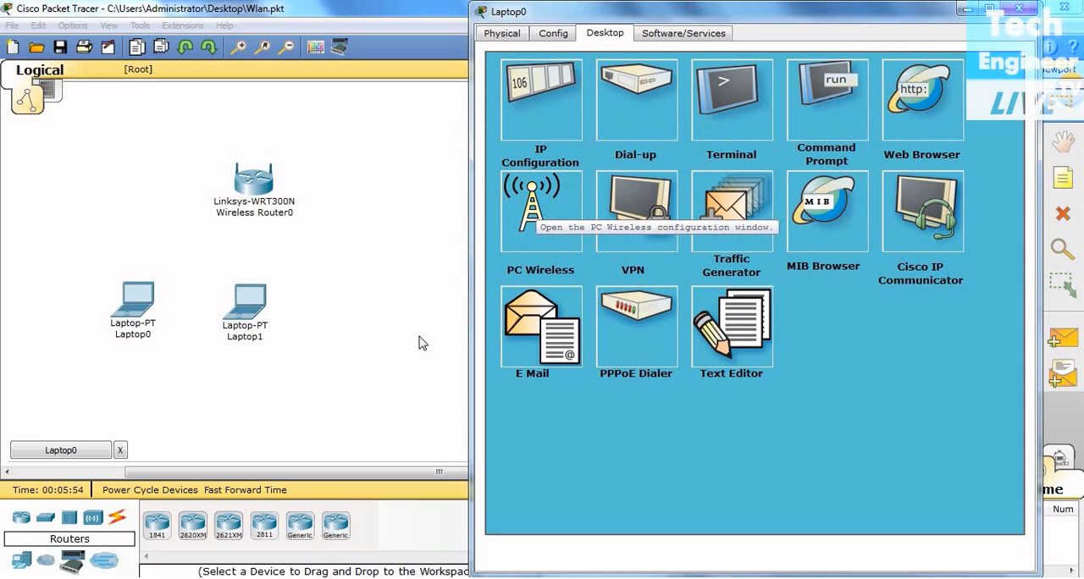
mouse_move(427, 337)
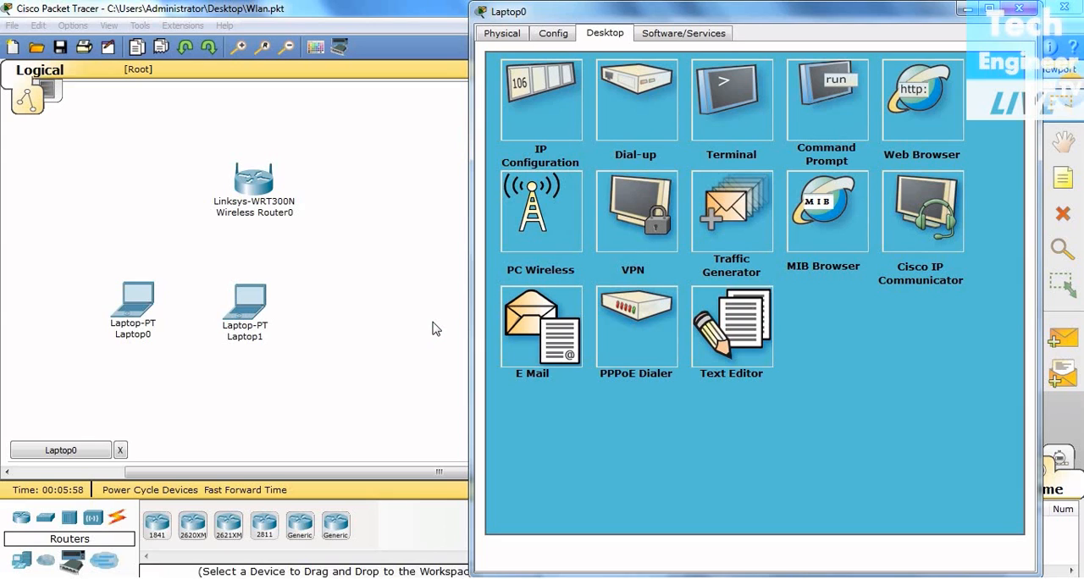
mouse_move(550, 206)
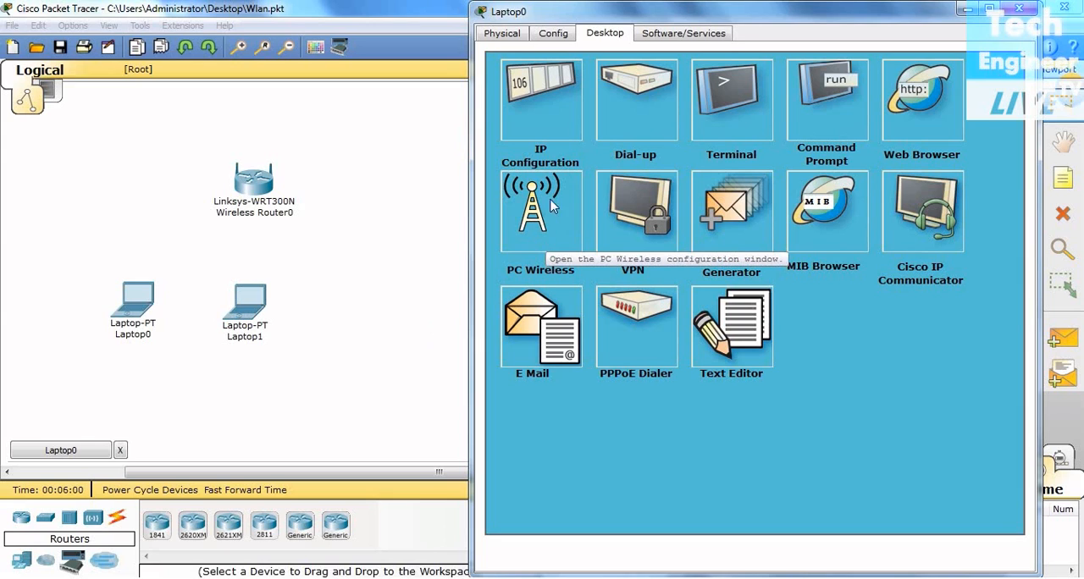
mouse_move(540, 233)
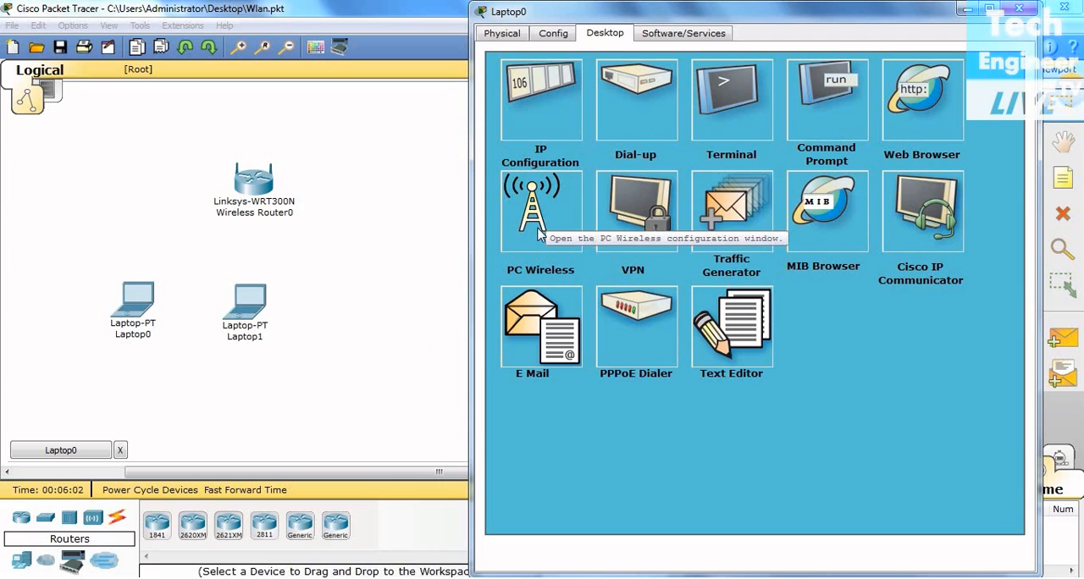
Scan for networks in Laptop0's PC Wireless Connect tab, finding Tech_com at 100% signal
click(540, 210)
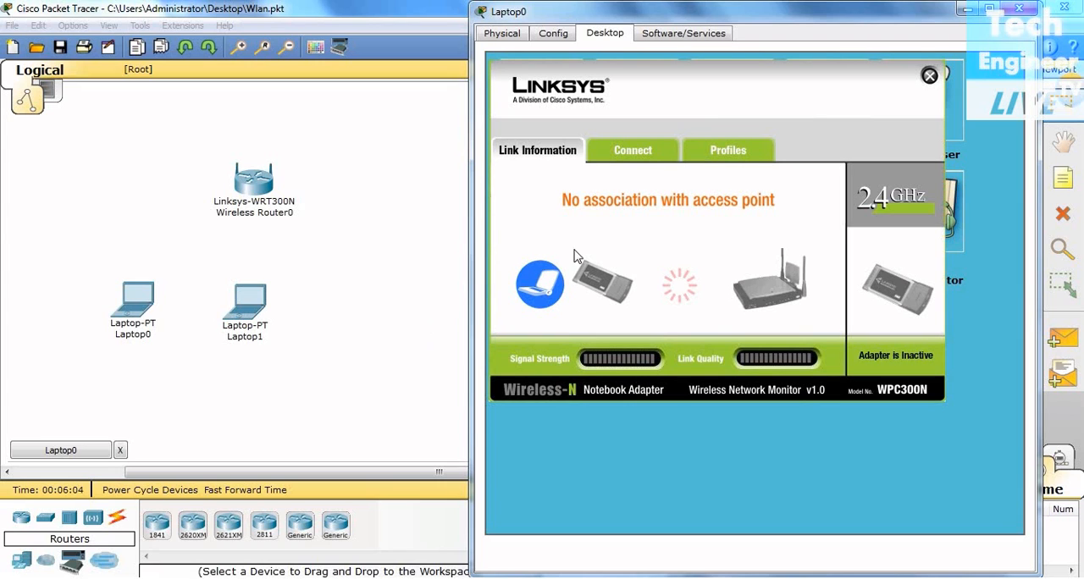
mouse_move(669, 220)
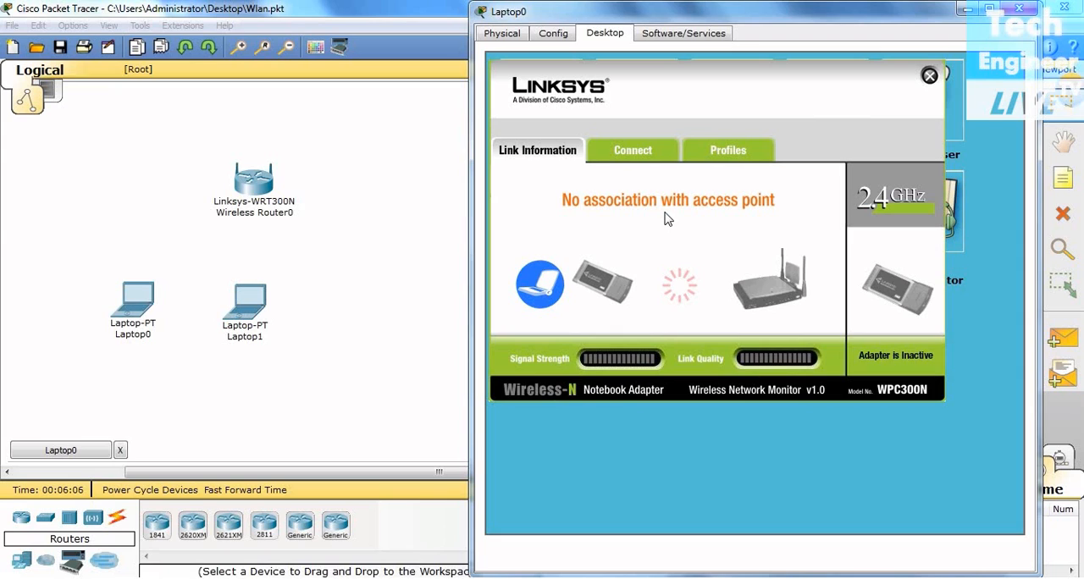
mouse_move(597, 217)
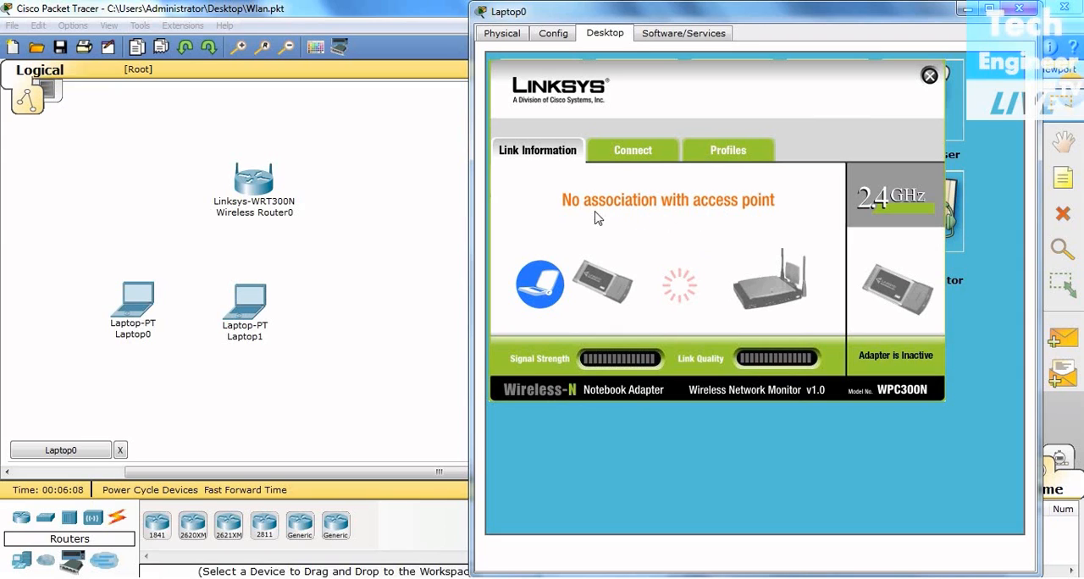
mouse_move(745, 223)
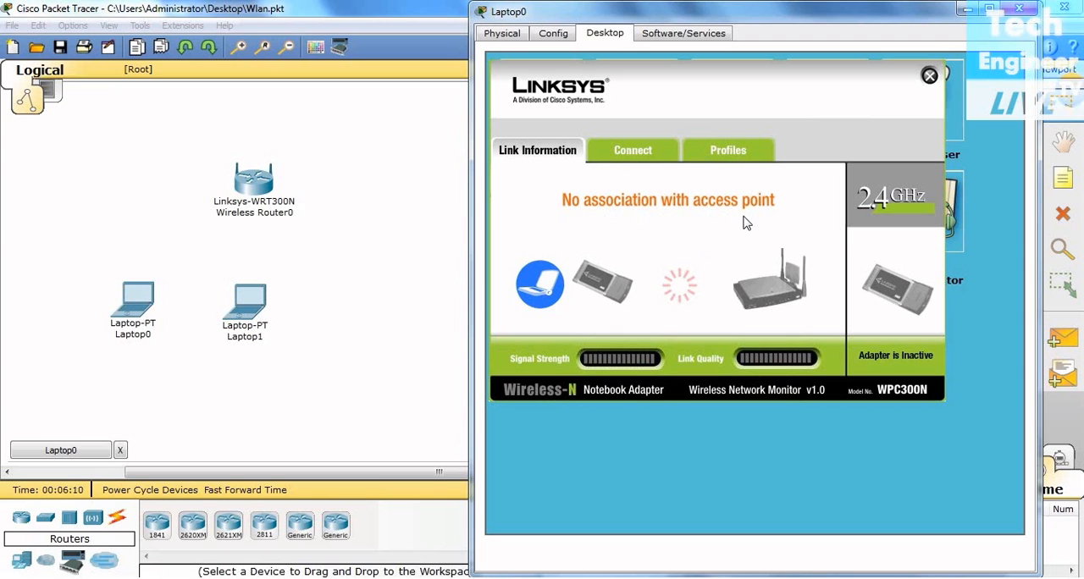
mouse_move(651, 279)
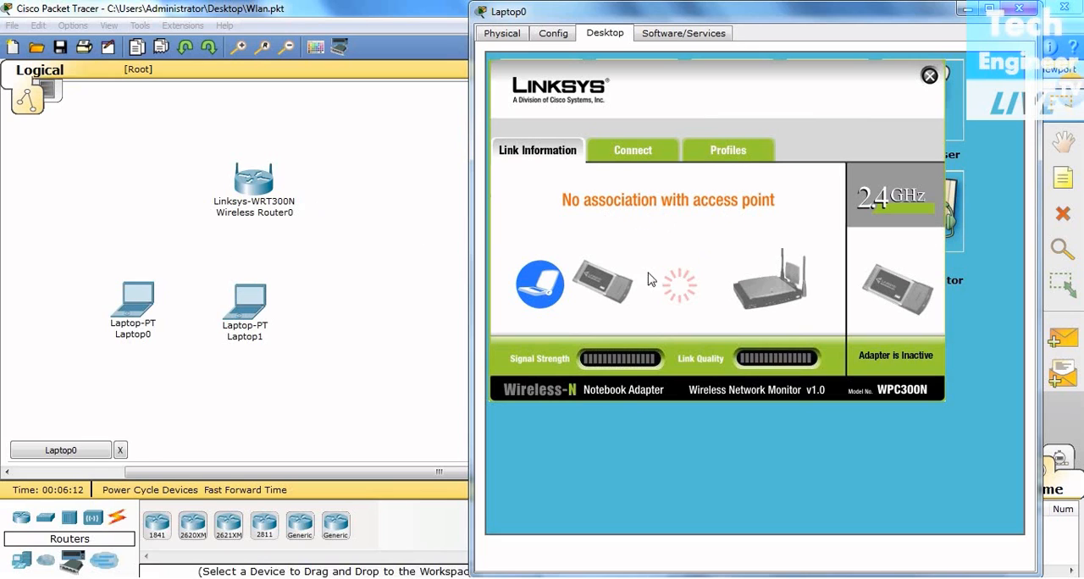
mouse_move(641, 186)
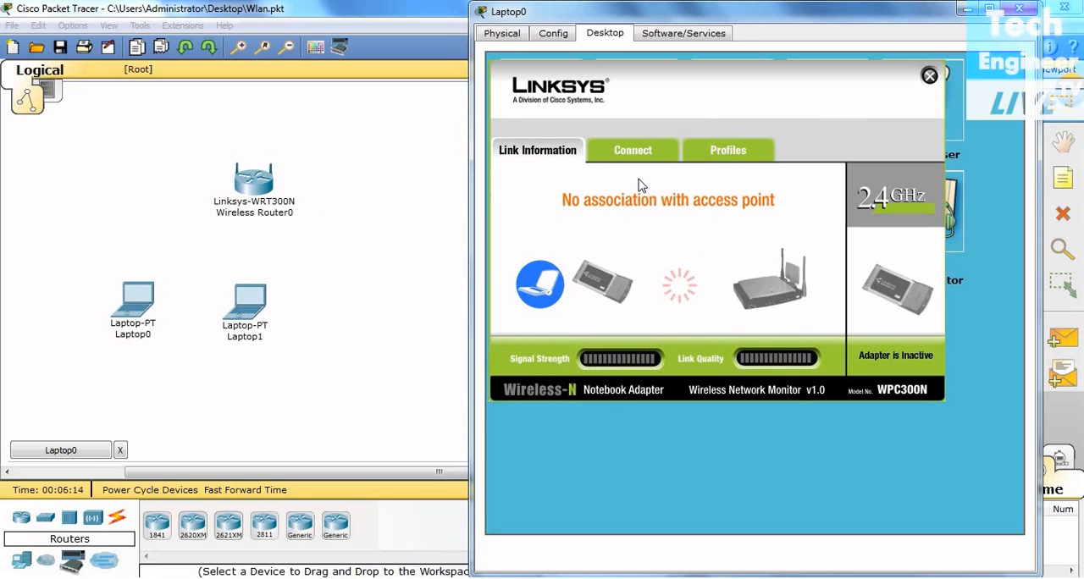
mouse_move(641, 151)
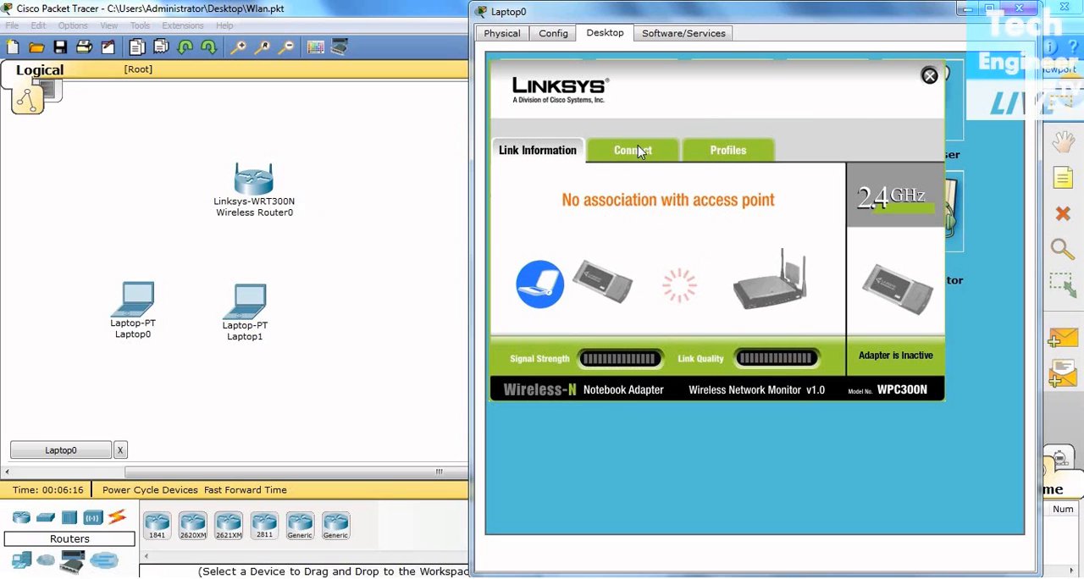
click(632, 150)
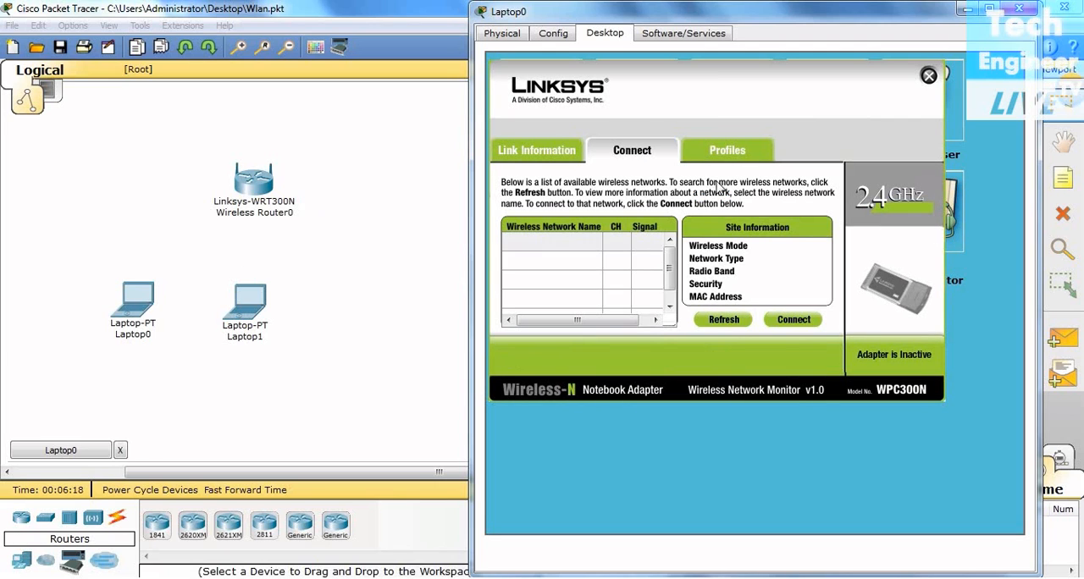
click(722, 319)
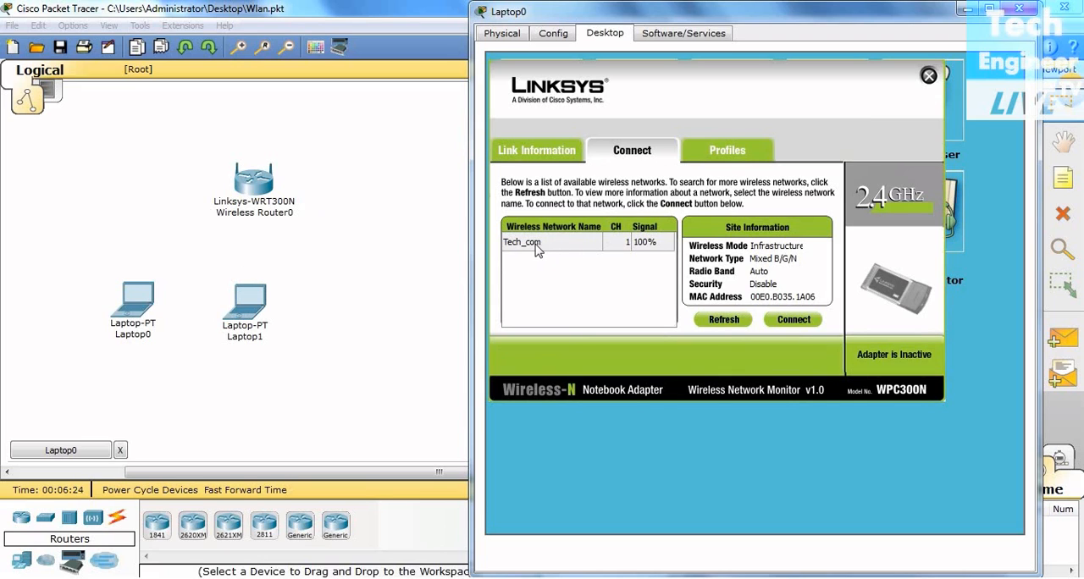
mouse_move(580, 241)
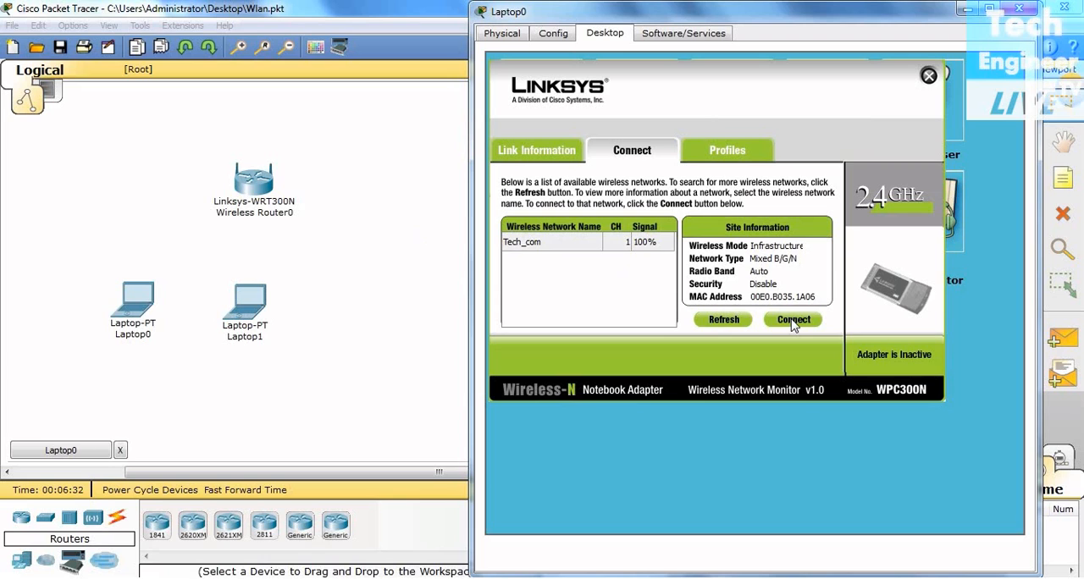
Connect Laptop0 to Tech_com and check the link's signal strength and quality
click(792, 319)
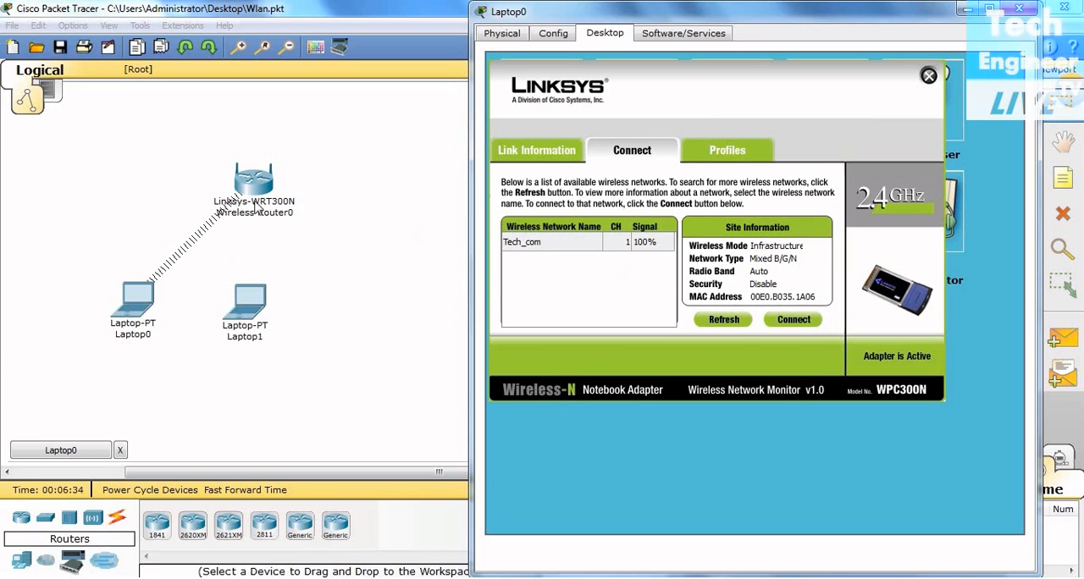
mouse_move(267, 222)
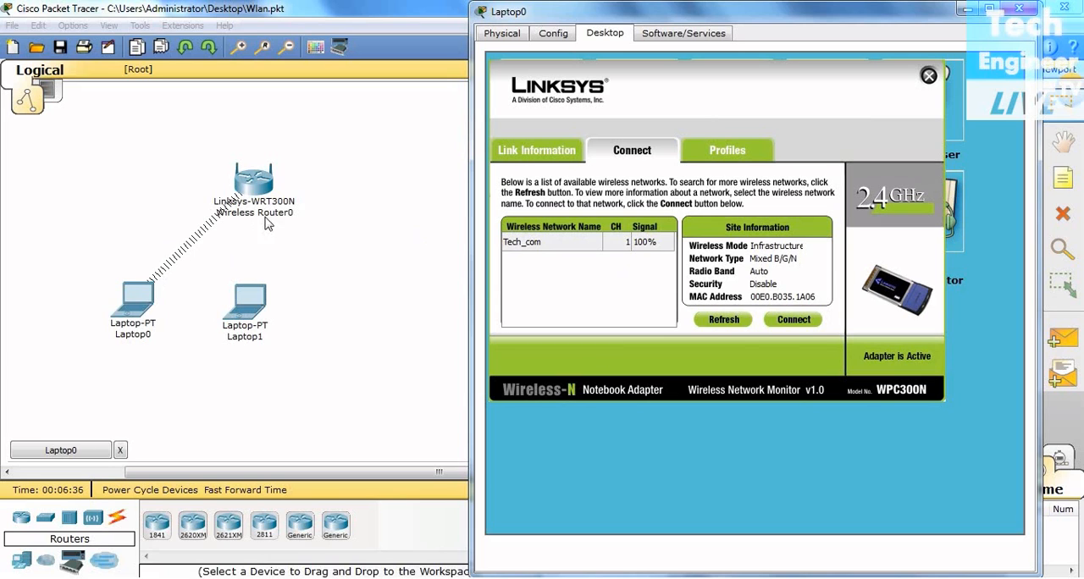
click(792, 320)
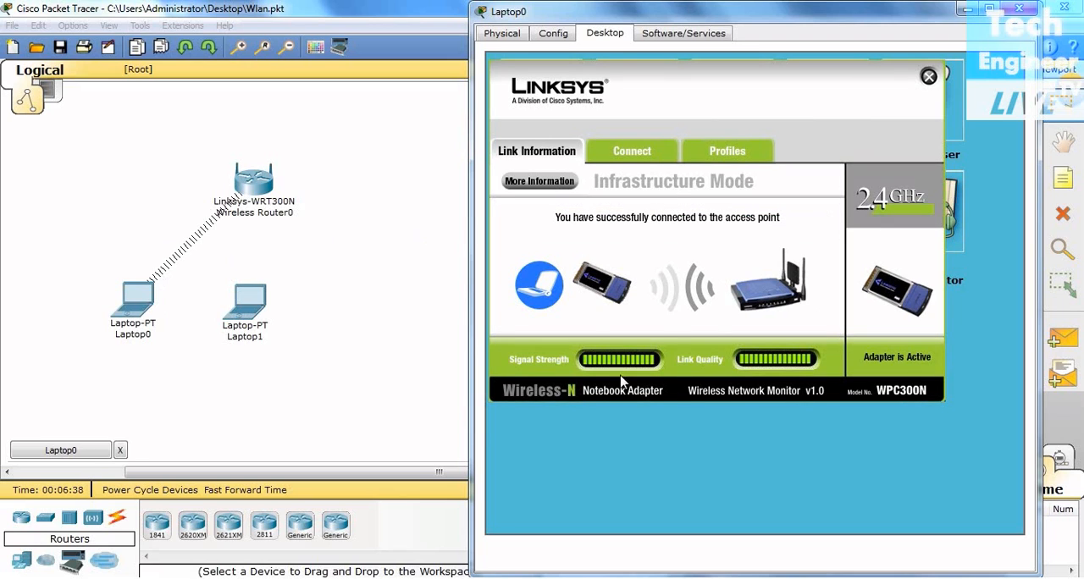
mouse_move(567, 229)
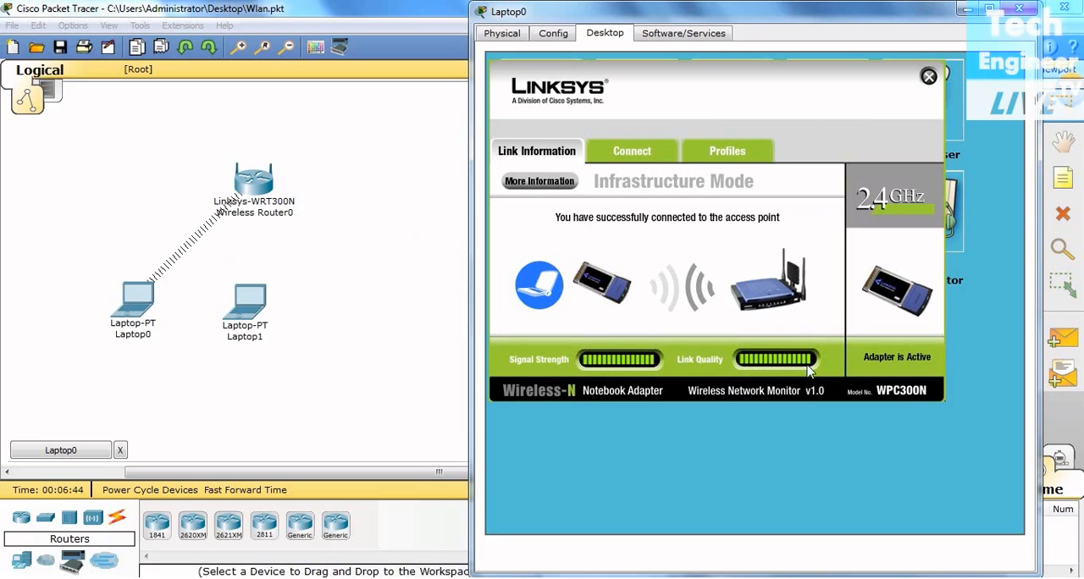
mouse_move(826, 298)
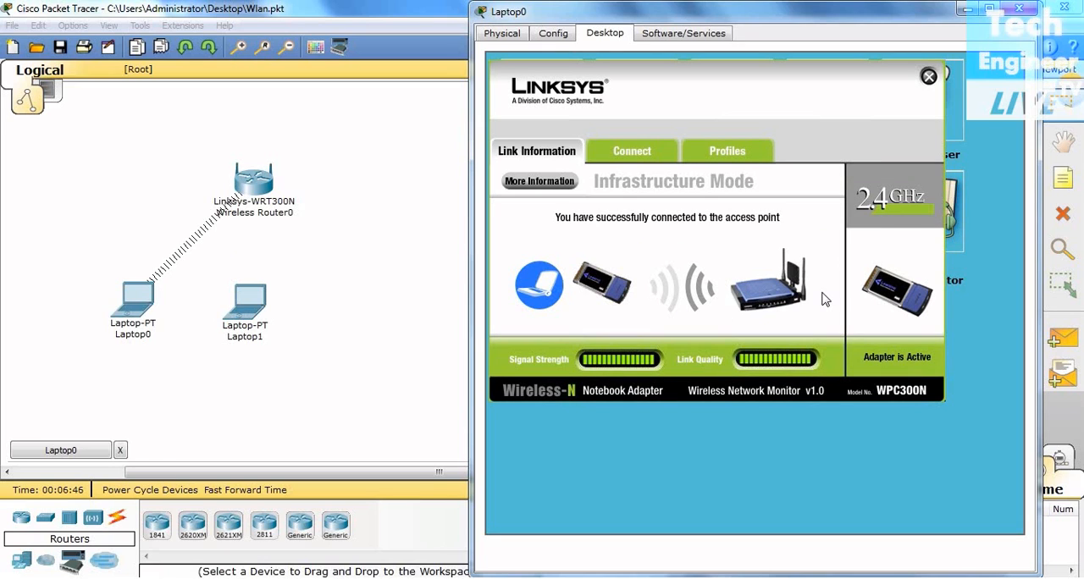
mouse_move(707, 277)
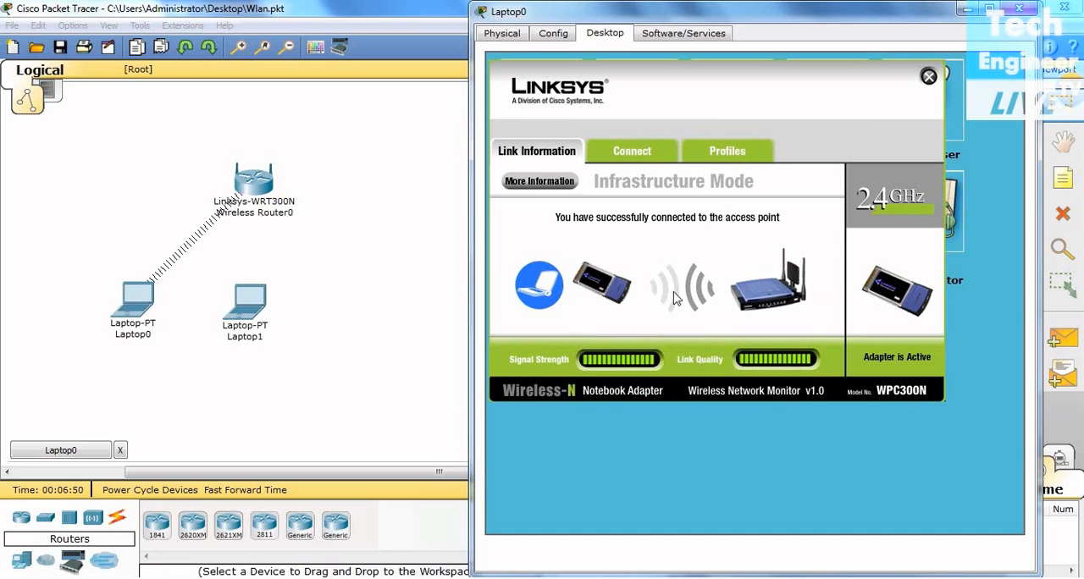
mouse_move(854, 306)
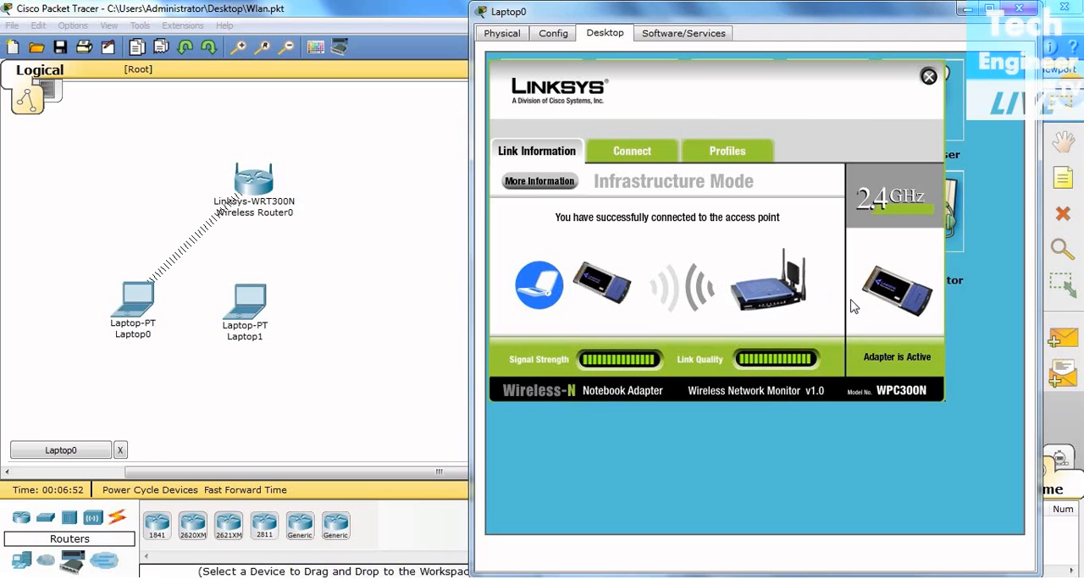
mouse_move(739, 322)
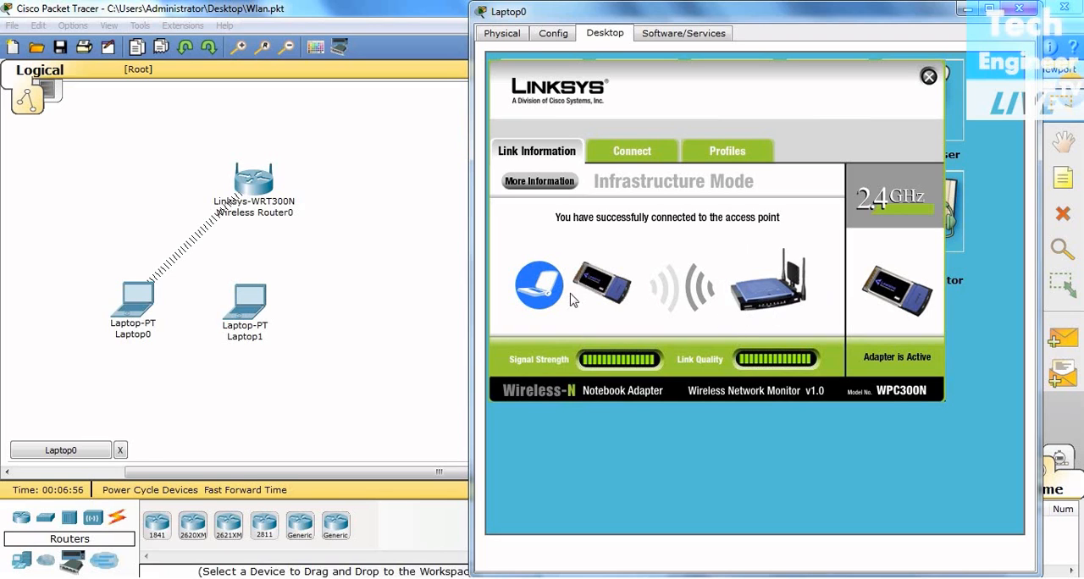
mouse_move(631, 290)
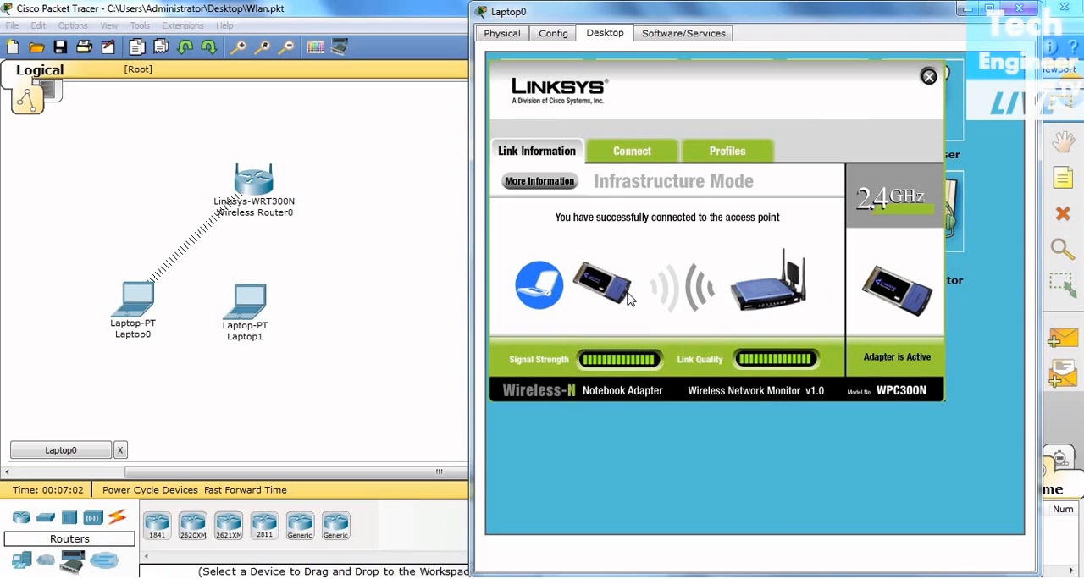
mouse_move(662, 294)
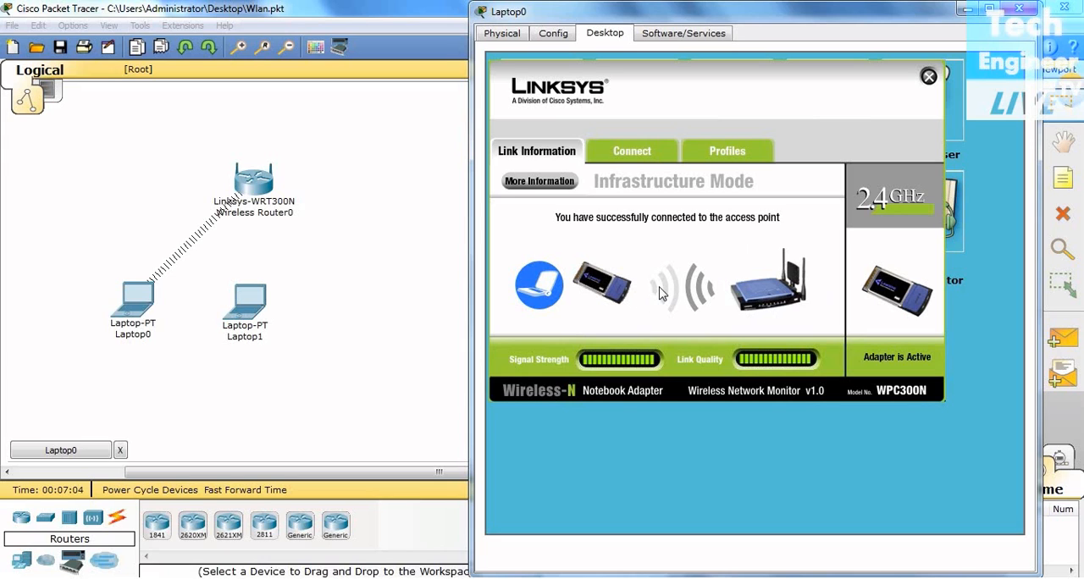
mouse_move(788, 254)
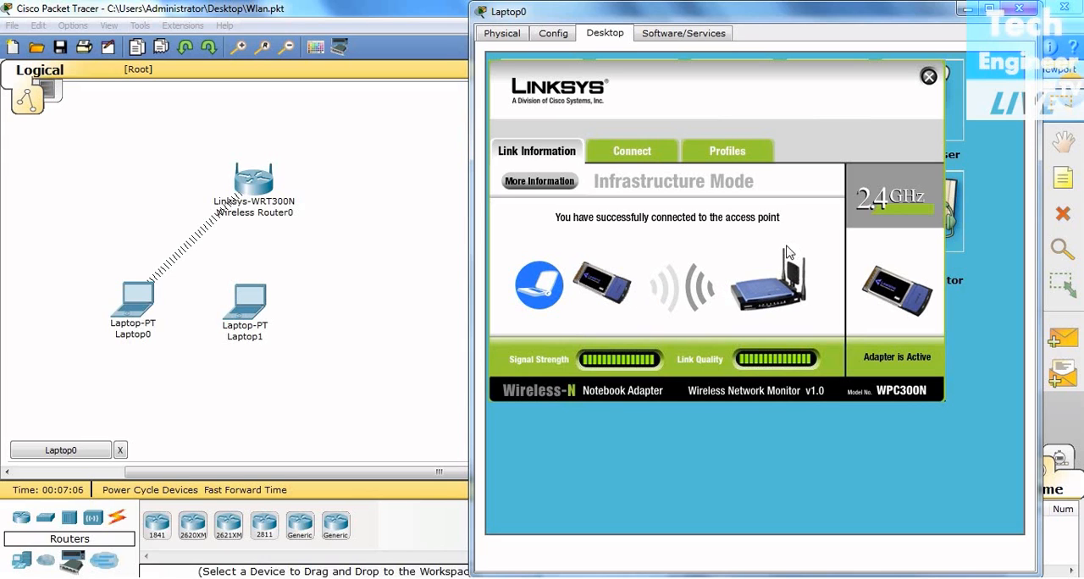
mouse_move(816, 275)
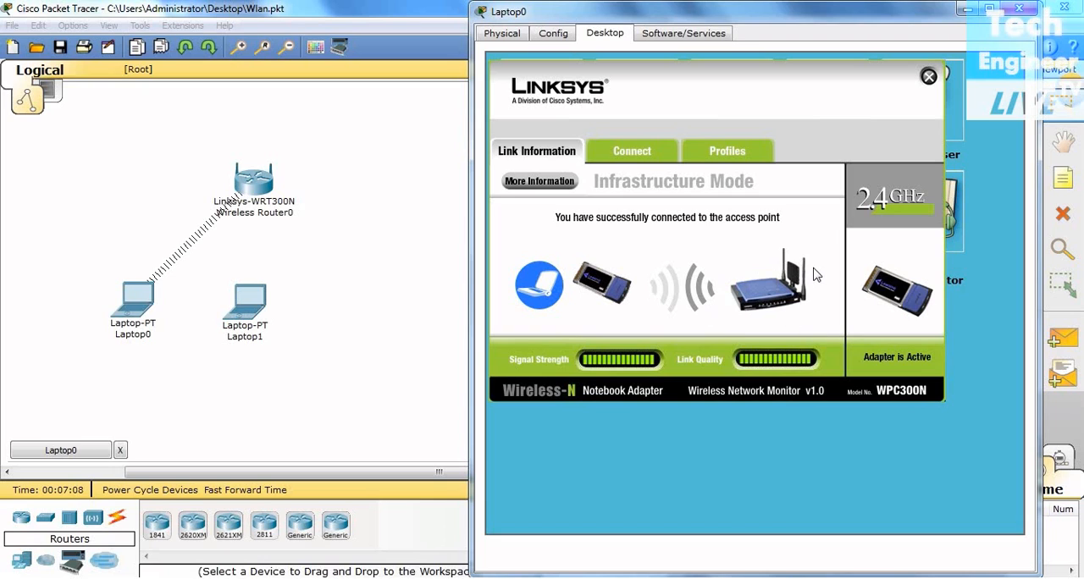
mouse_move(811, 271)
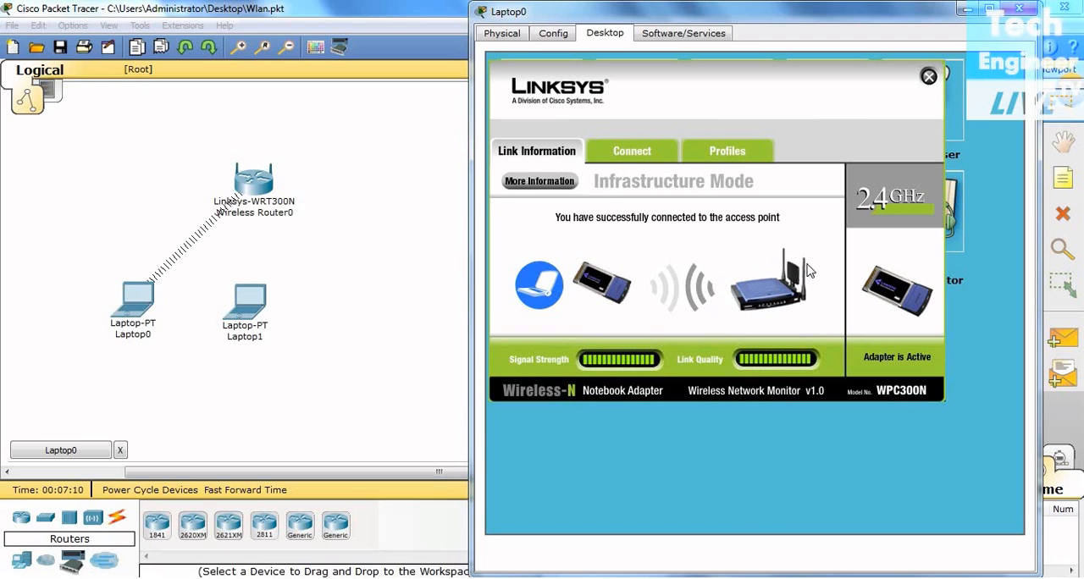
mouse_move(736, 235)
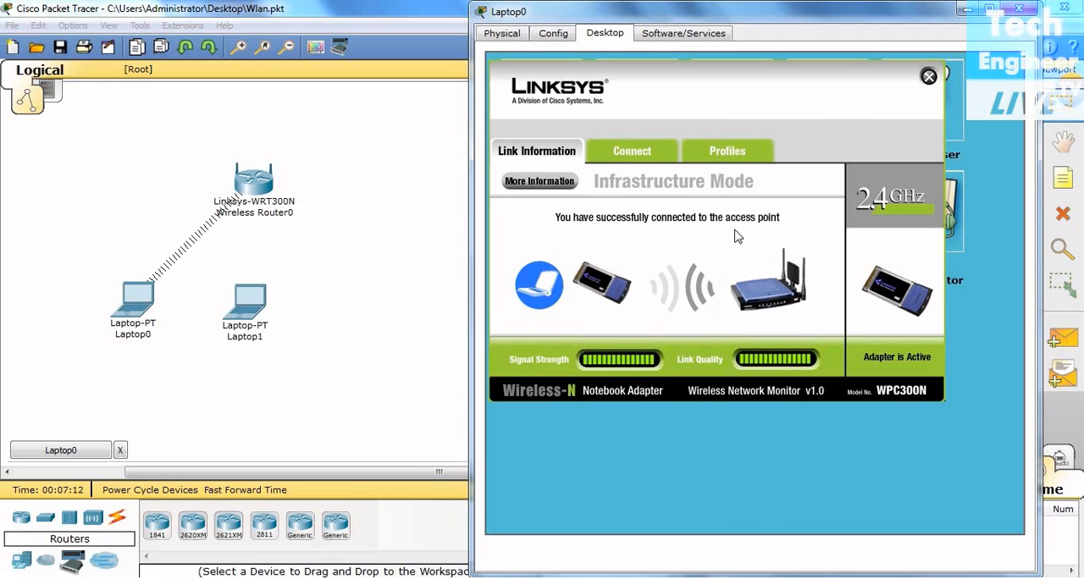
View Laptop0's Default wireless profile, then close Laptop0's device window
click(726, 150)
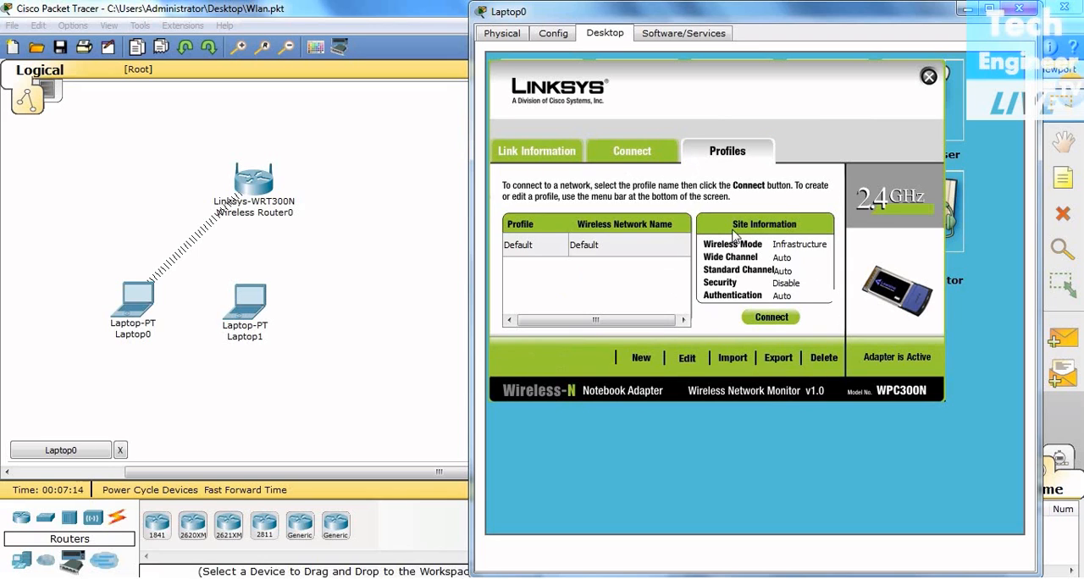
mouse_move(612, 271)
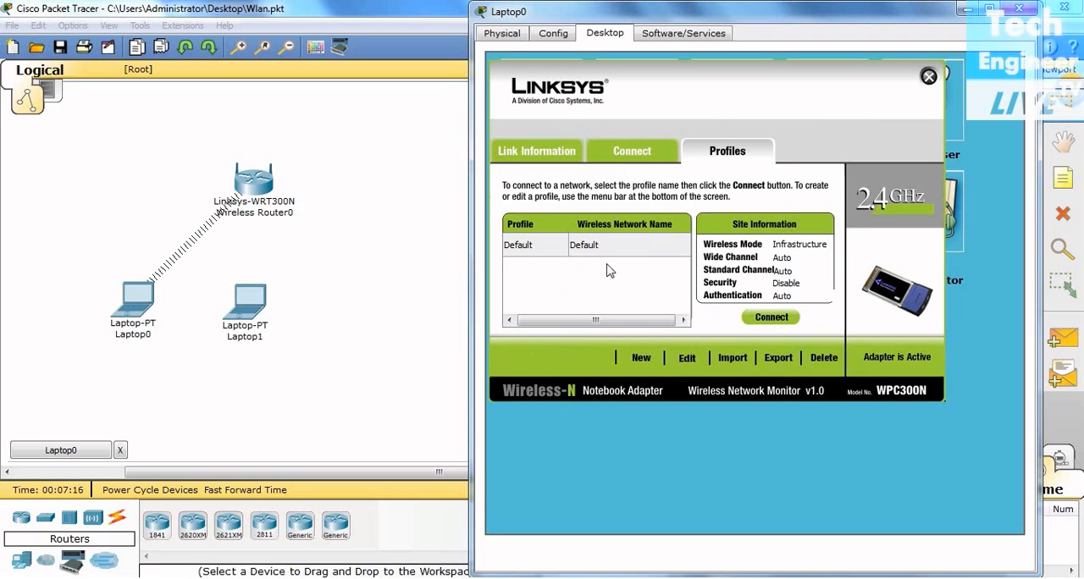
mouse_move(807, 314)
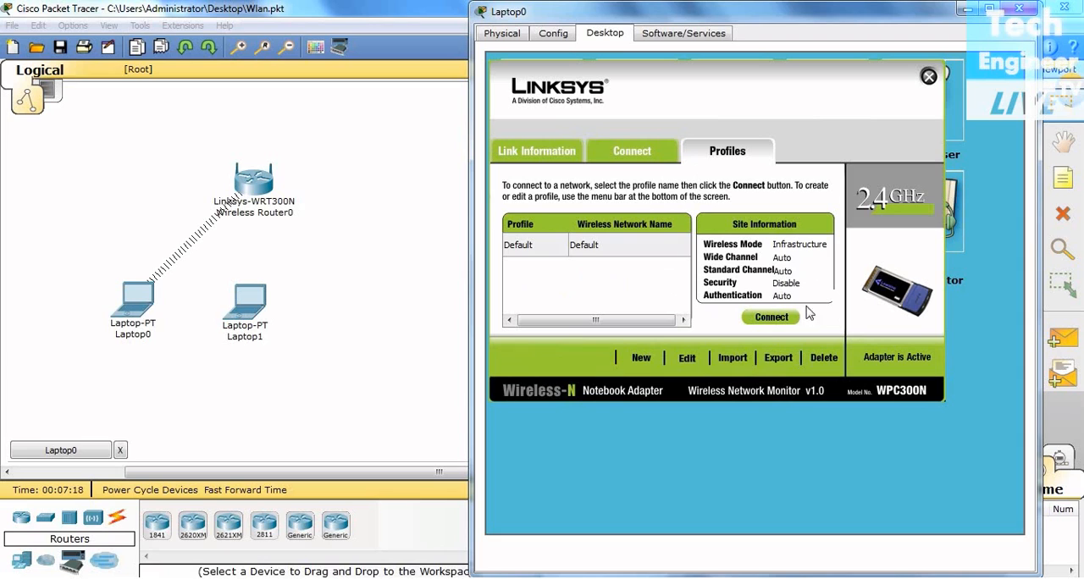
mouse_move(733, 208)
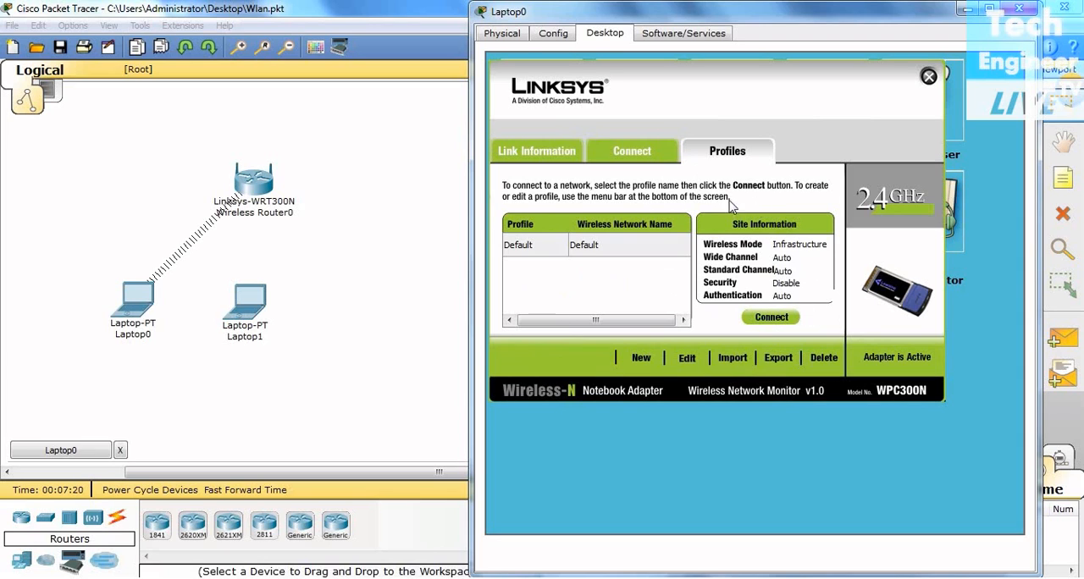
mouse_move(769, 355)
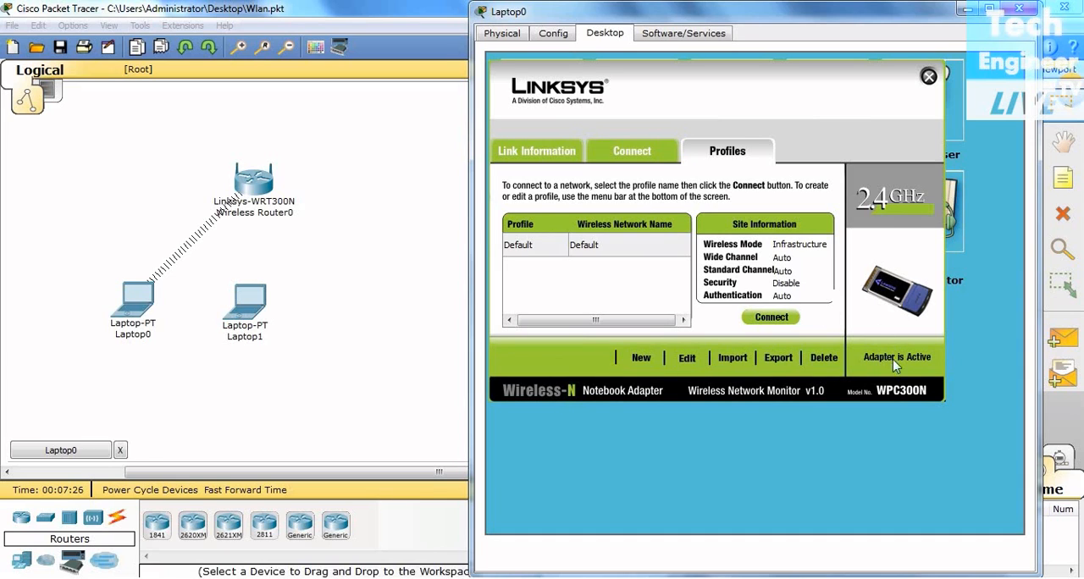
mouse_move(960, 76)
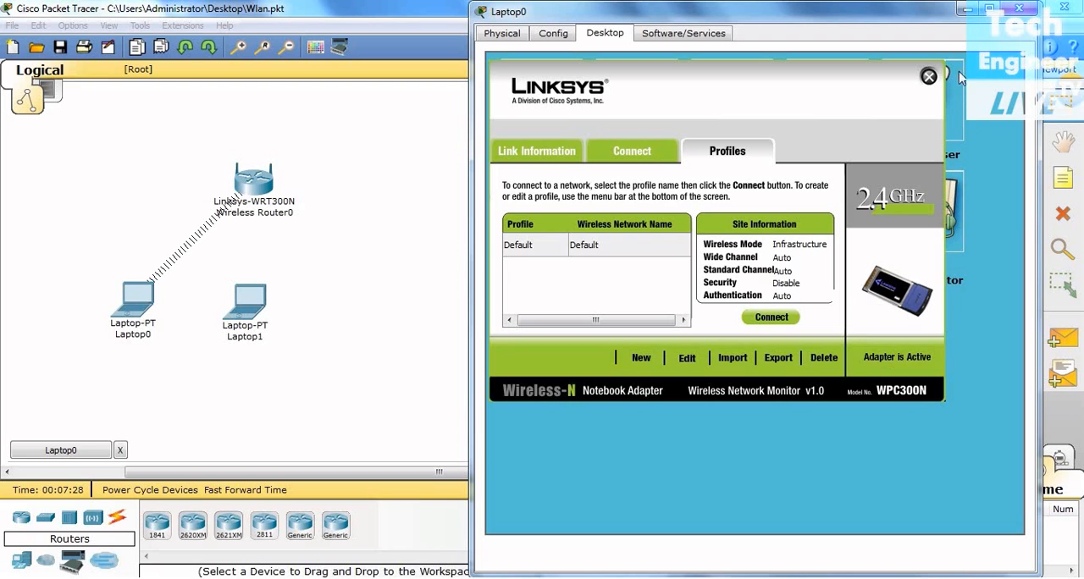
click(929, 76)
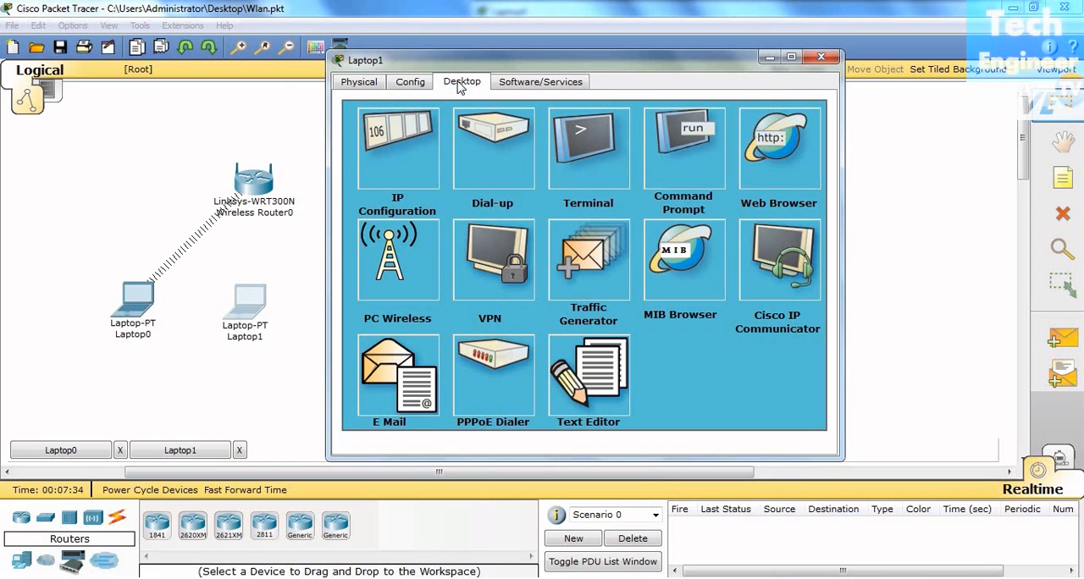
Refresh Laptop1's wireless network list, join Tech_com, and close the PC Wireless window
click(398, 260)
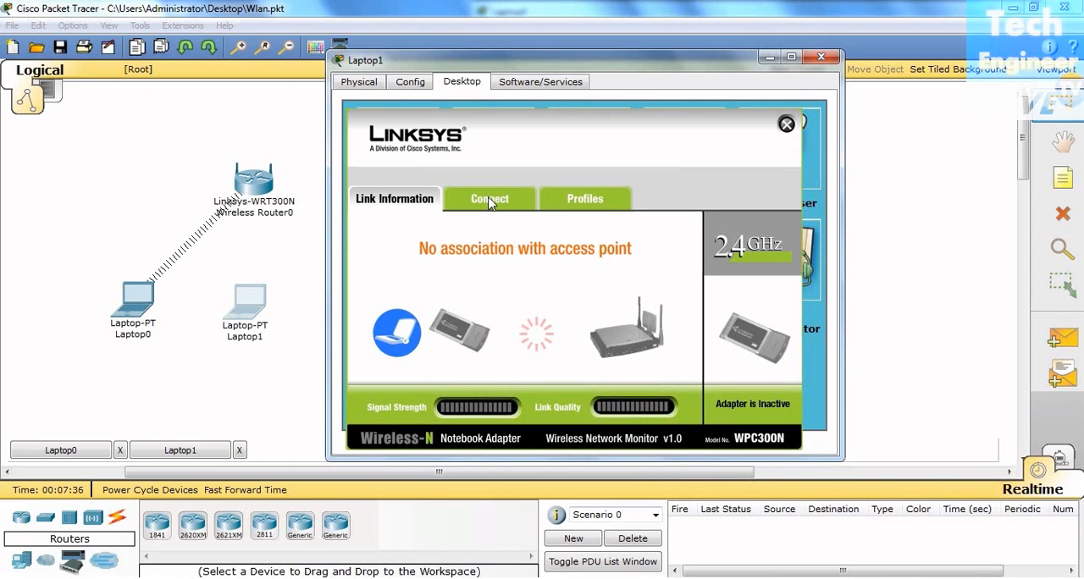
click(488, 199)
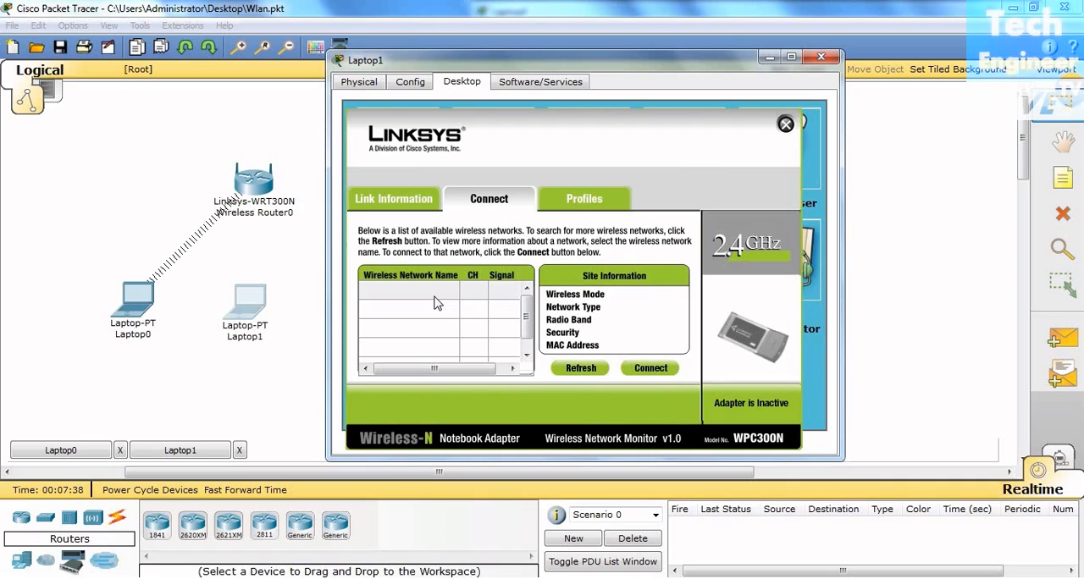
click(581, 367)
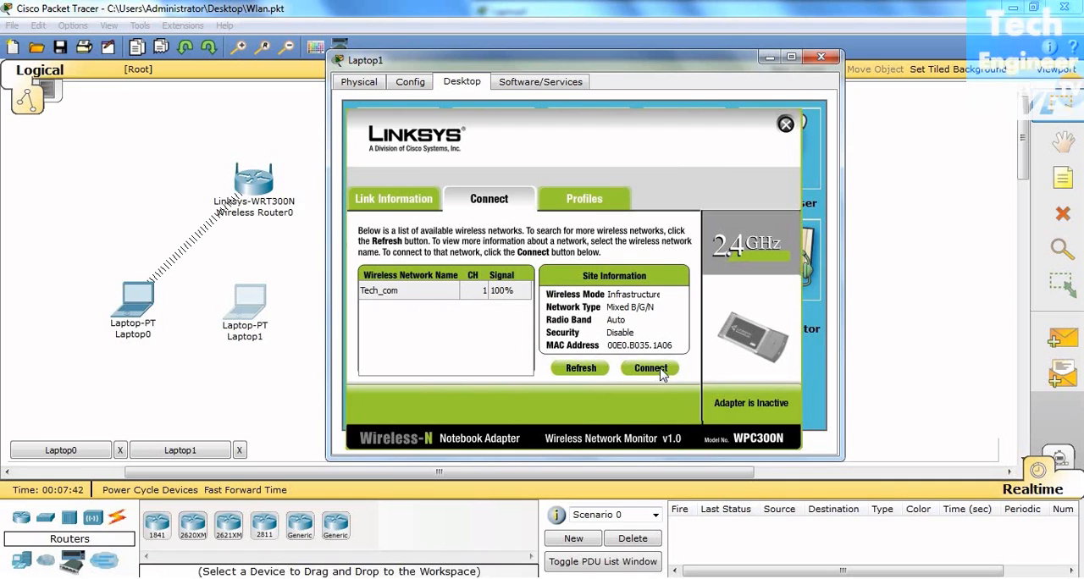
click(649, 368)
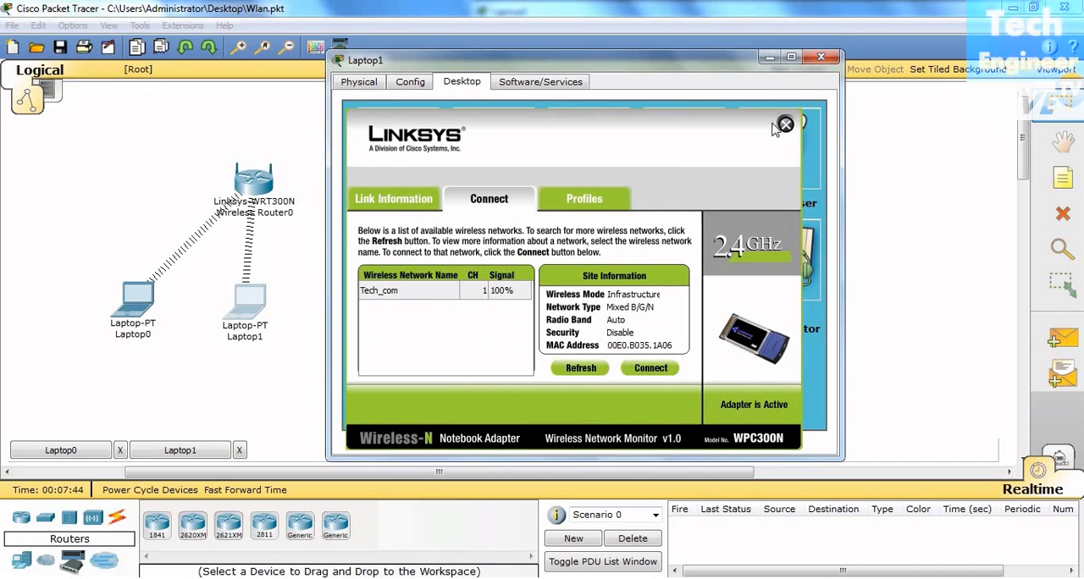
click(784, 125)
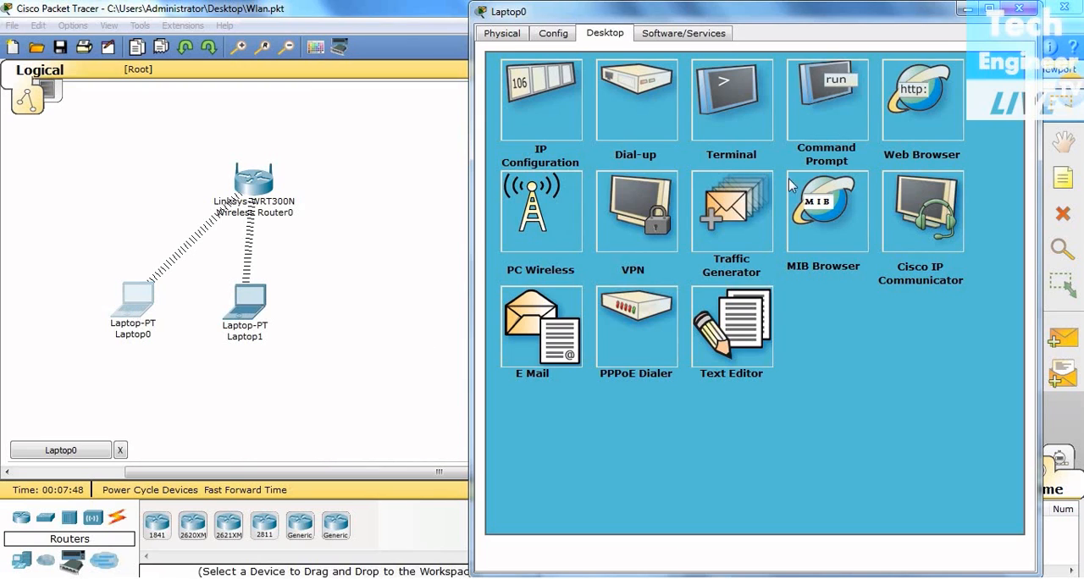
Load 192.168.0.1 in Laptop0's web browser and sign in with the admin credentials
click(921, 96)
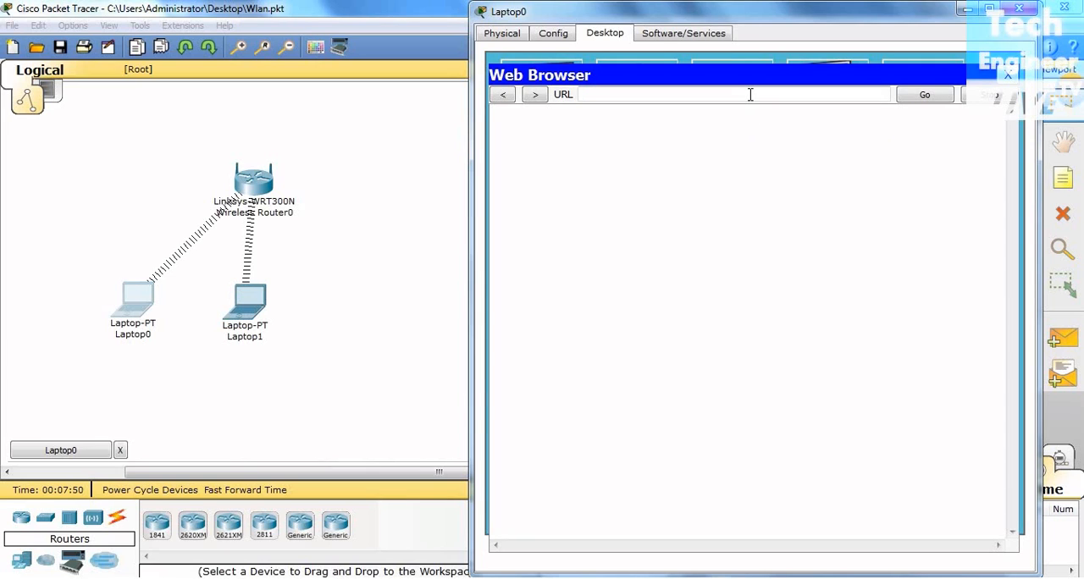
text(192.1)
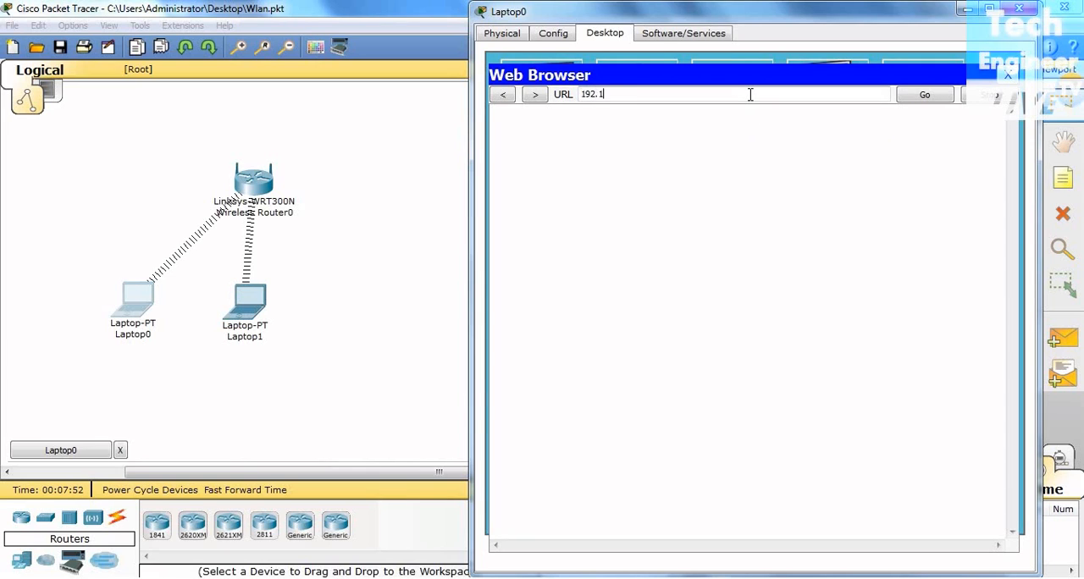
text(68.0.10)
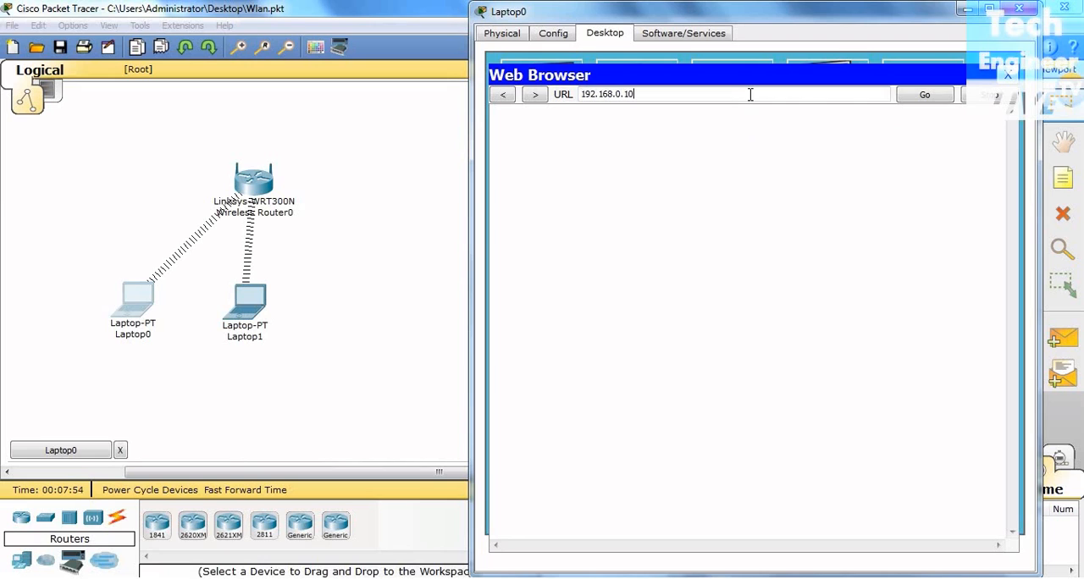
click(924, 94)
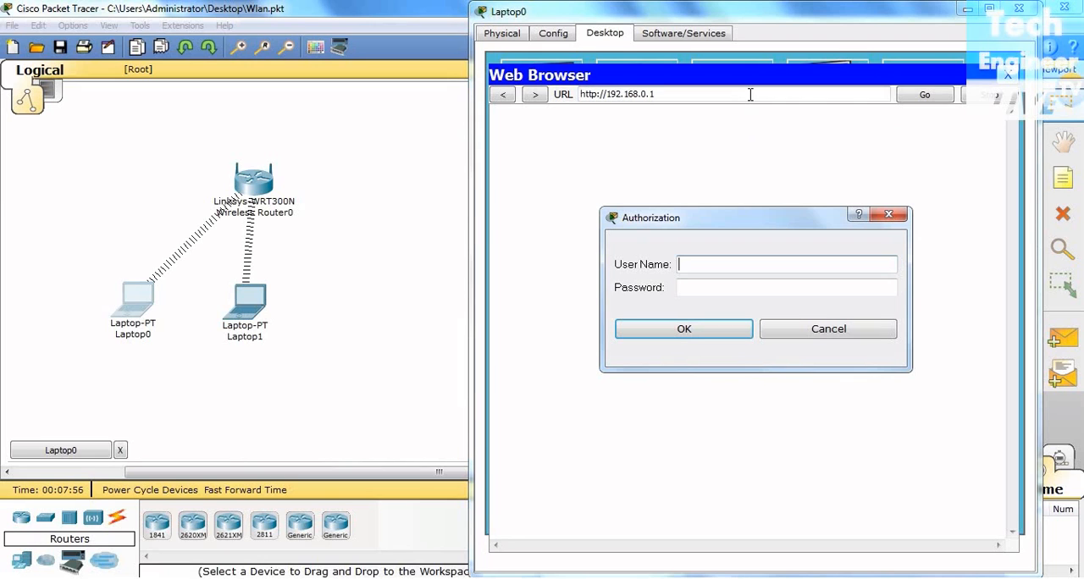
text(admin)
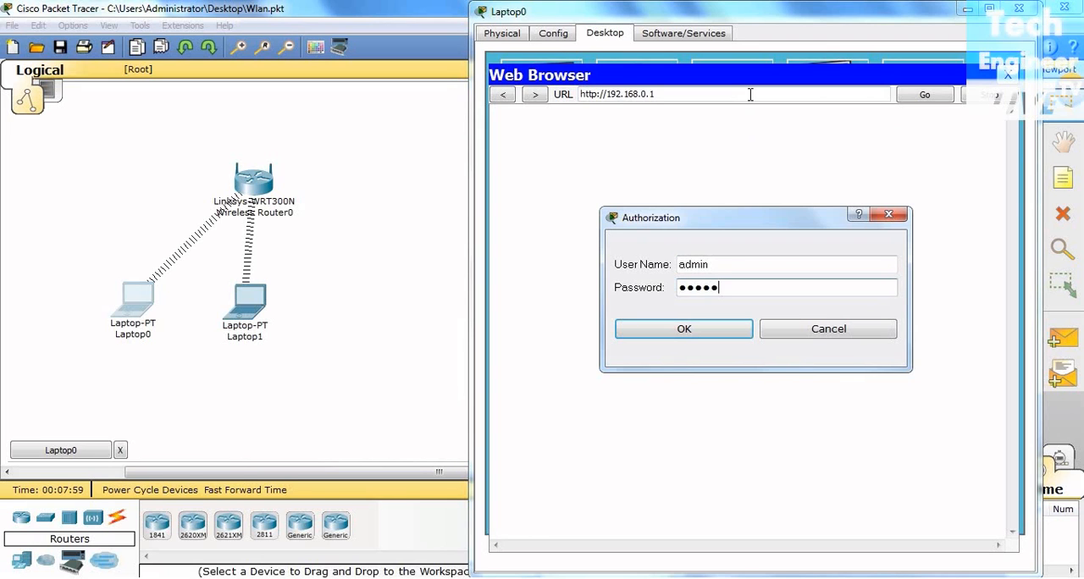
click(684, 328)
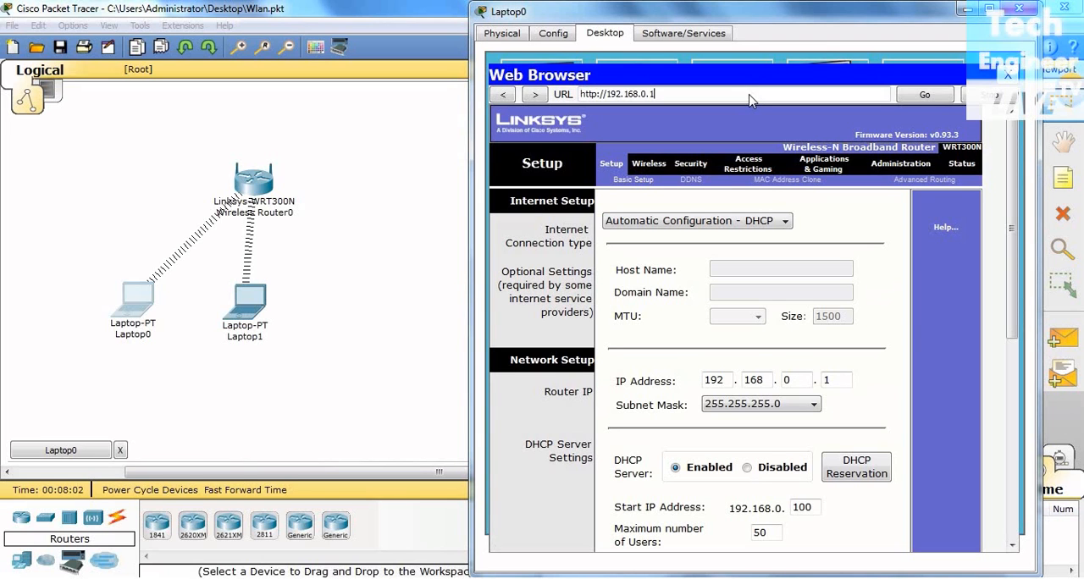
Go from the router's Security tab to its Administration page showing the router password fields
click(687, 163)
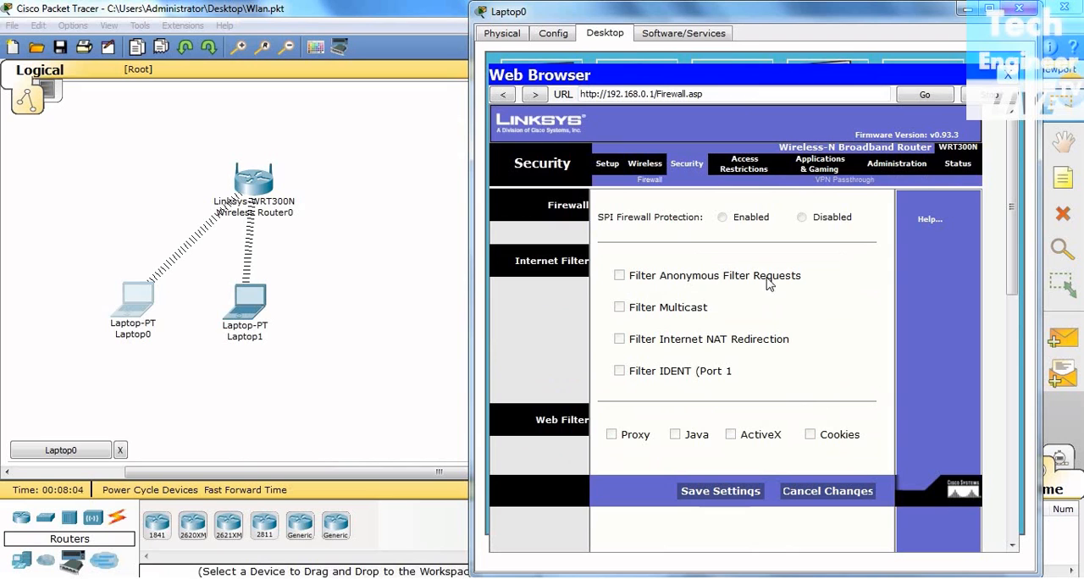
scroll(up, 3)
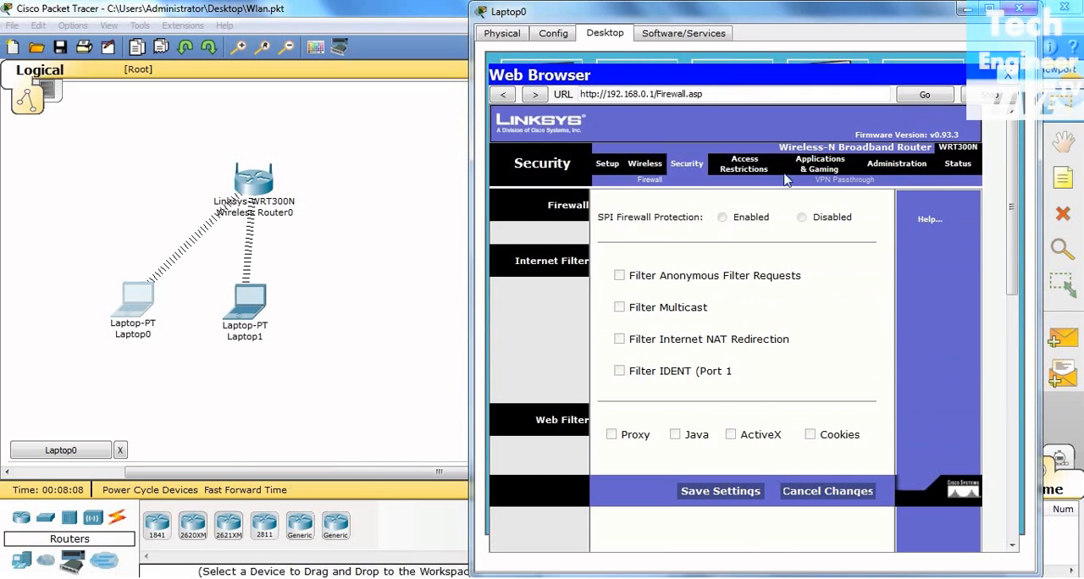
click(895, 162)
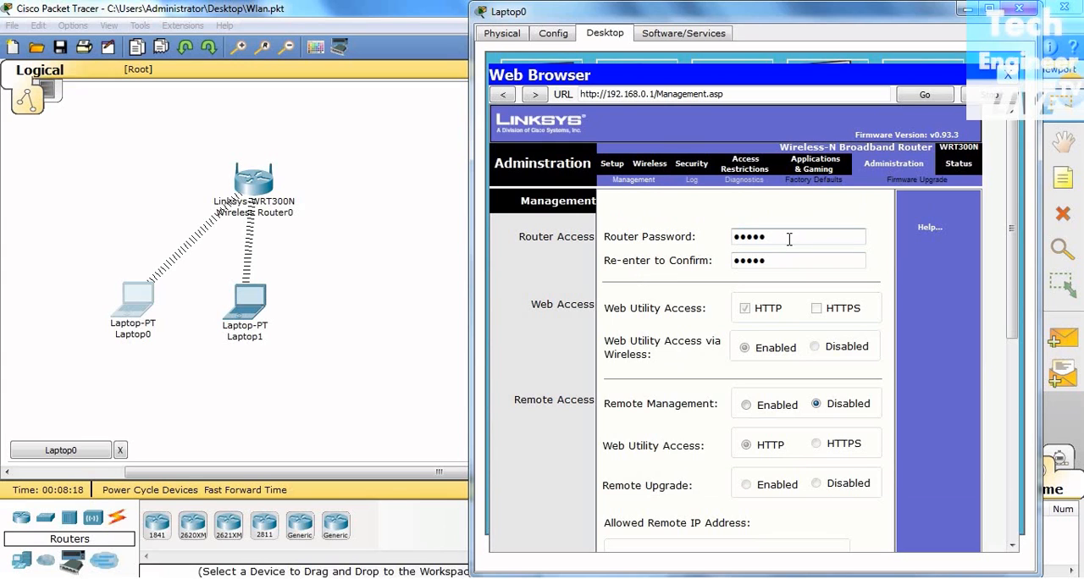
Scroll through the router's Administration Management settings, then close Laptop0's window
scroll(down, 3)
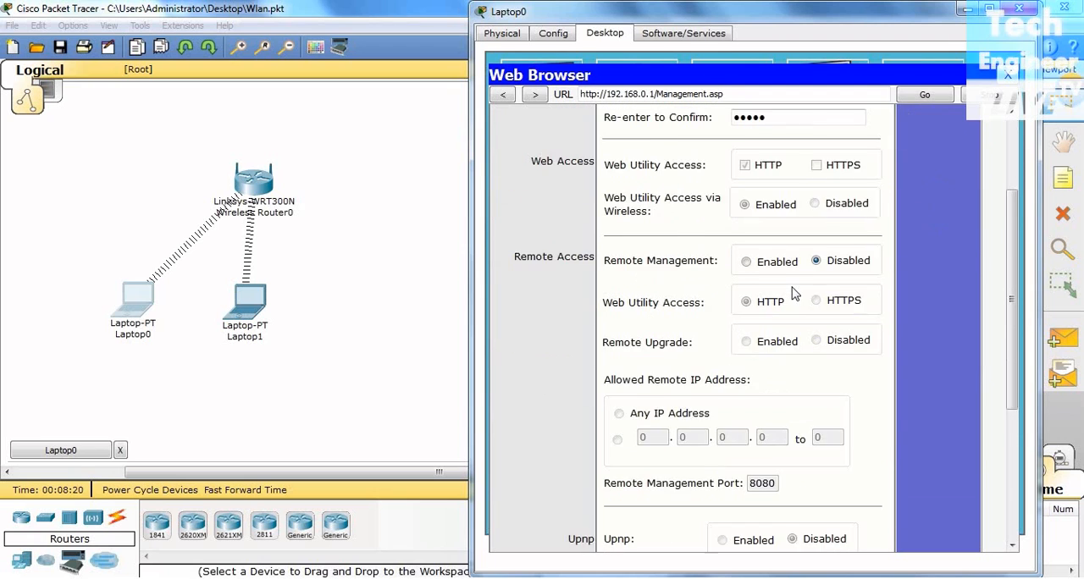
mouse_move(792, 240)
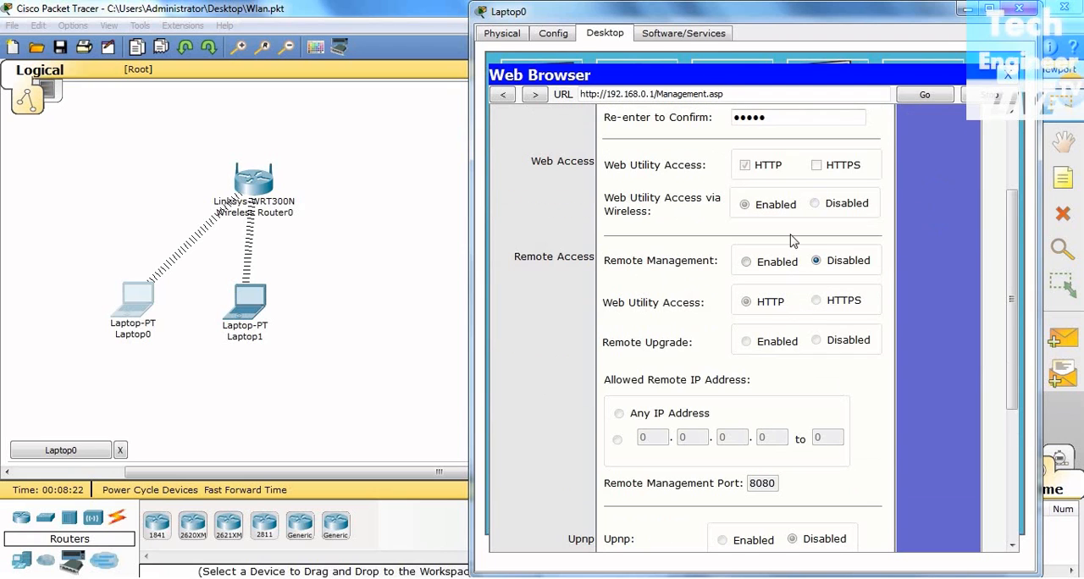
scroll(up, 3)
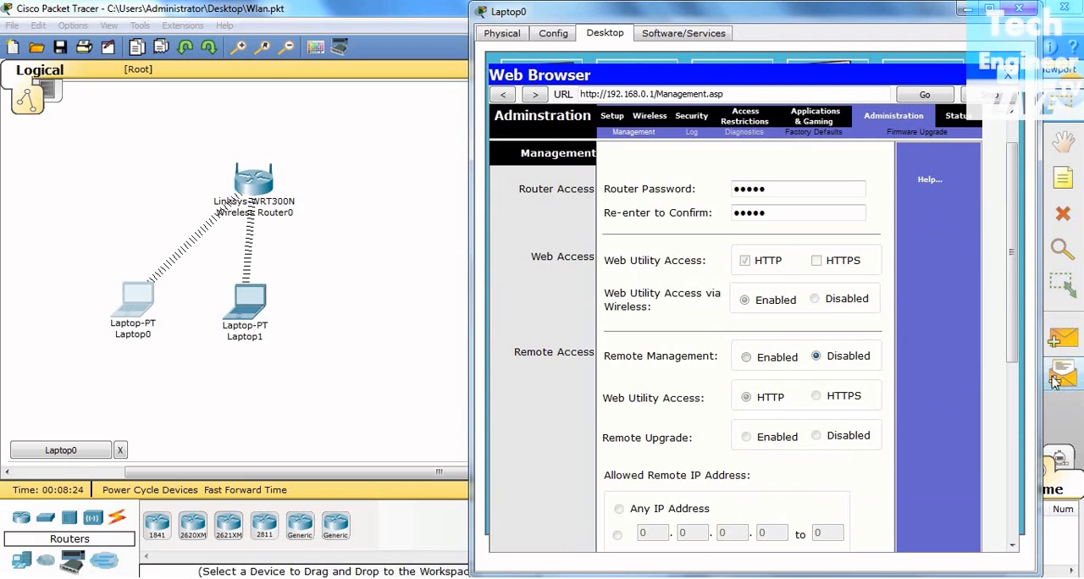
scroll(down, 3)
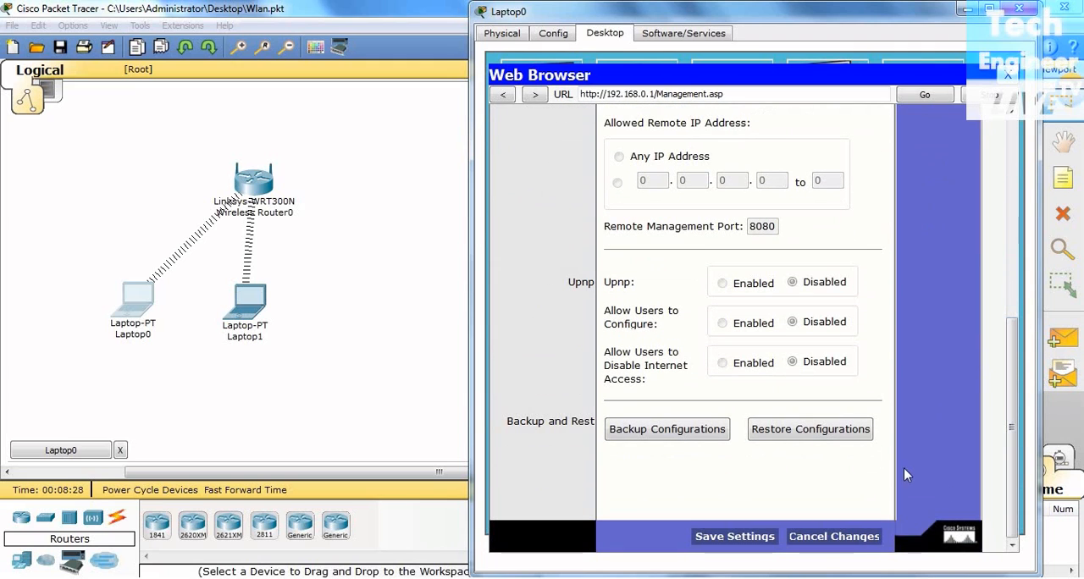
mouse_move(169, 381)
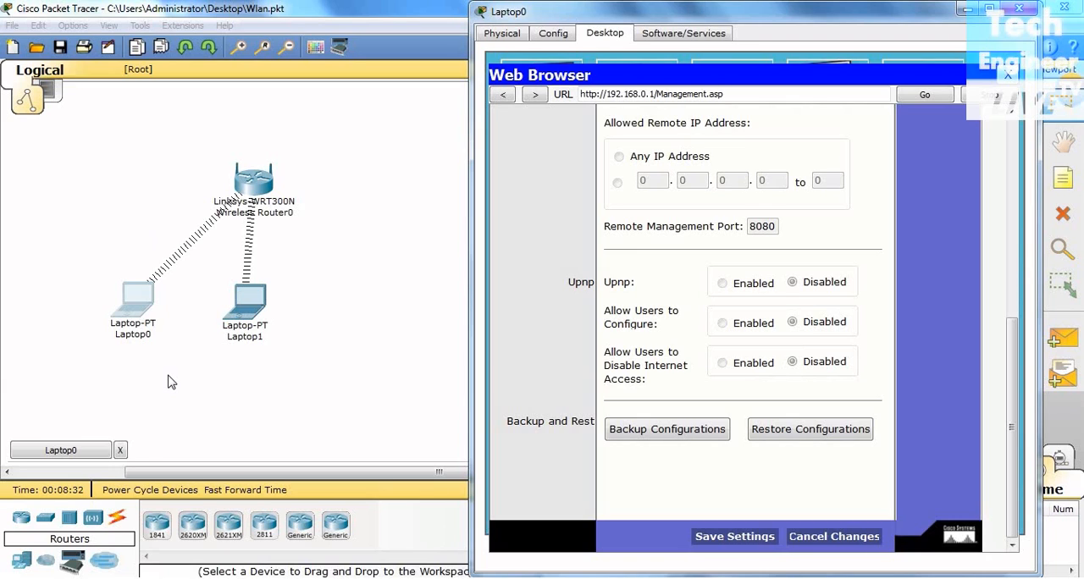
mouse_move(772, 411)
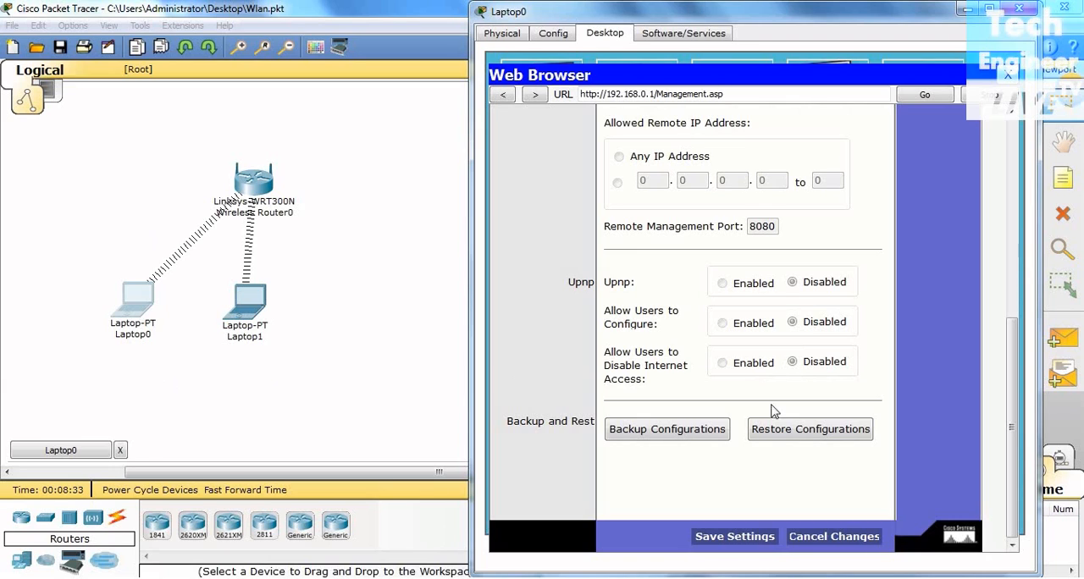
scroll(up, 3)
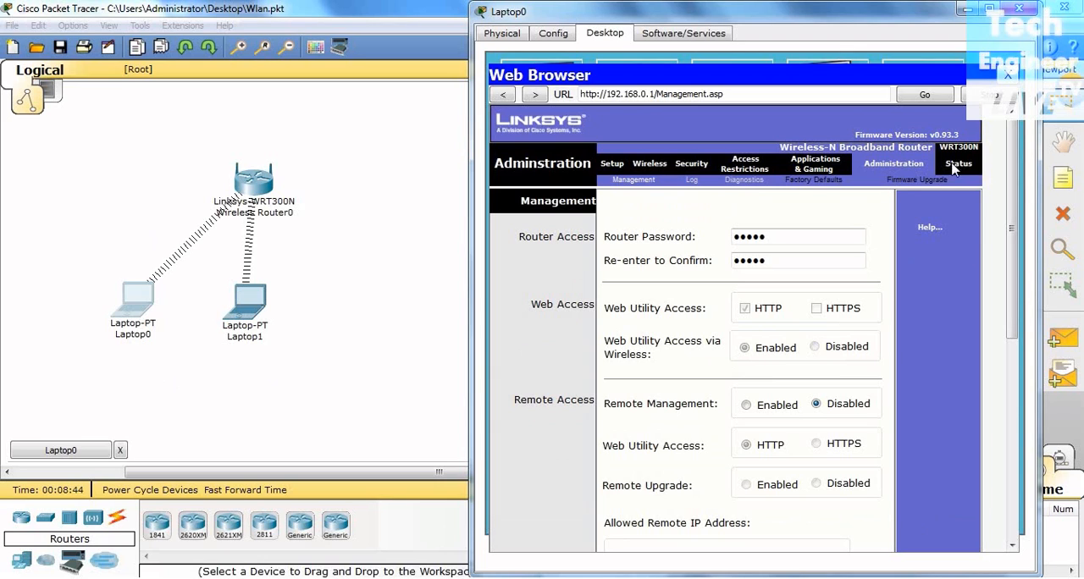
mouse_move(966, 172)
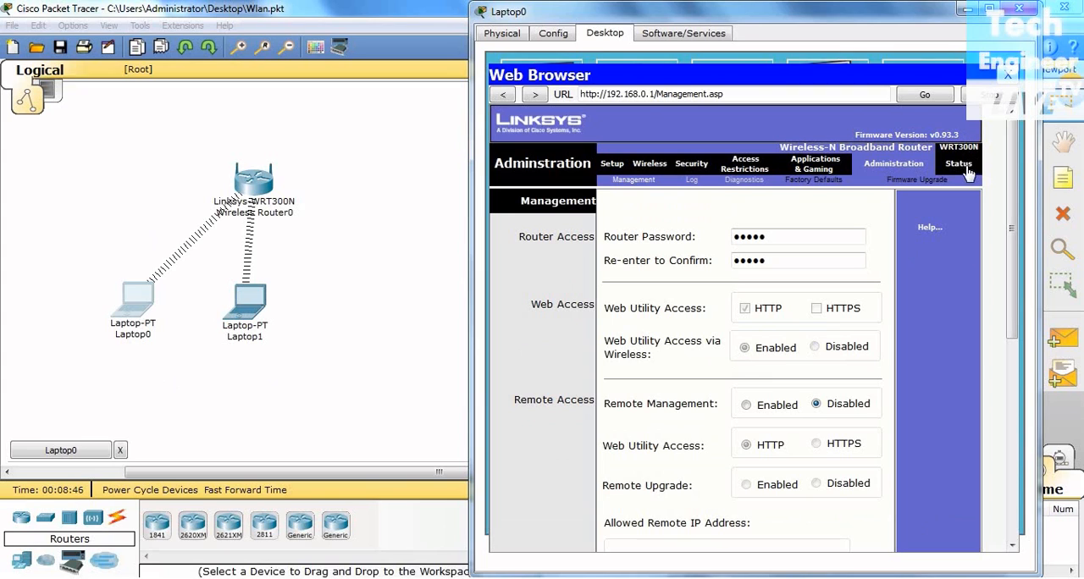
mouse_move(525, 246)
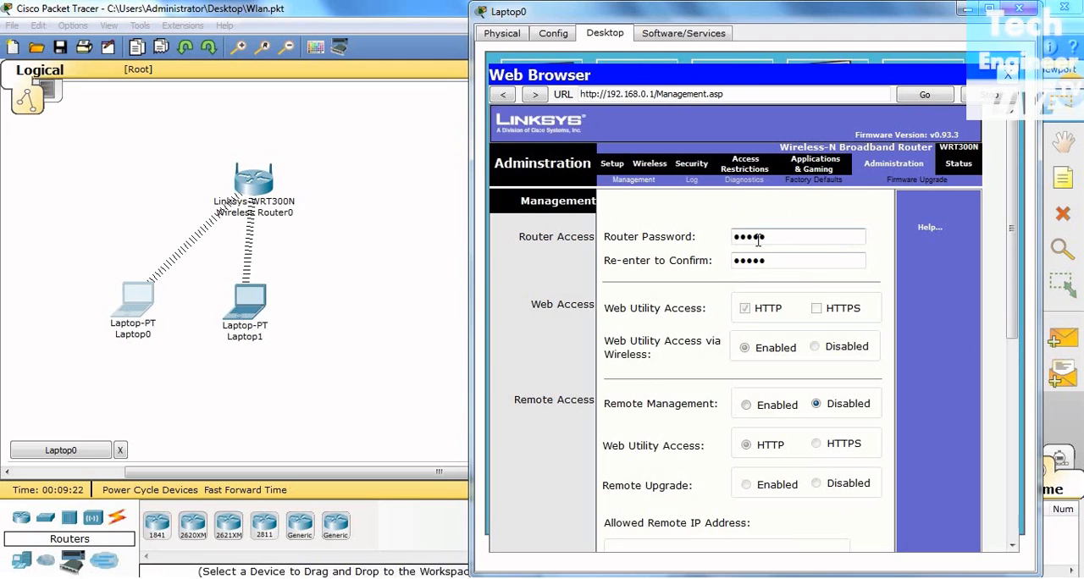
scroll(down, 3)
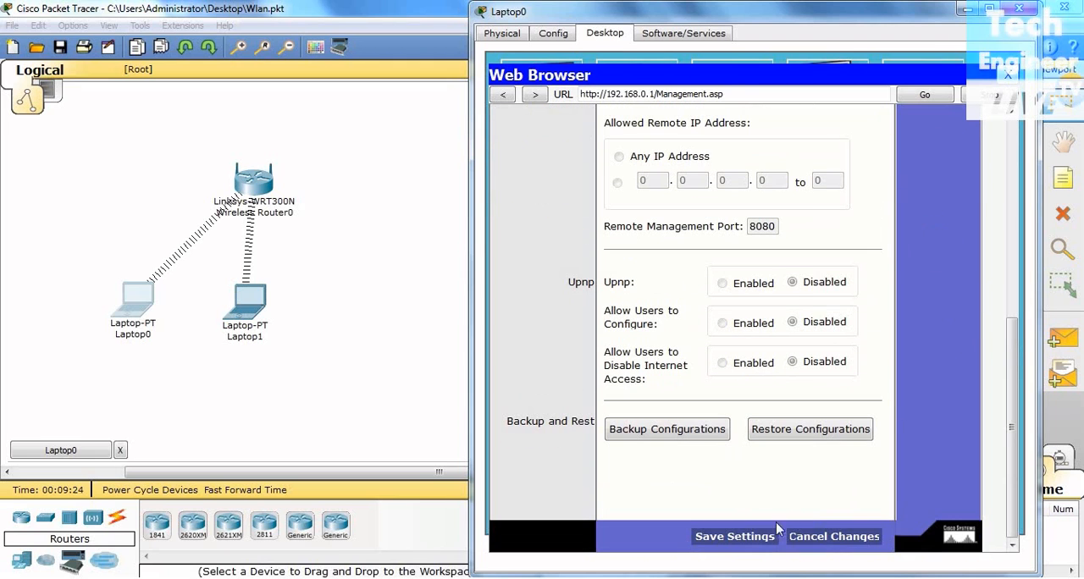
mouse_move(890, 41)
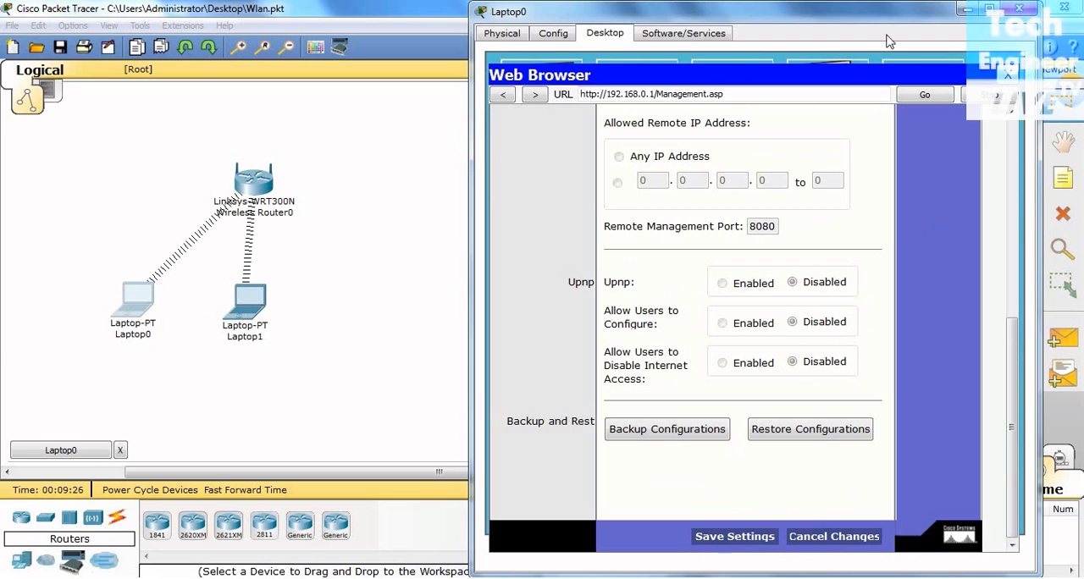
click(1019, 8)
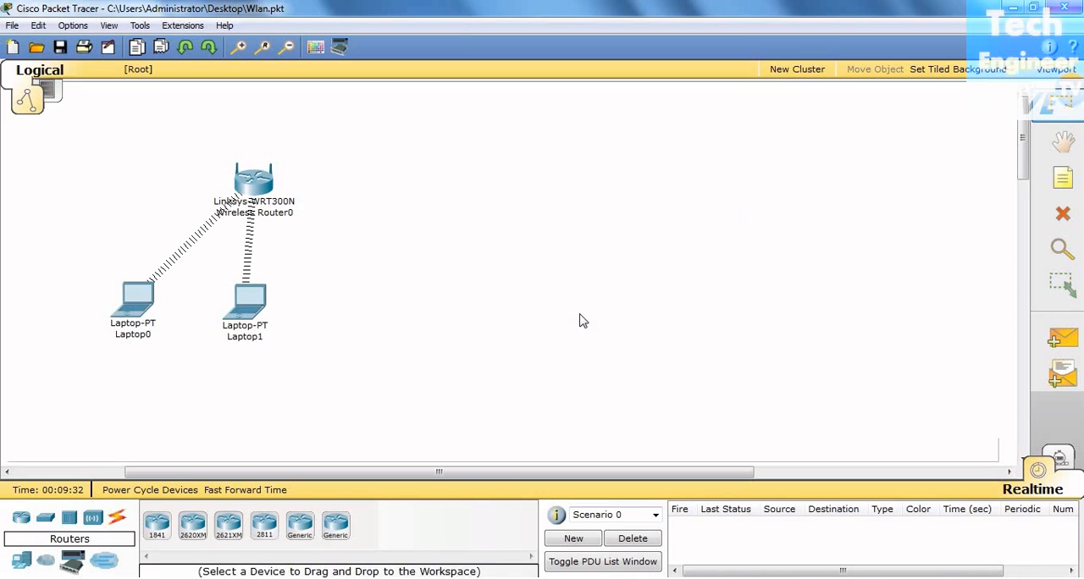
mouse_move(120, 354)
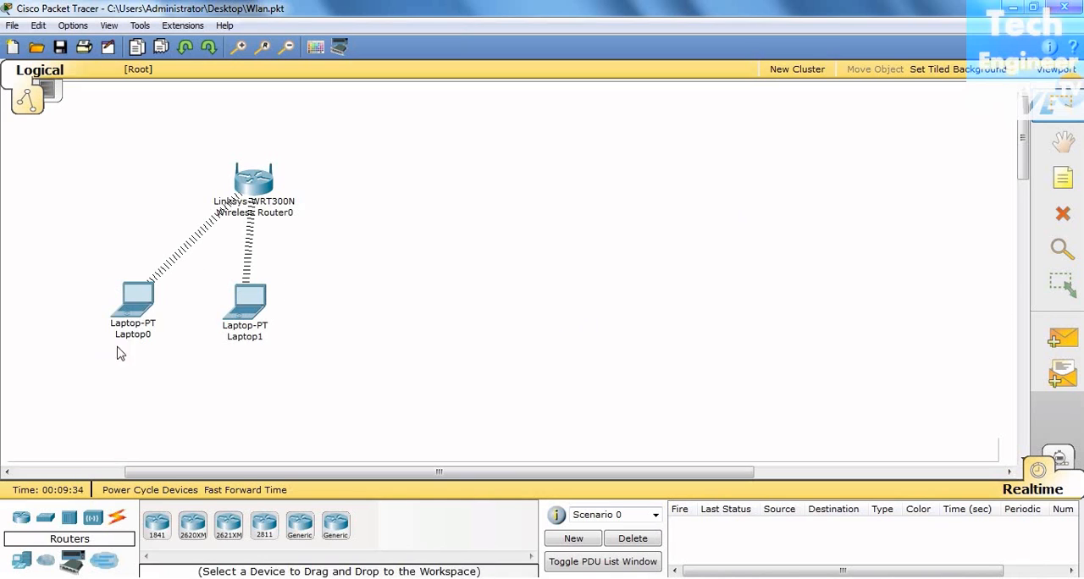